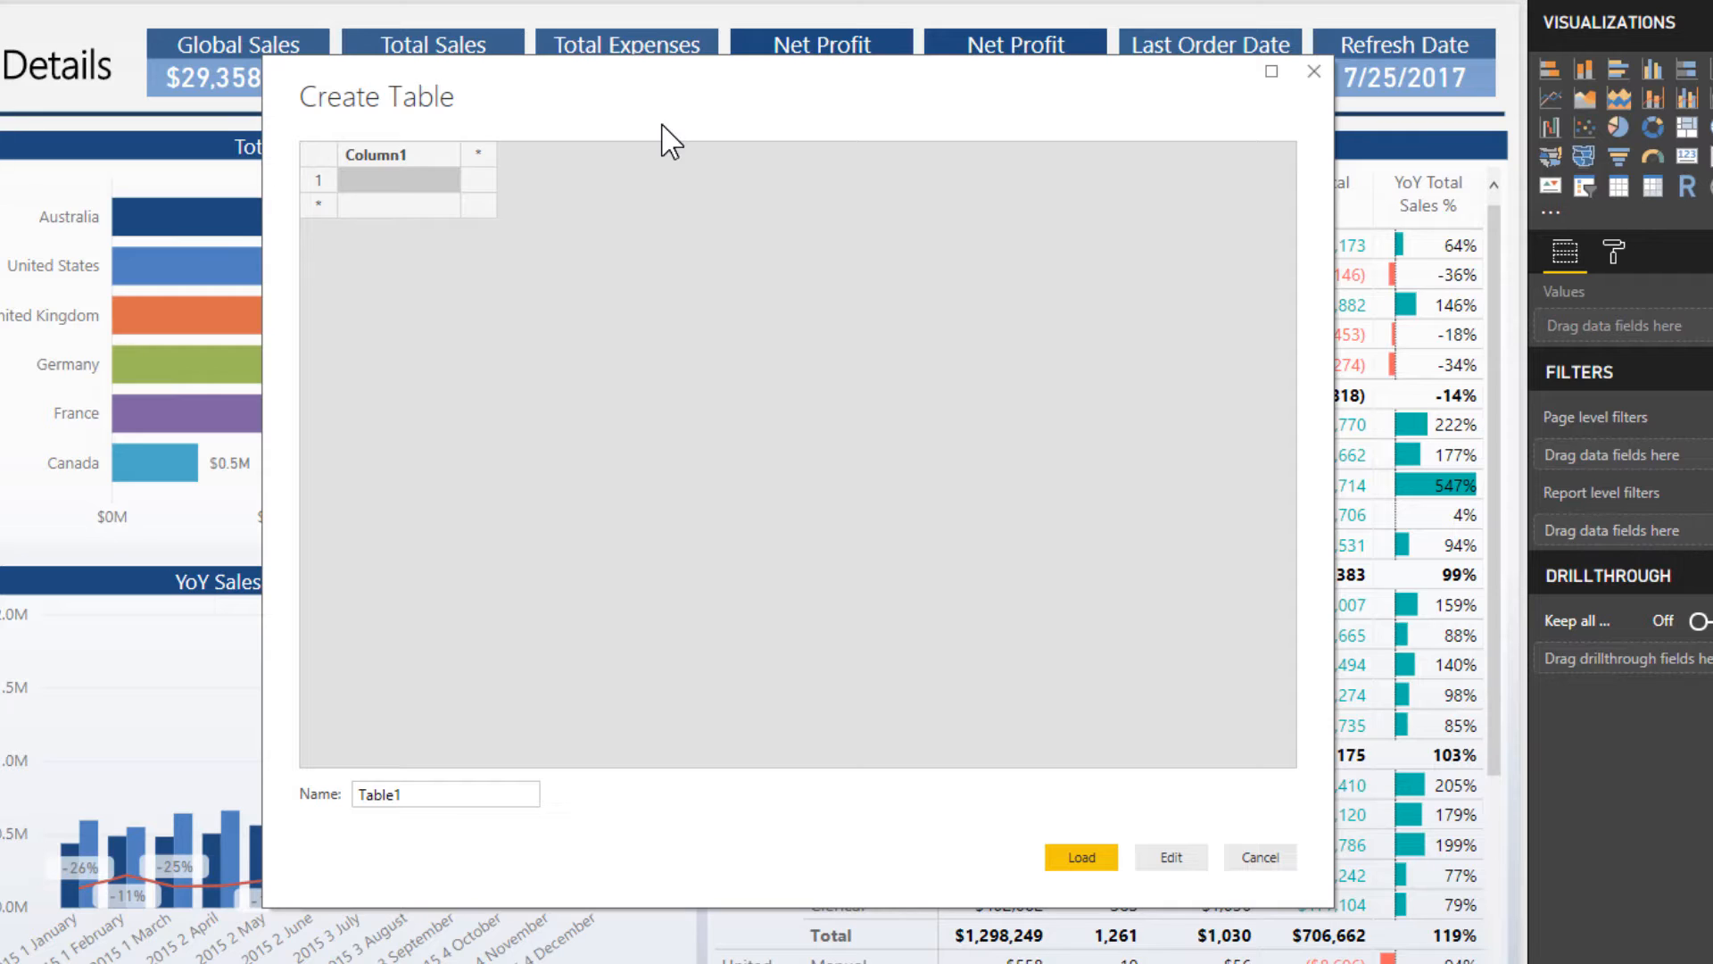
Name the new empty table 'DAX Measures' and load it into the model
left_click(439, 794)
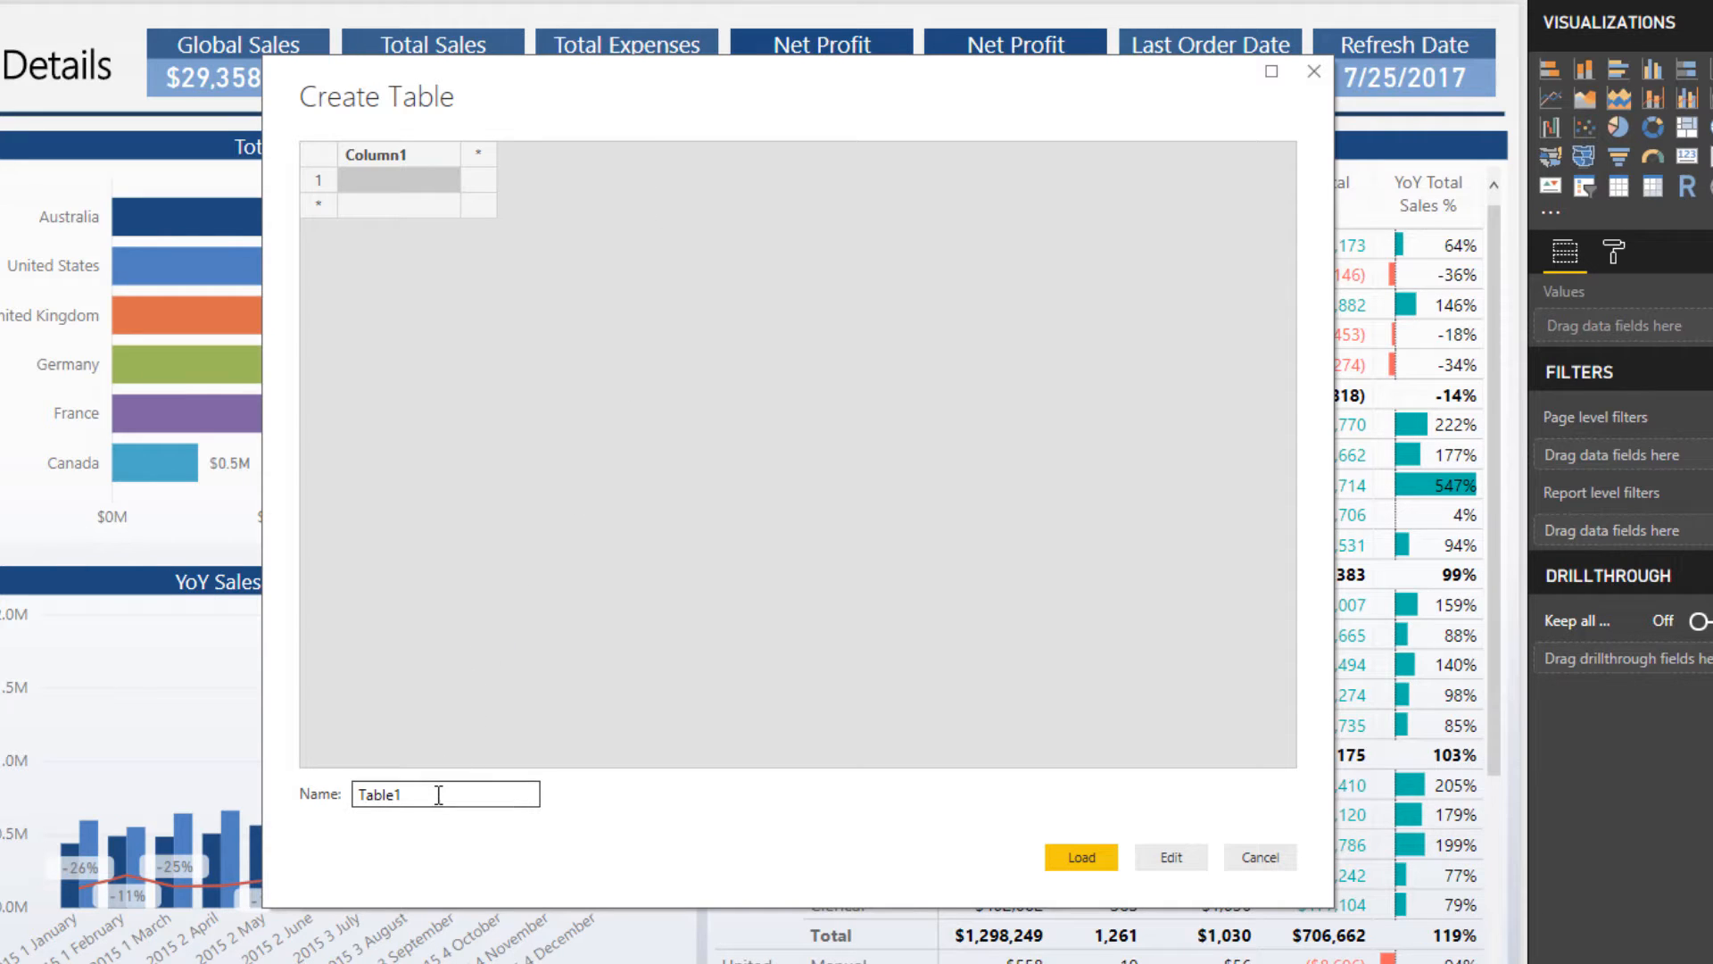
type("DAX")
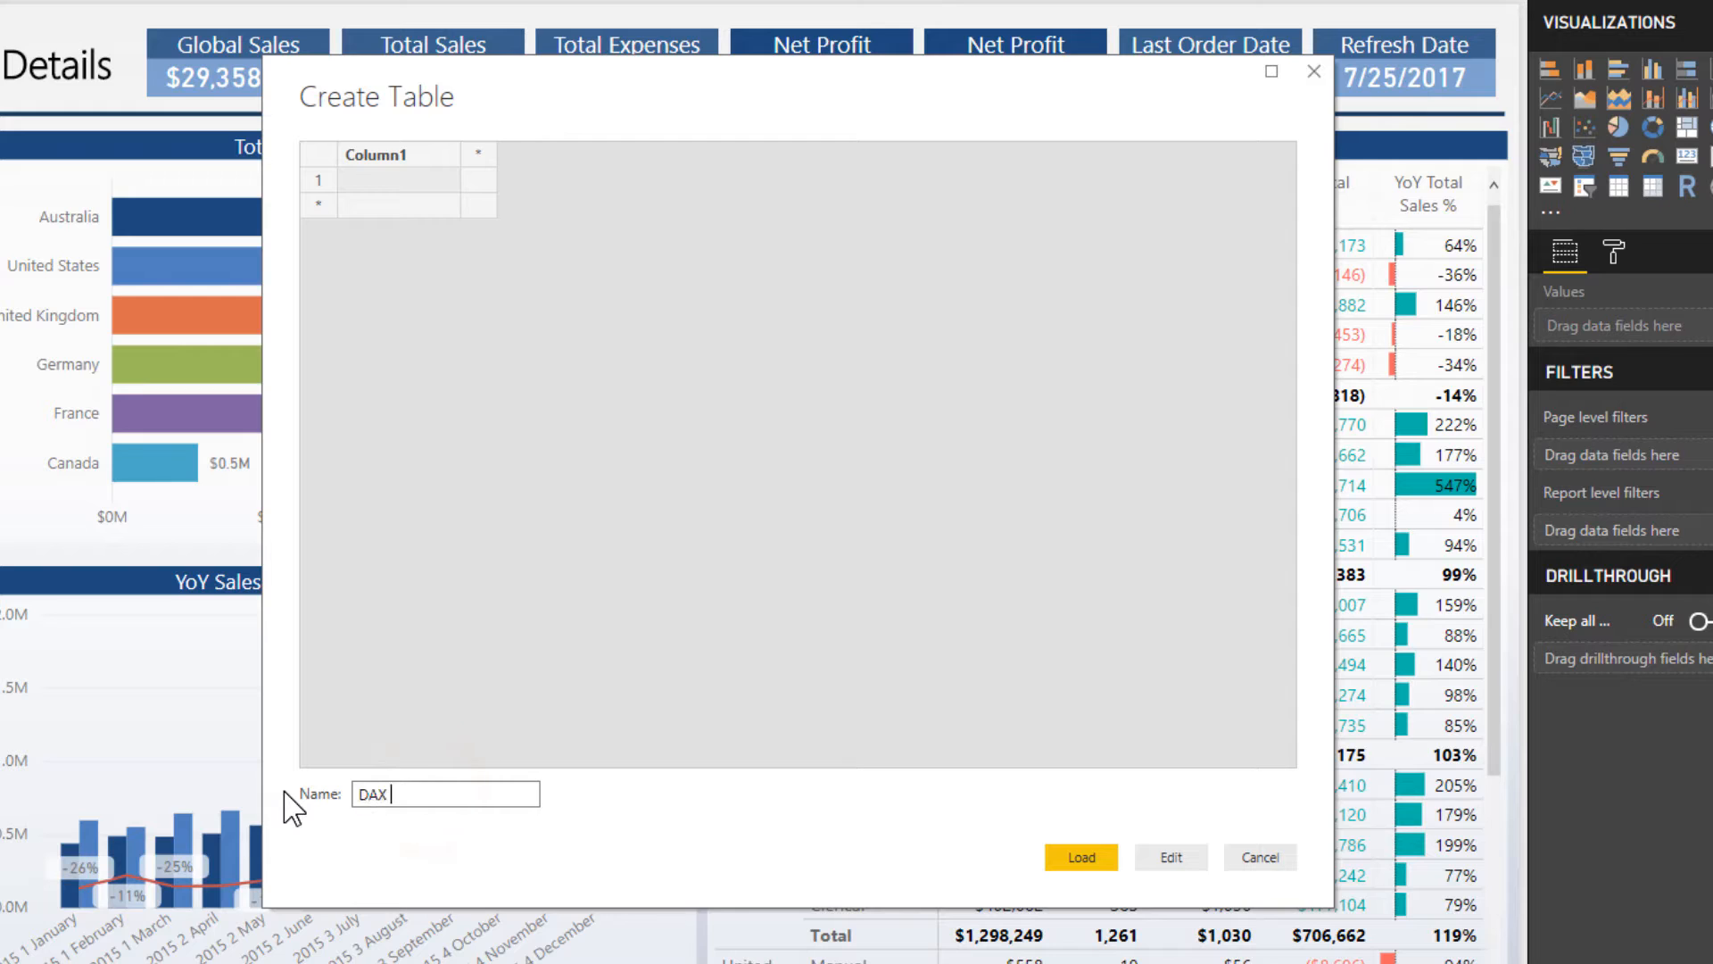
type("Measures")
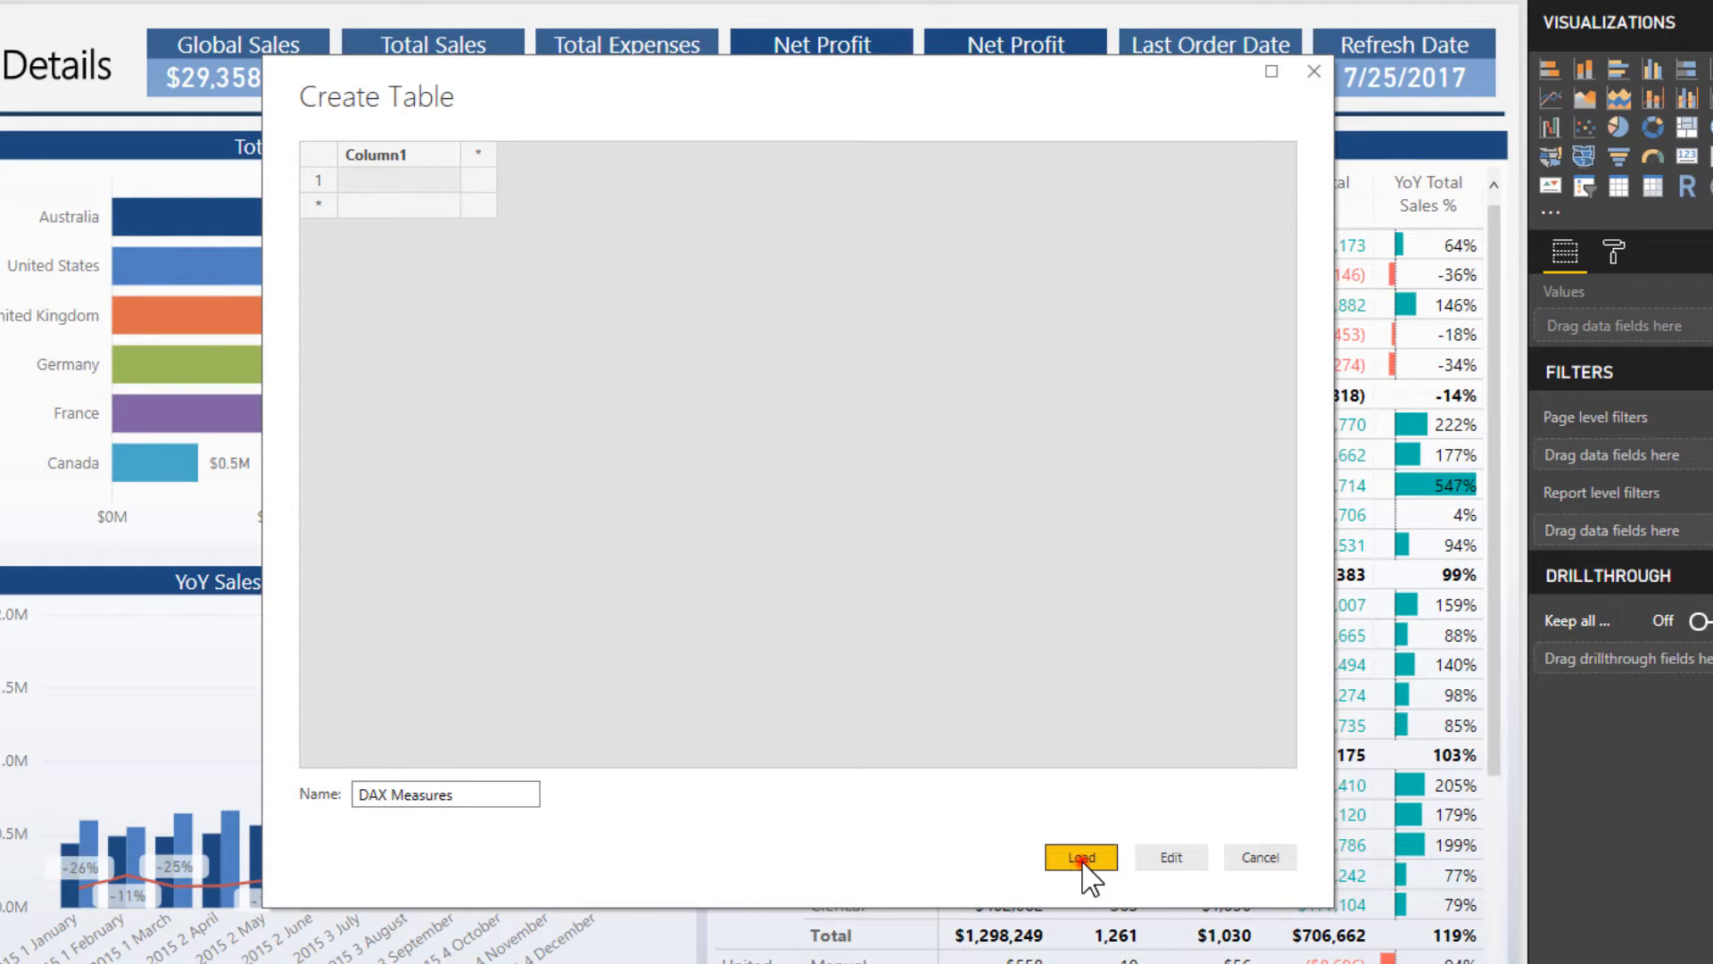
left_click(1081, 856)
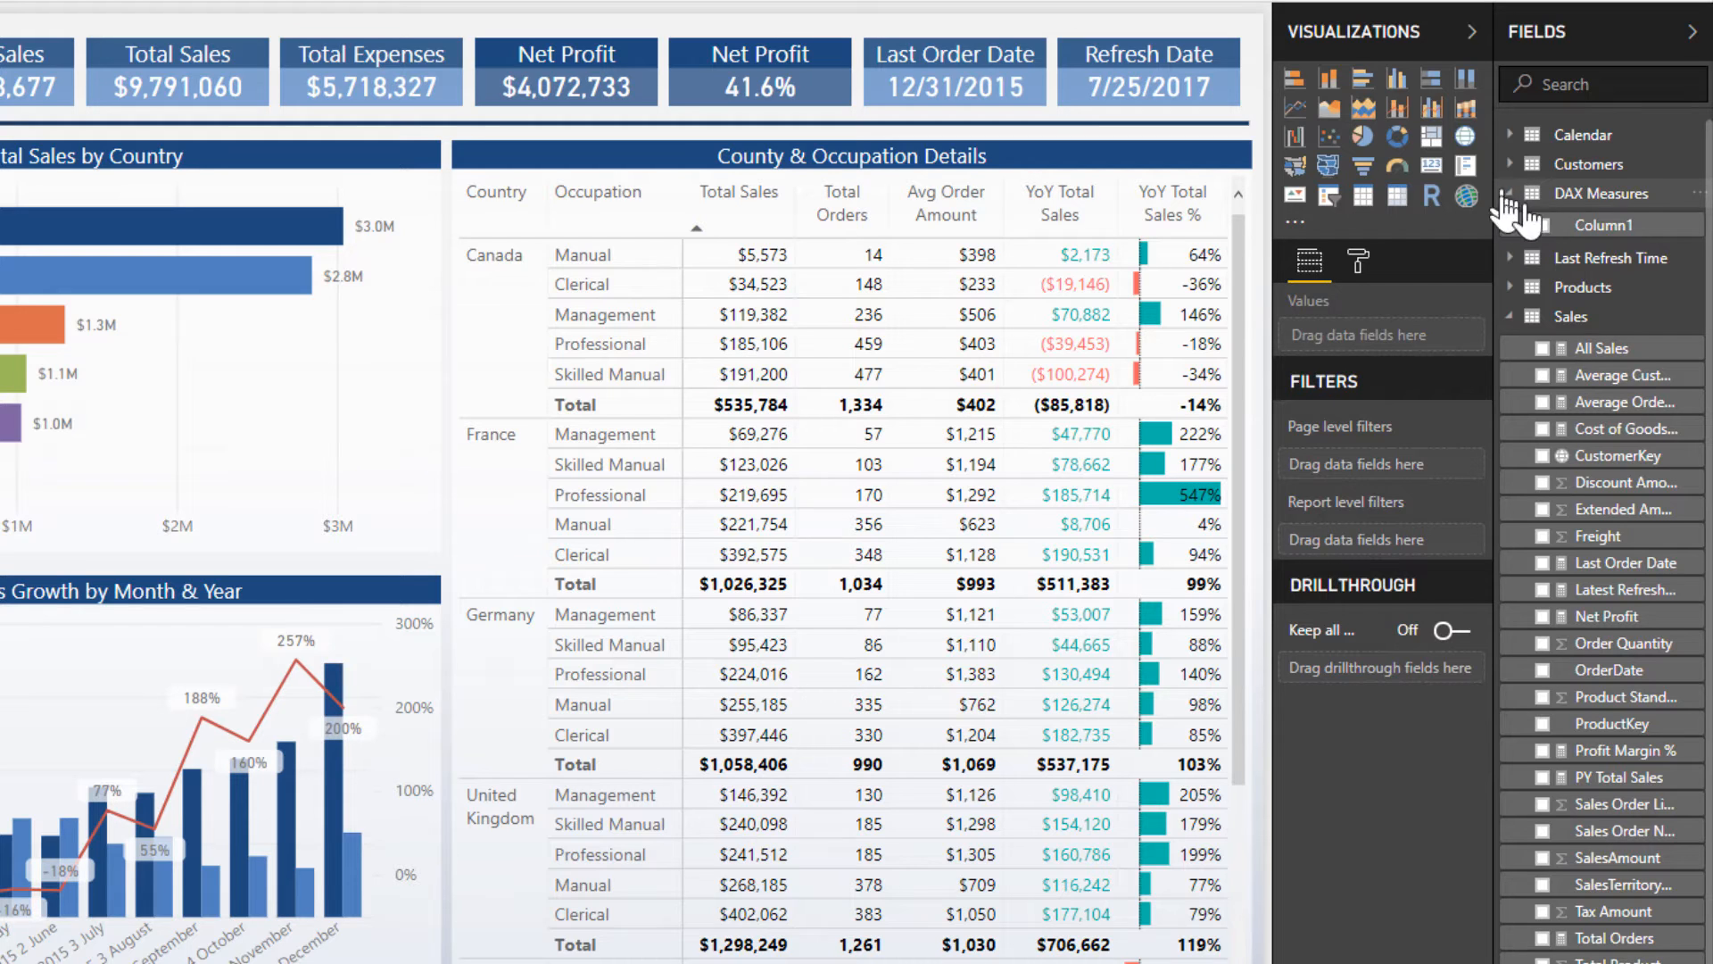
mouse_move(1606, 493)
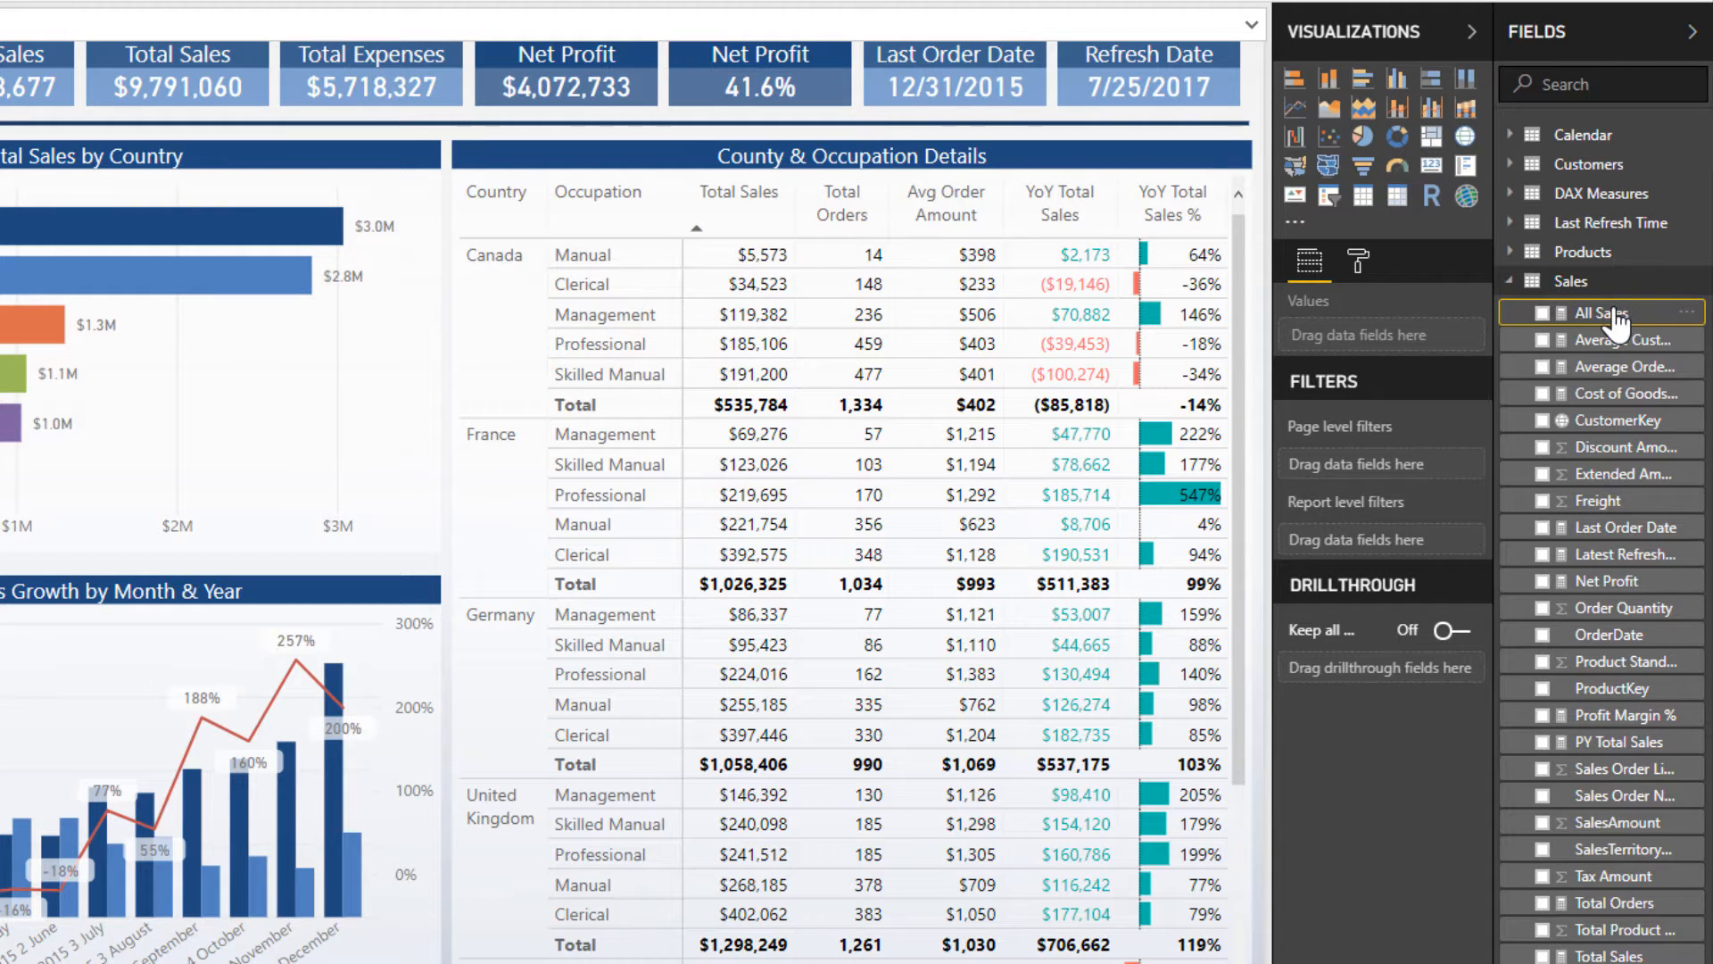
mouse_move(1620, 312)
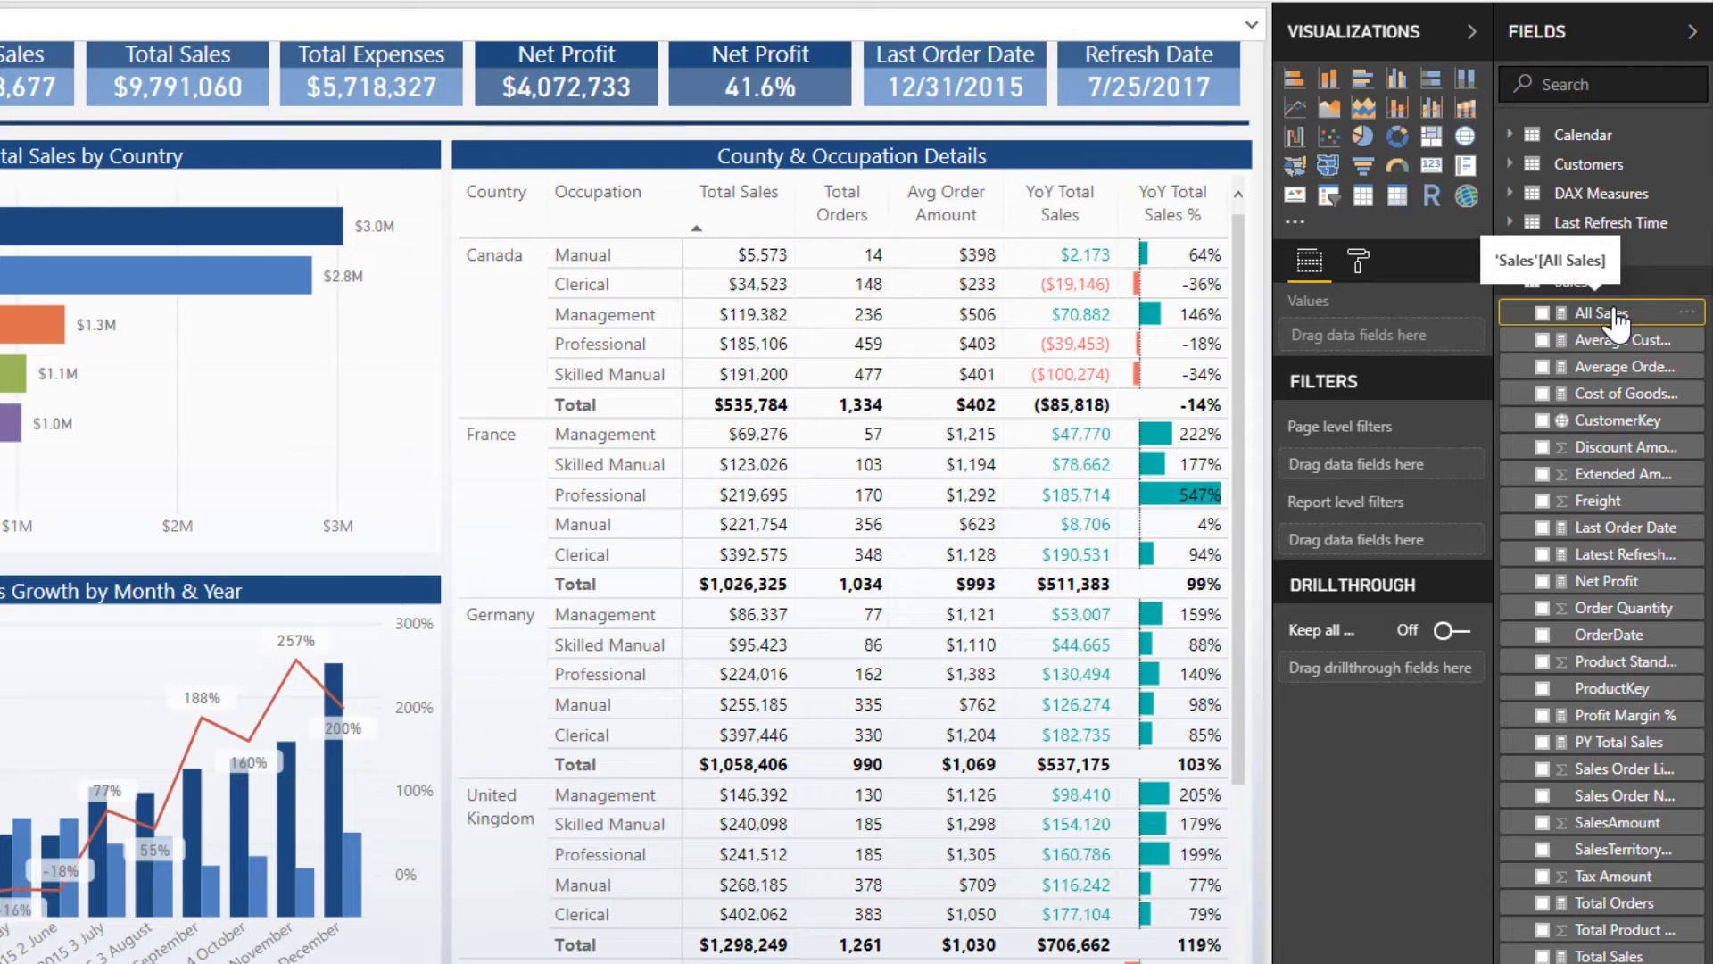
mouse_move(1603, 389)
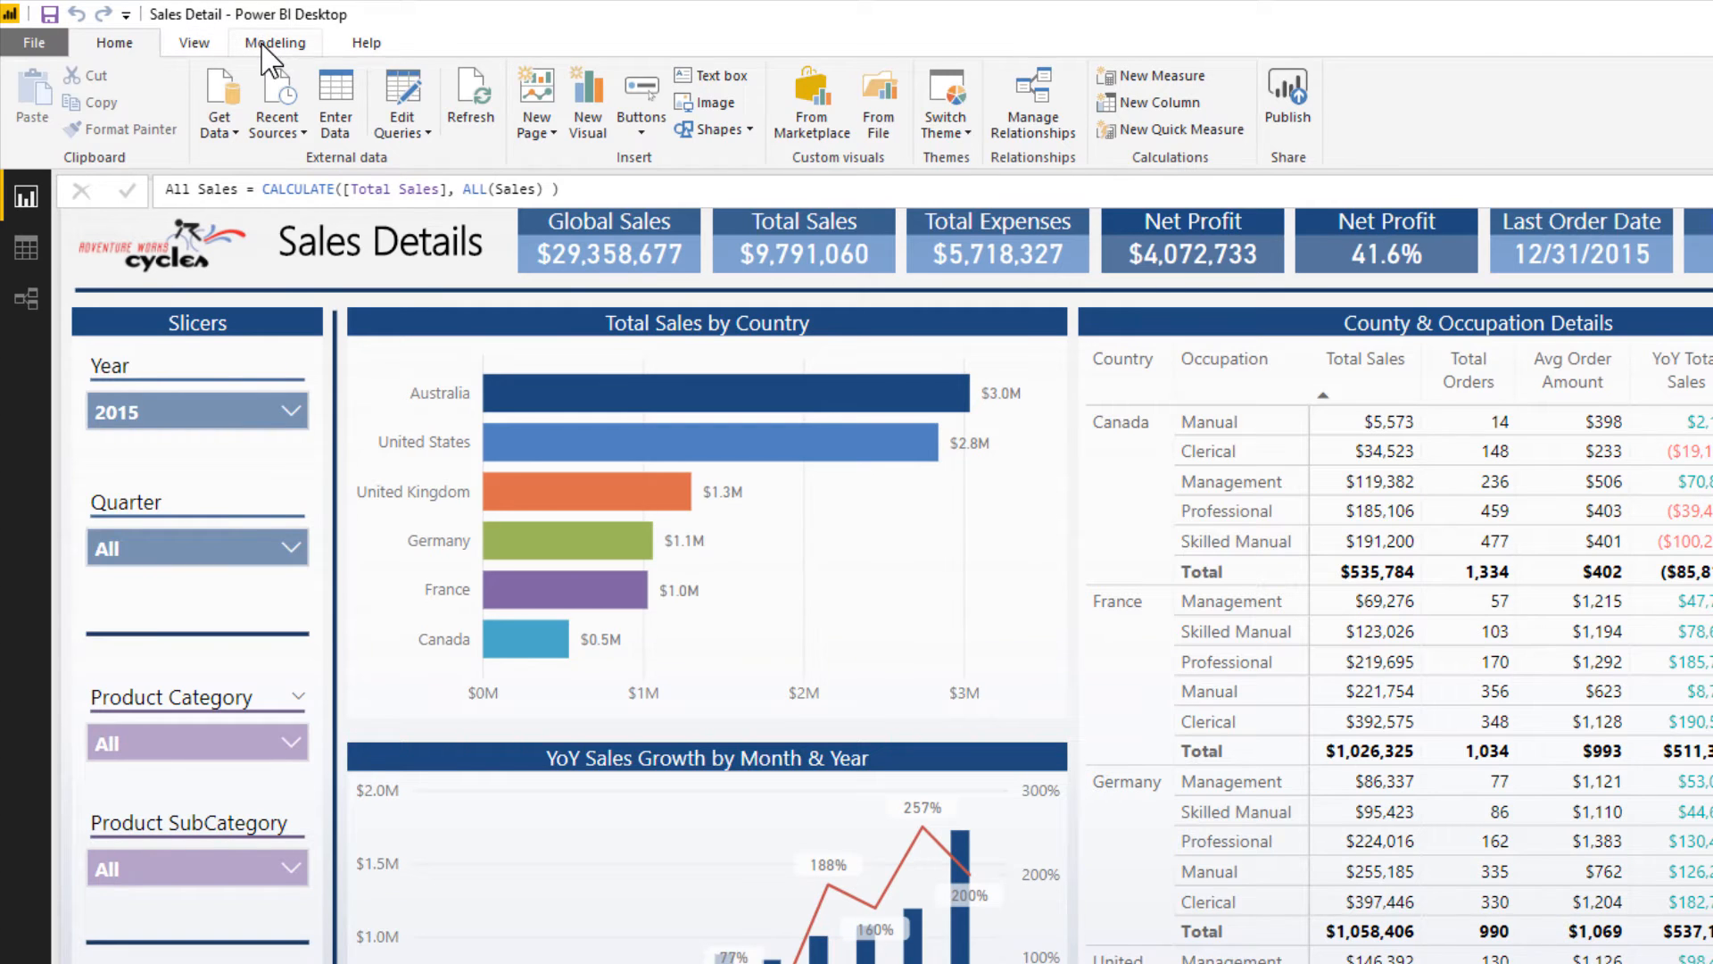
Set DAX Measures as the home table for the measure via the Modeling options
left_click(275, 43)
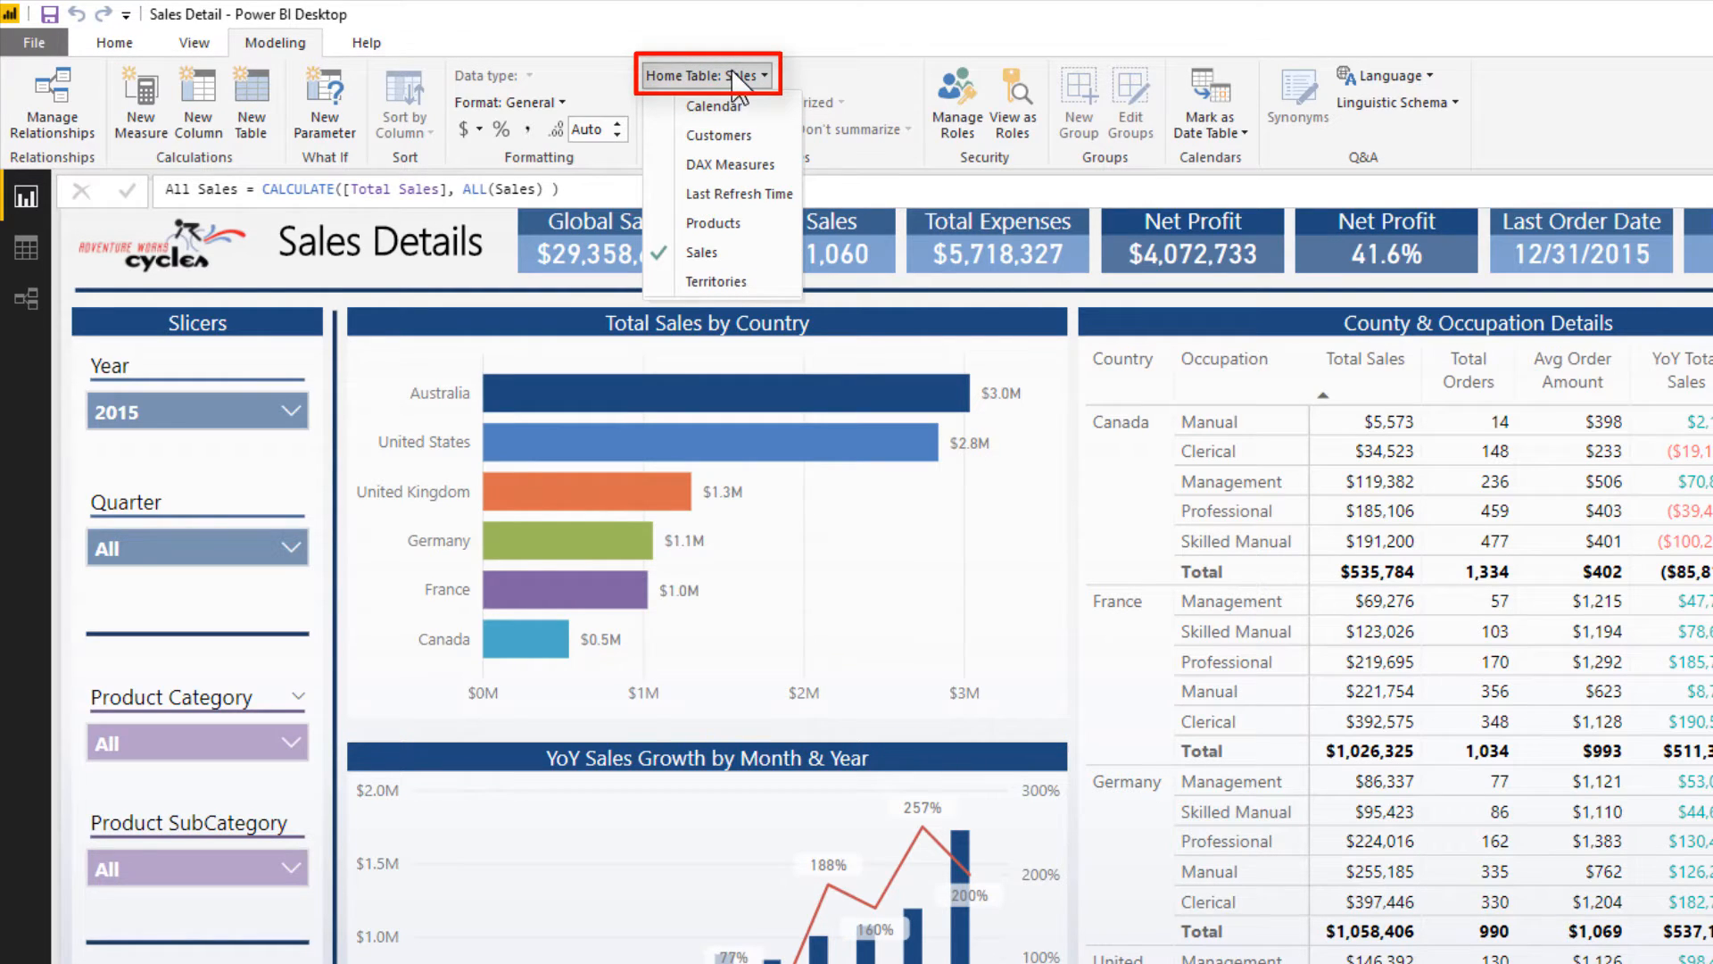
mouse_move(717, 175)
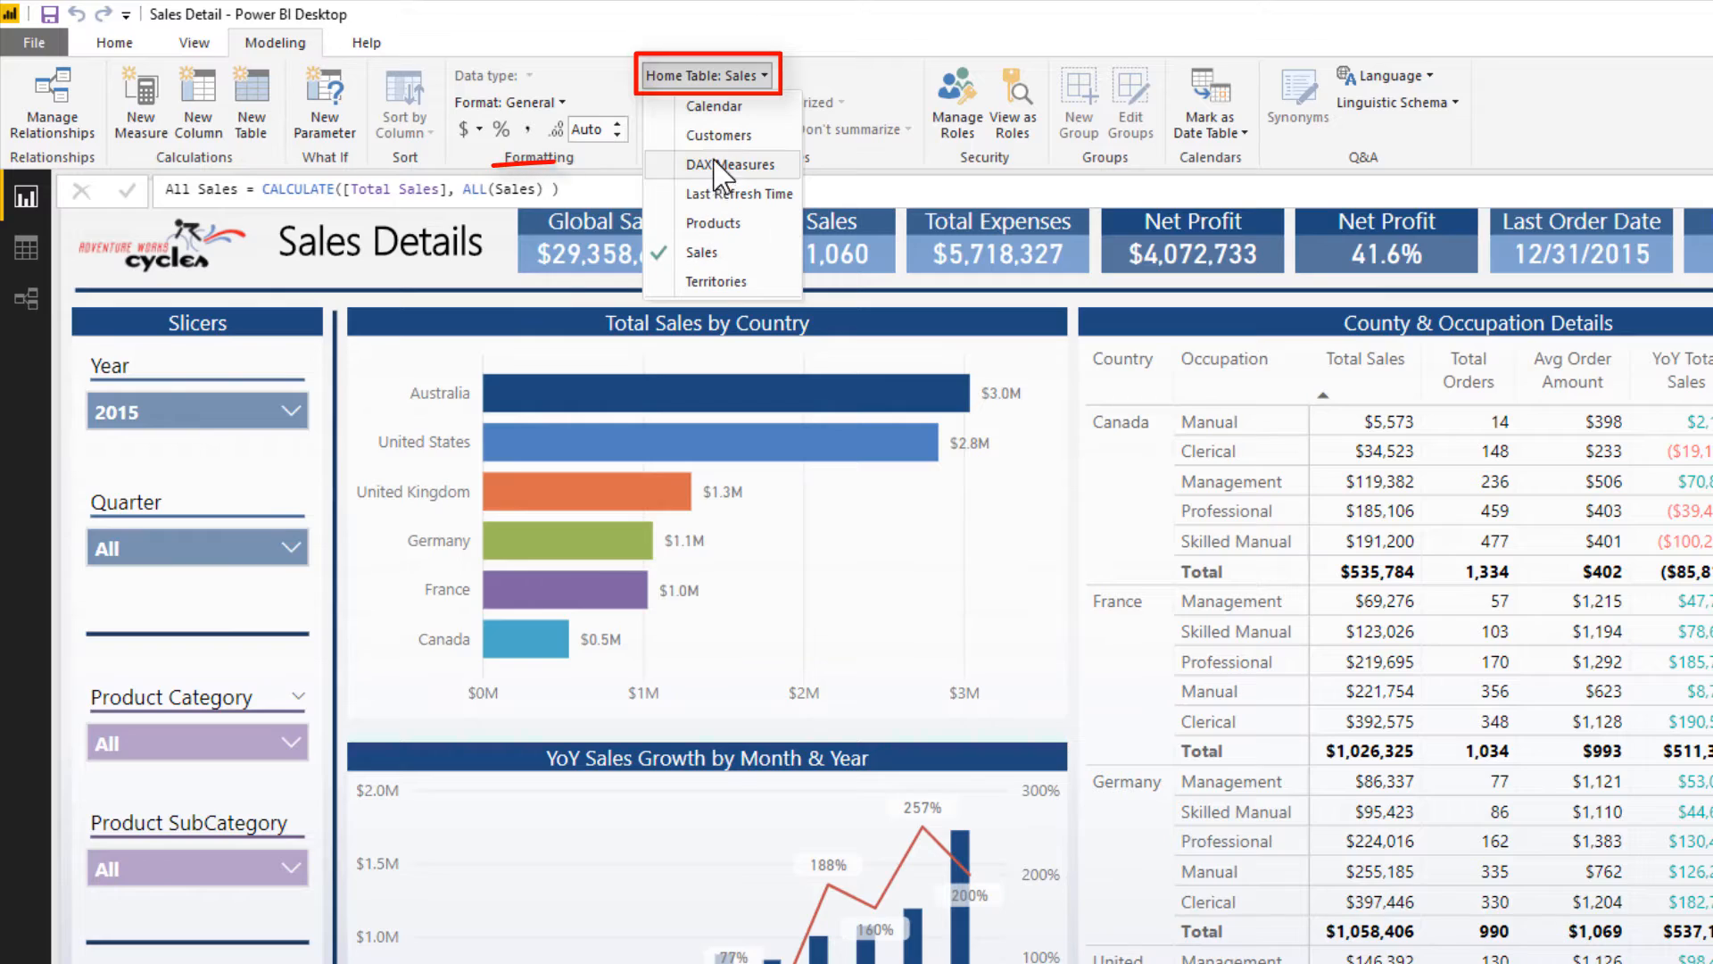
left_click(719, 164)
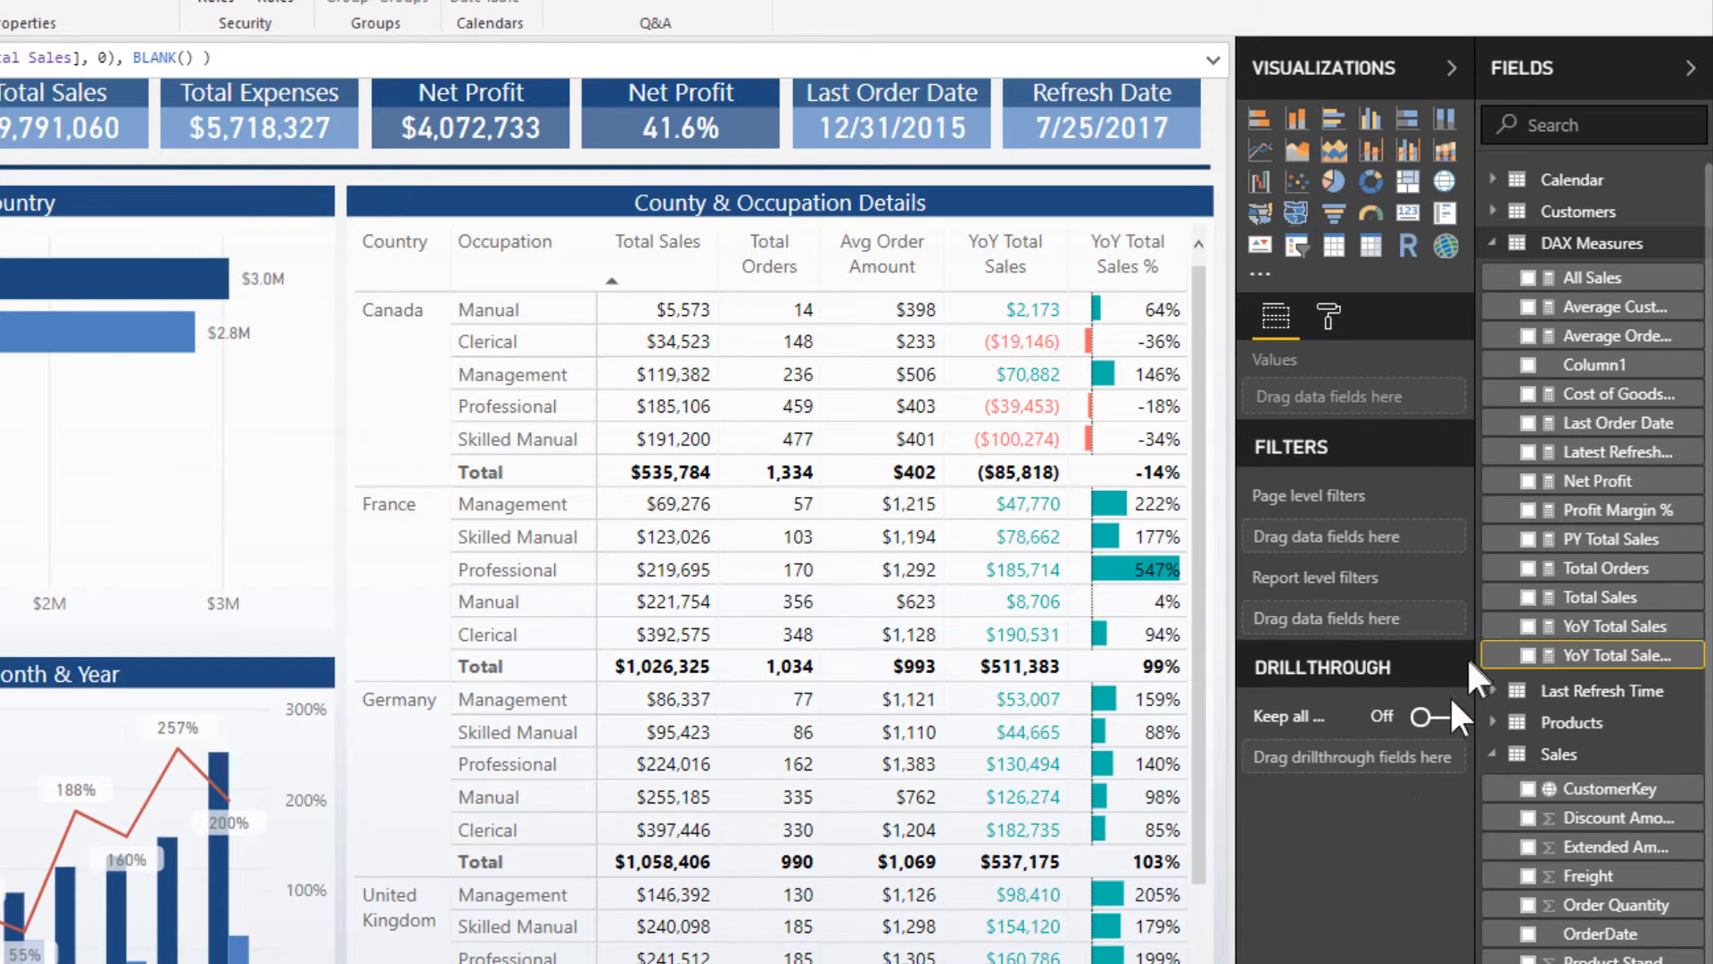
mouse_move(1592, 380)
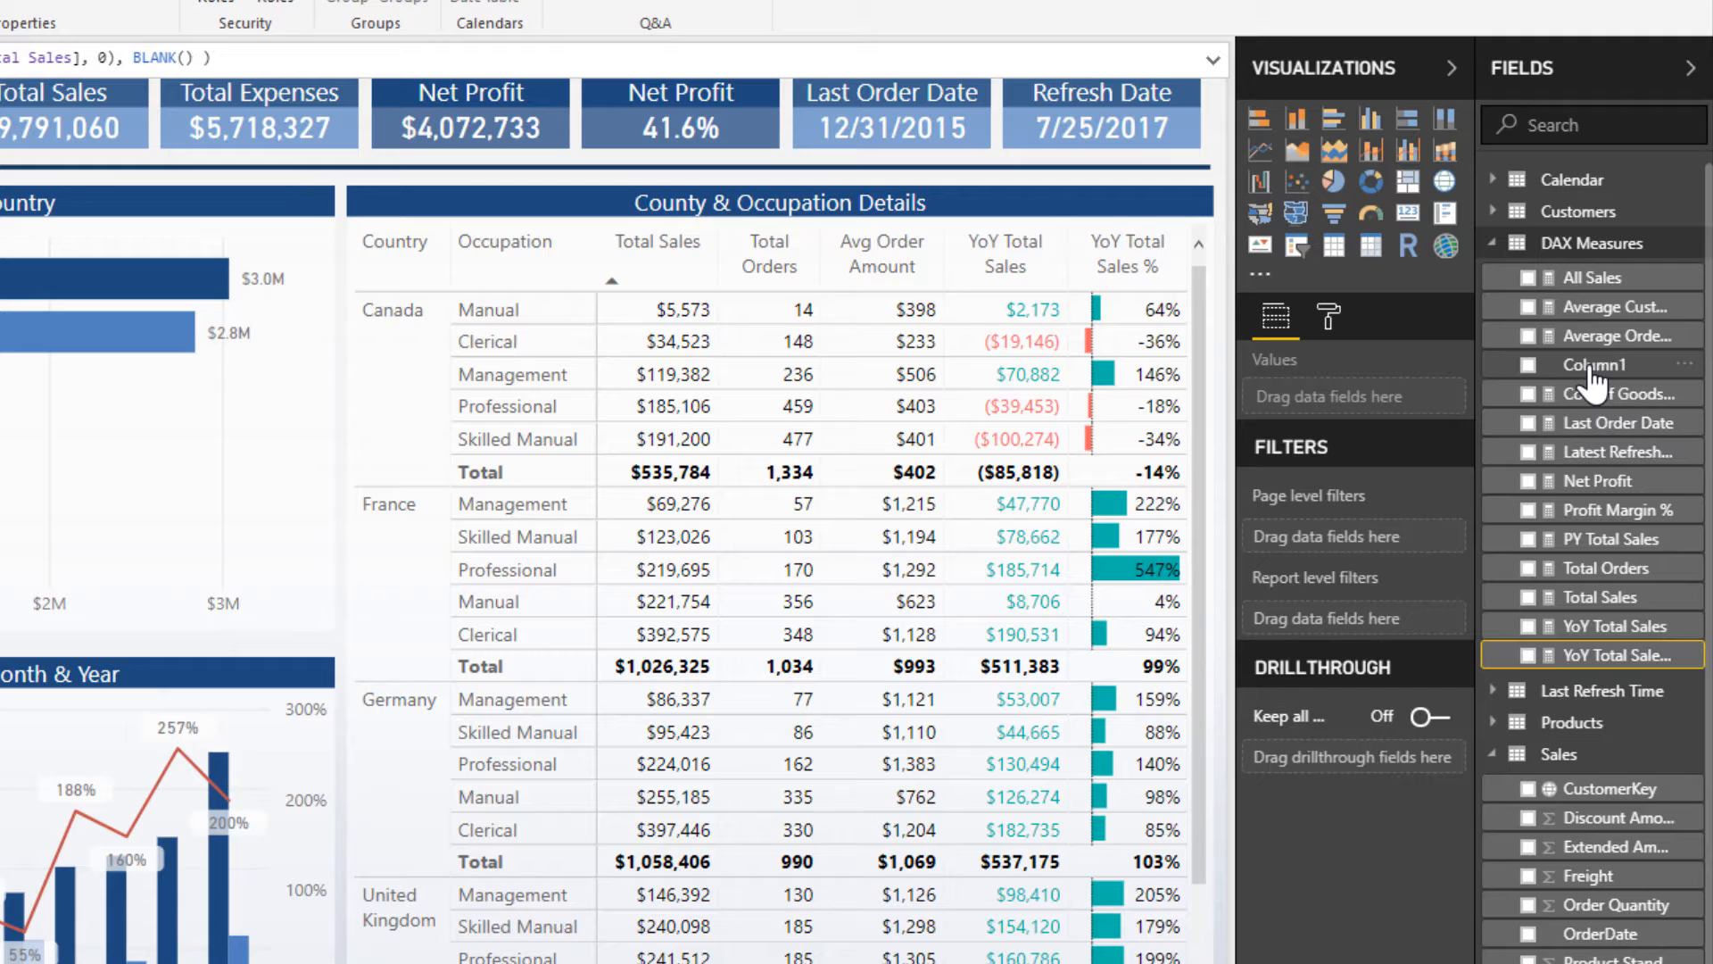
Delete the placeholder Column1 from the DAX Measures table and confirm
right_click(1595, 364)
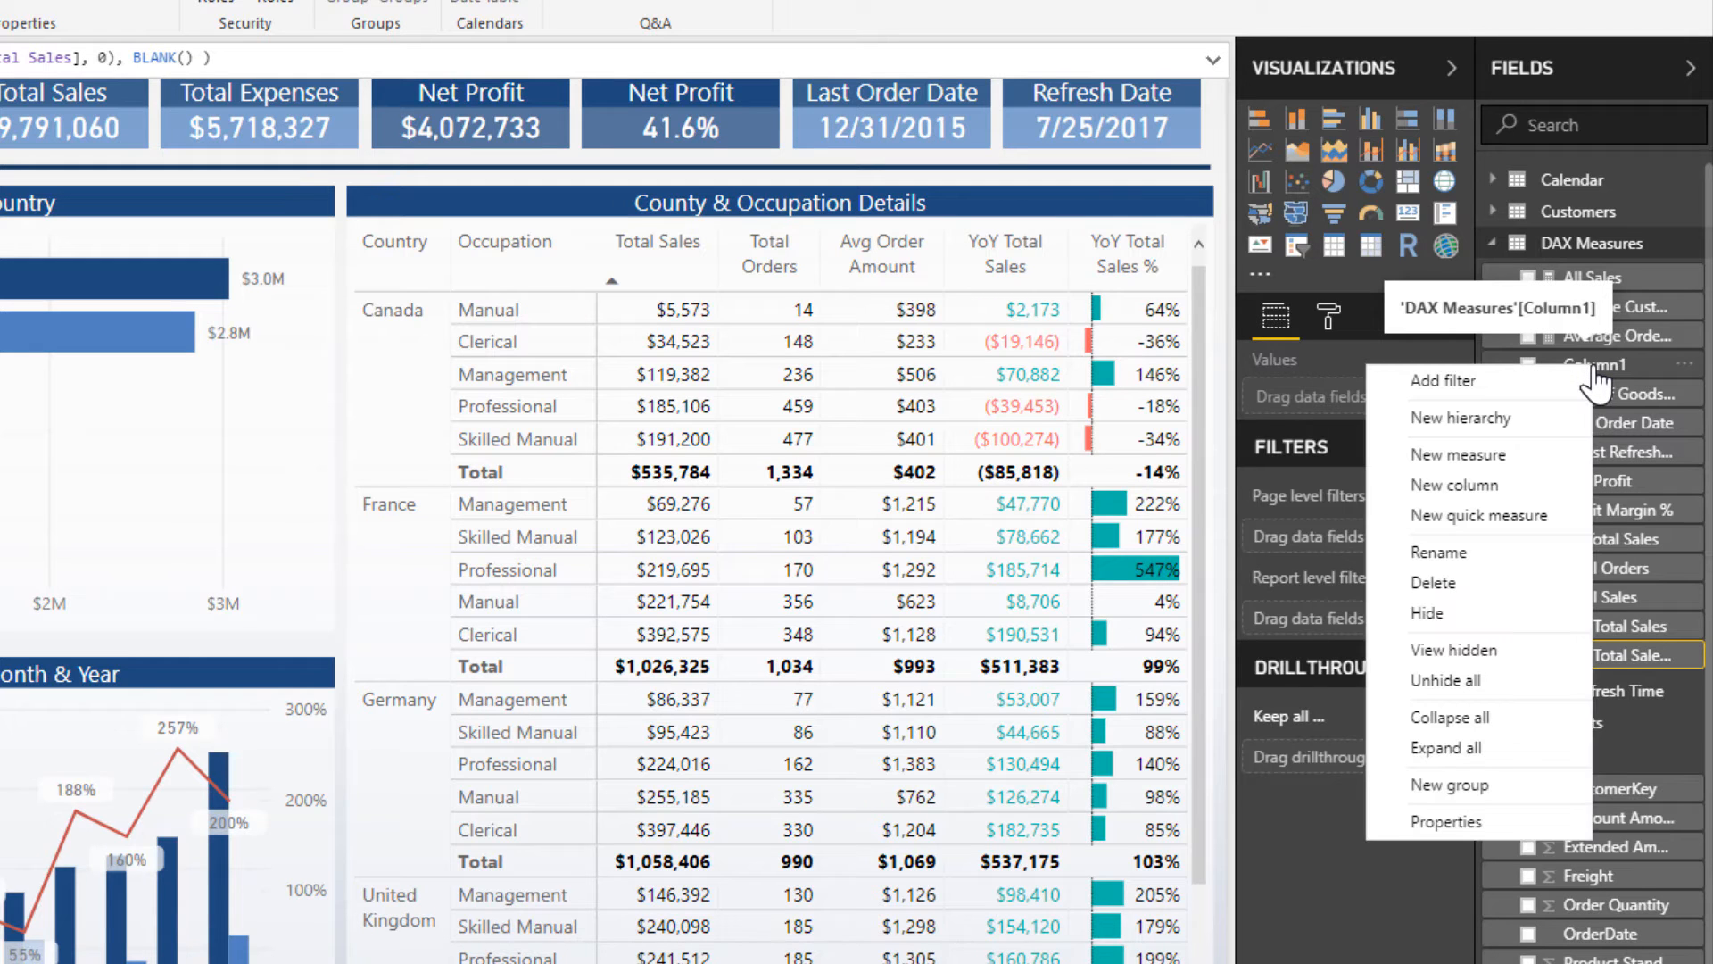
mouse_move(1433, 582)
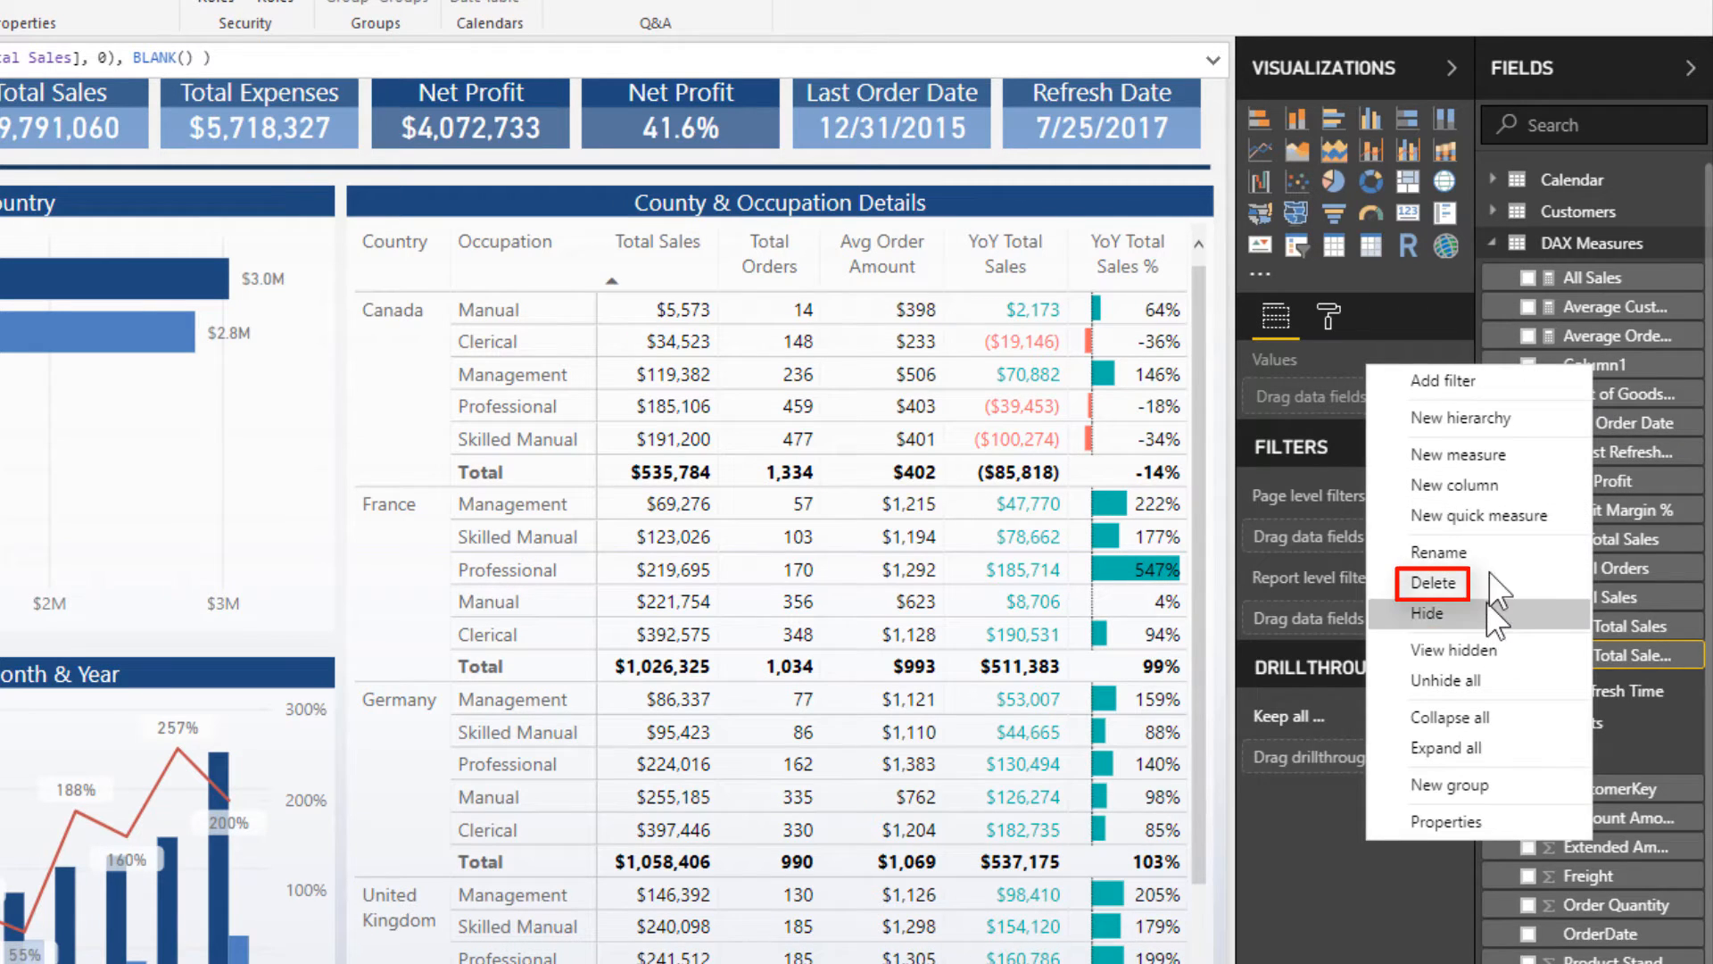
mouse_move(1499, 606)
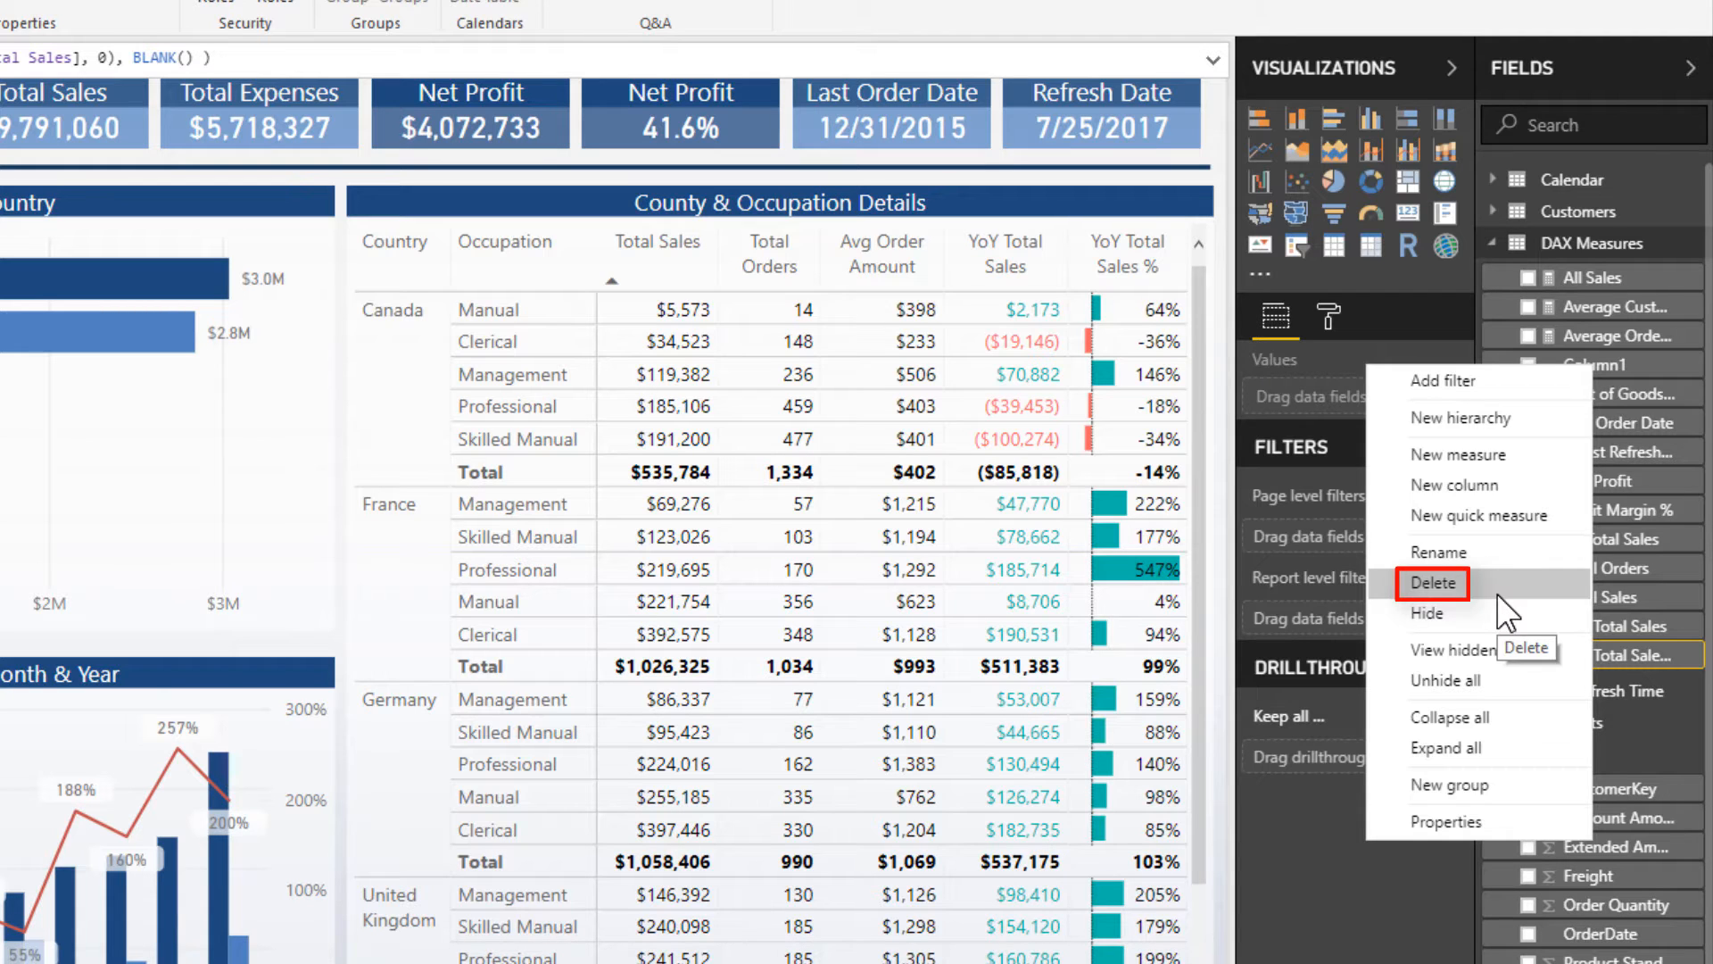
left_click(1431, 582)
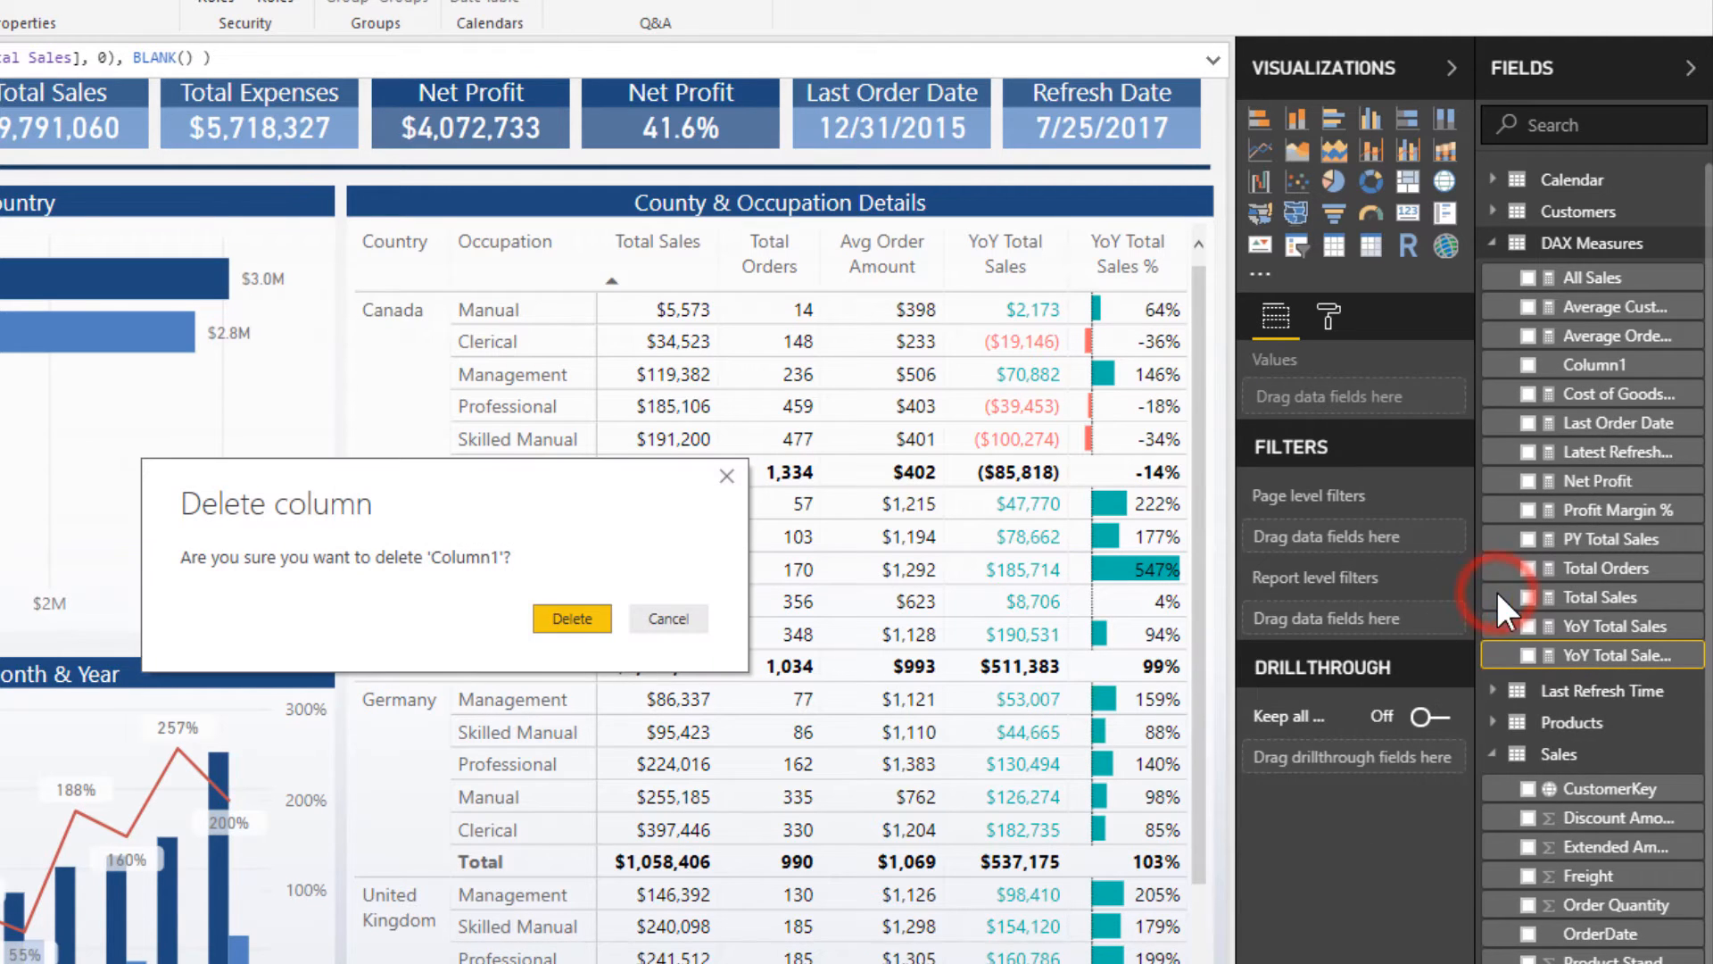
left_click(571, 617)
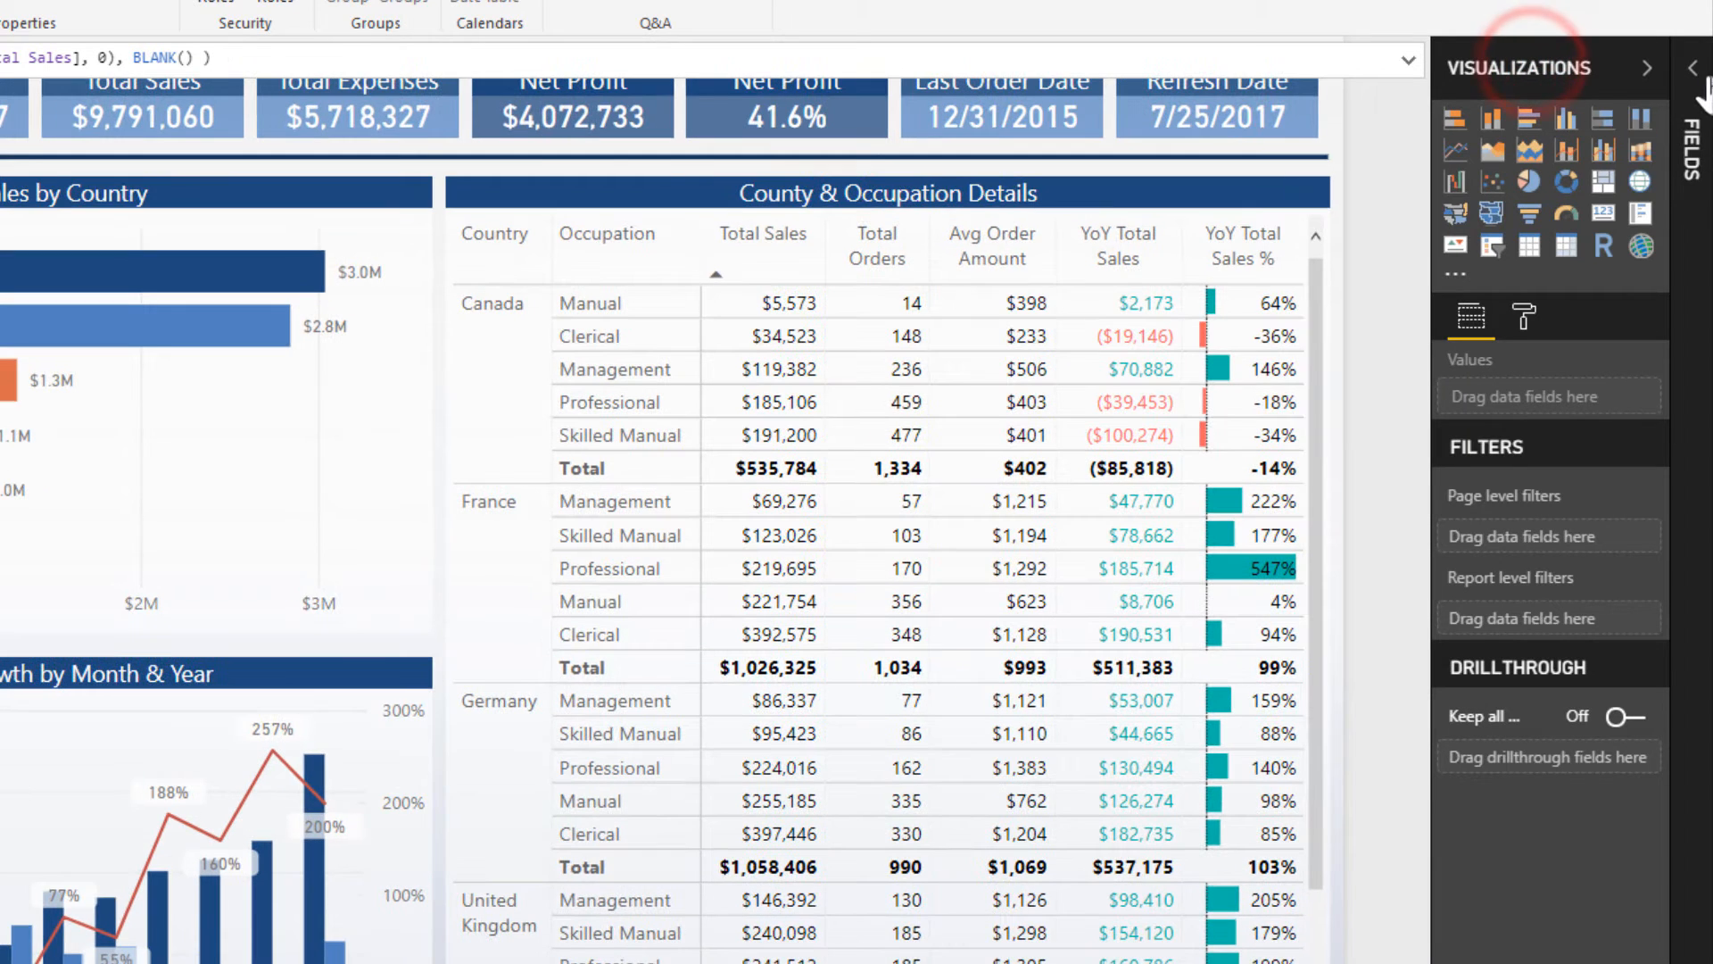
mouse_move(1685, 66)
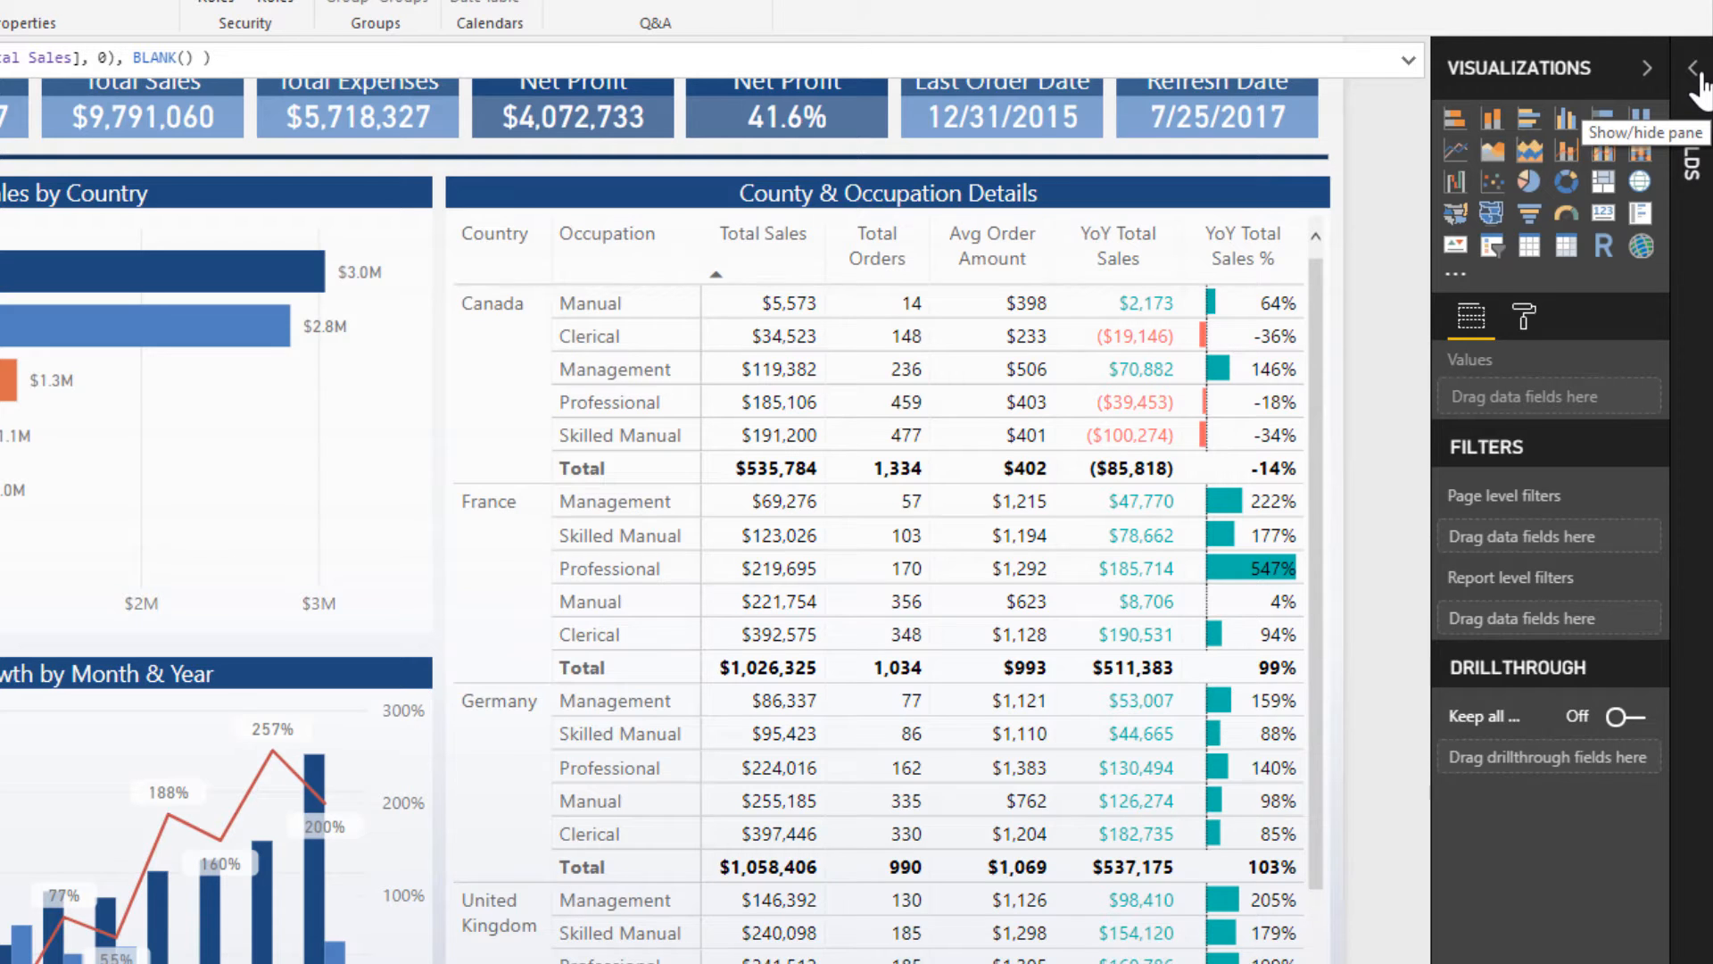
Expand the Fields pane so DAX Measures shows first as a measures table
left_click(1684, 65)
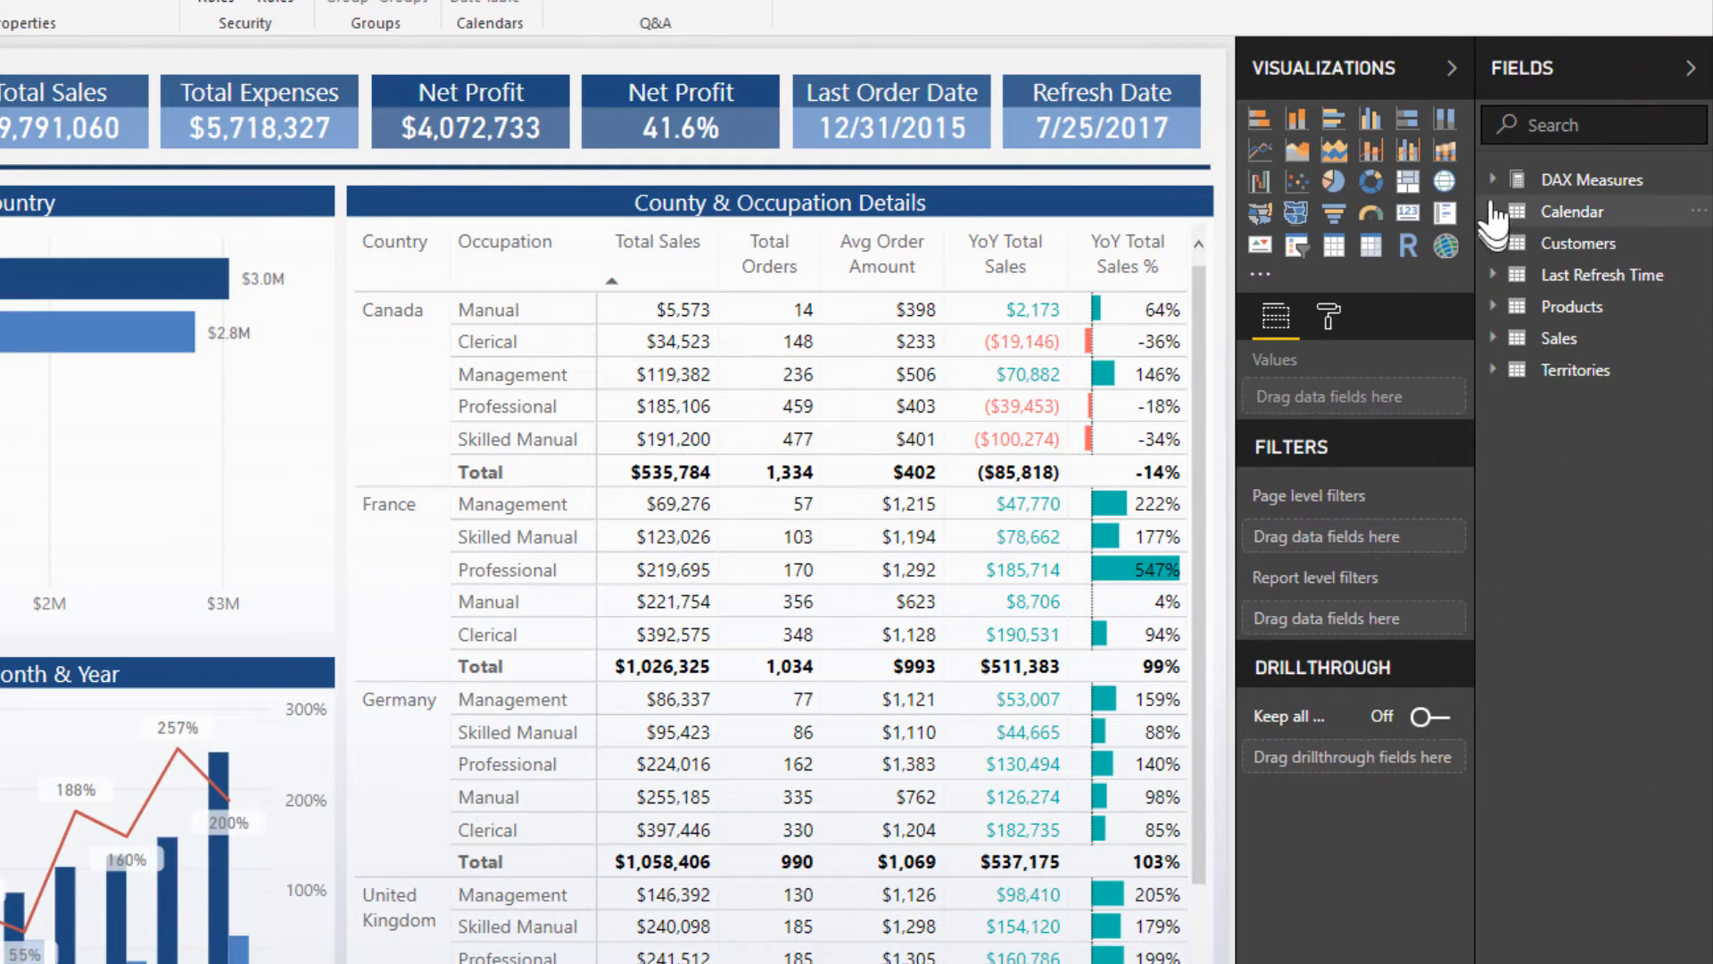
mouse_move(1635, 204)
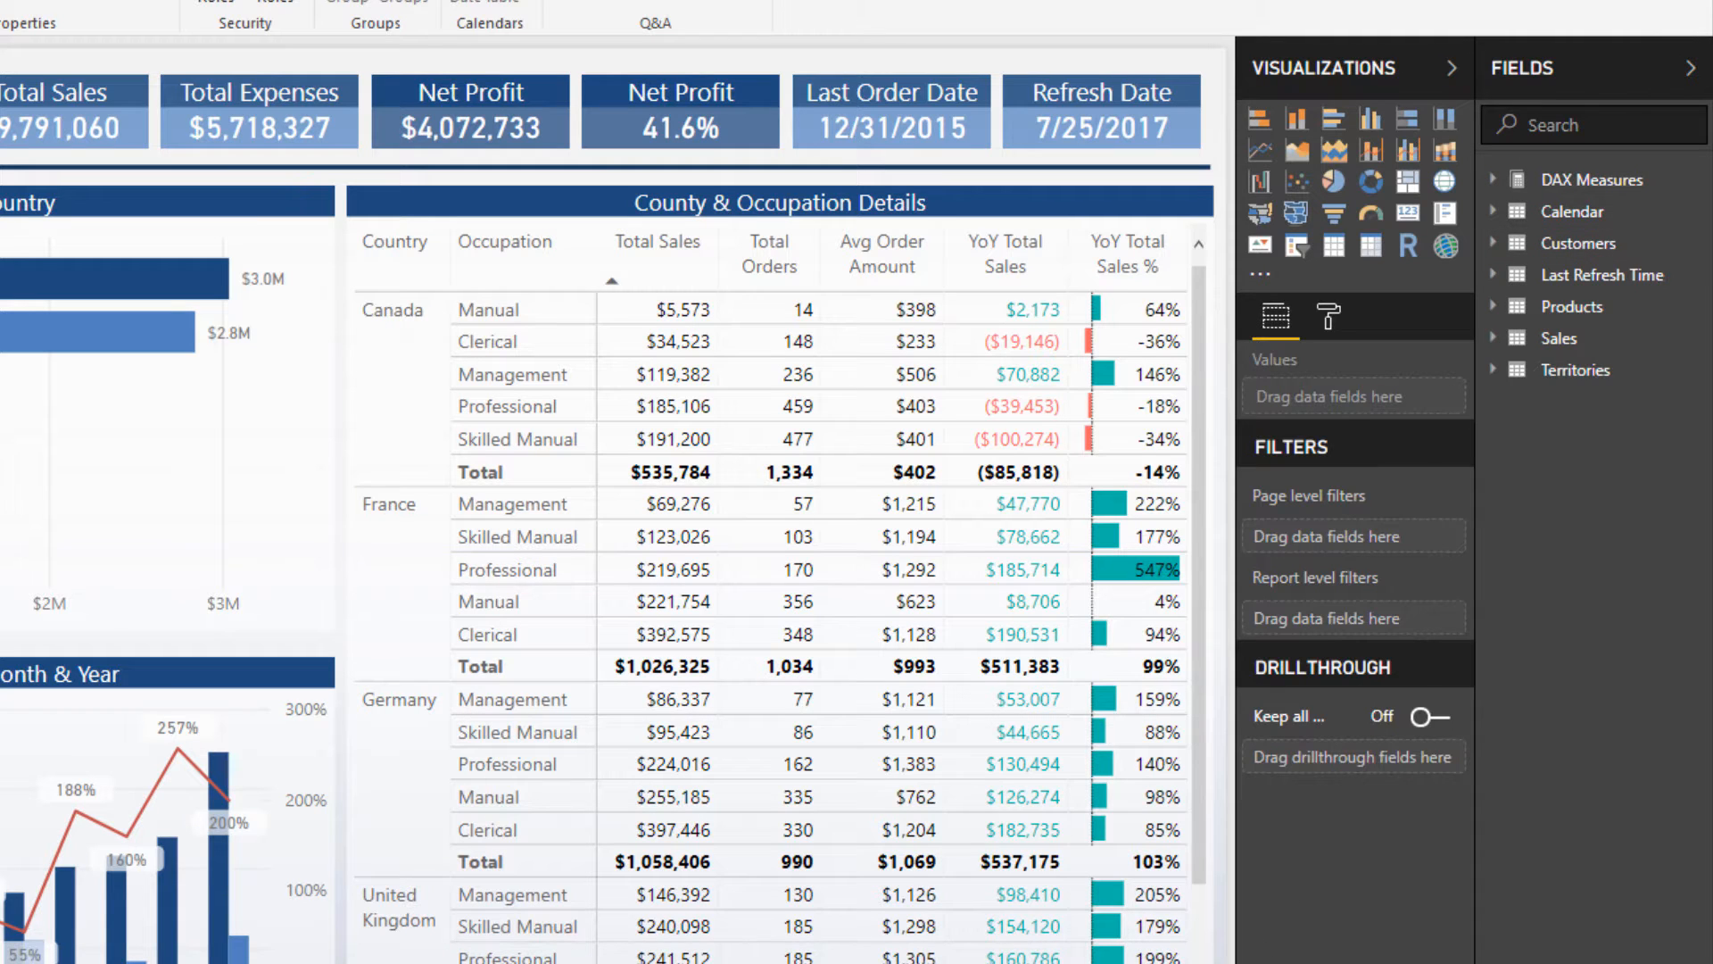
mouse_move(1317, 956)
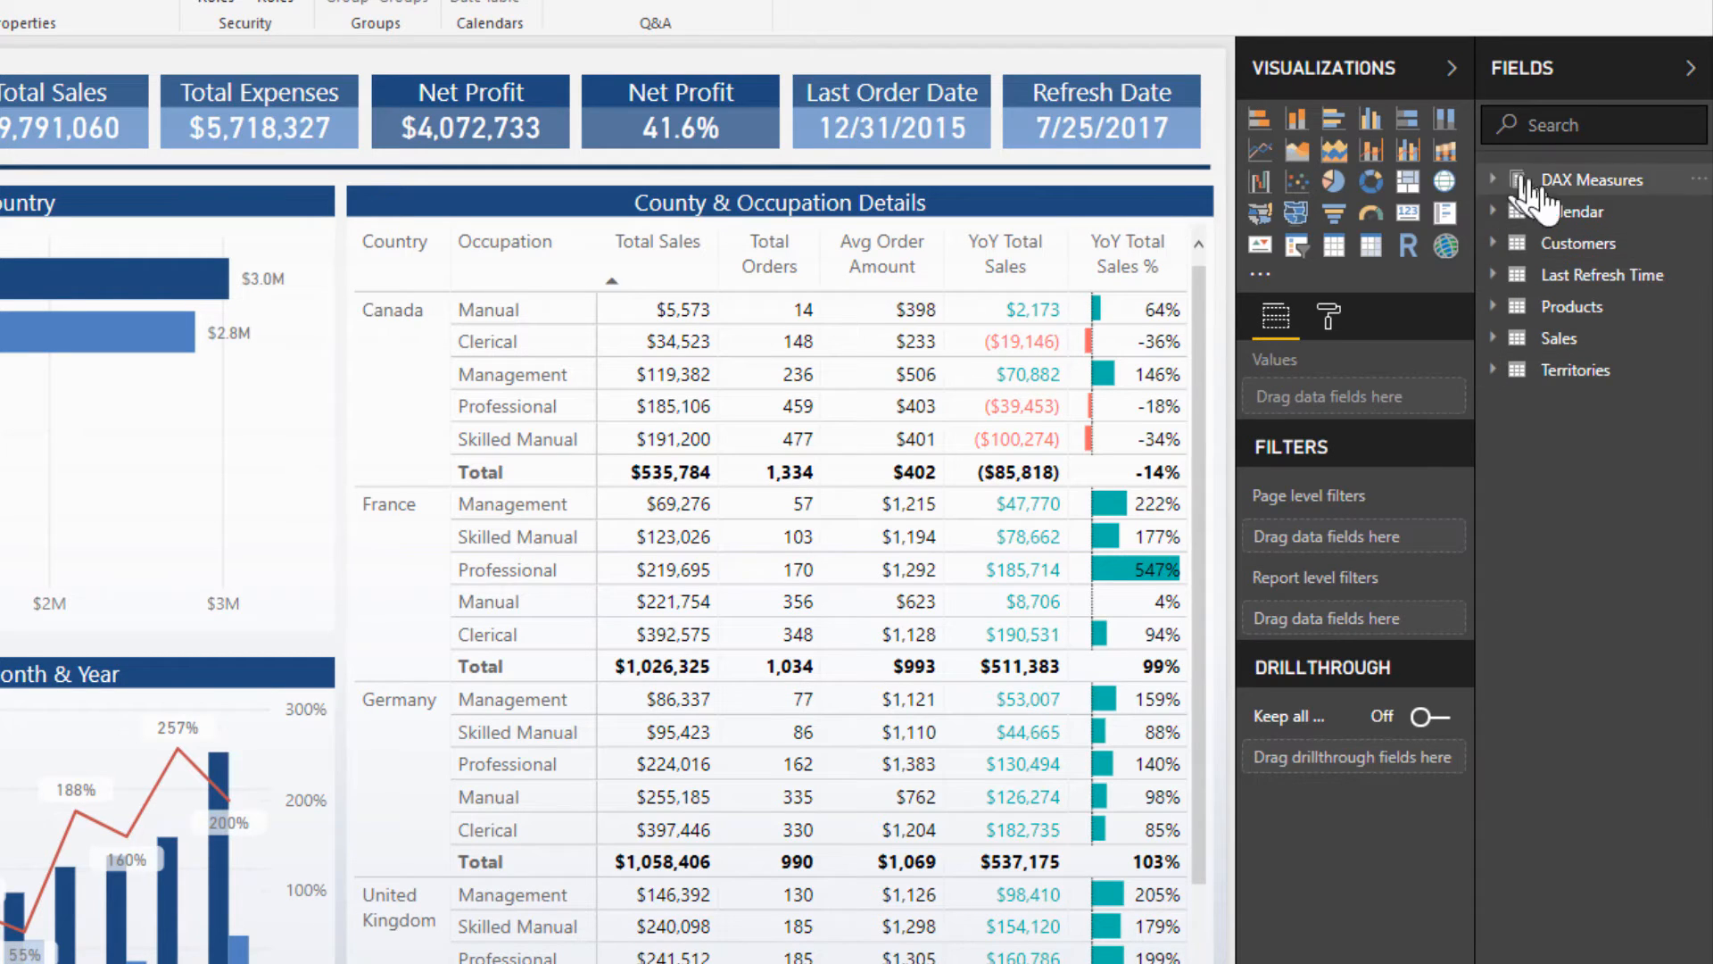
right_click(1590, 179)
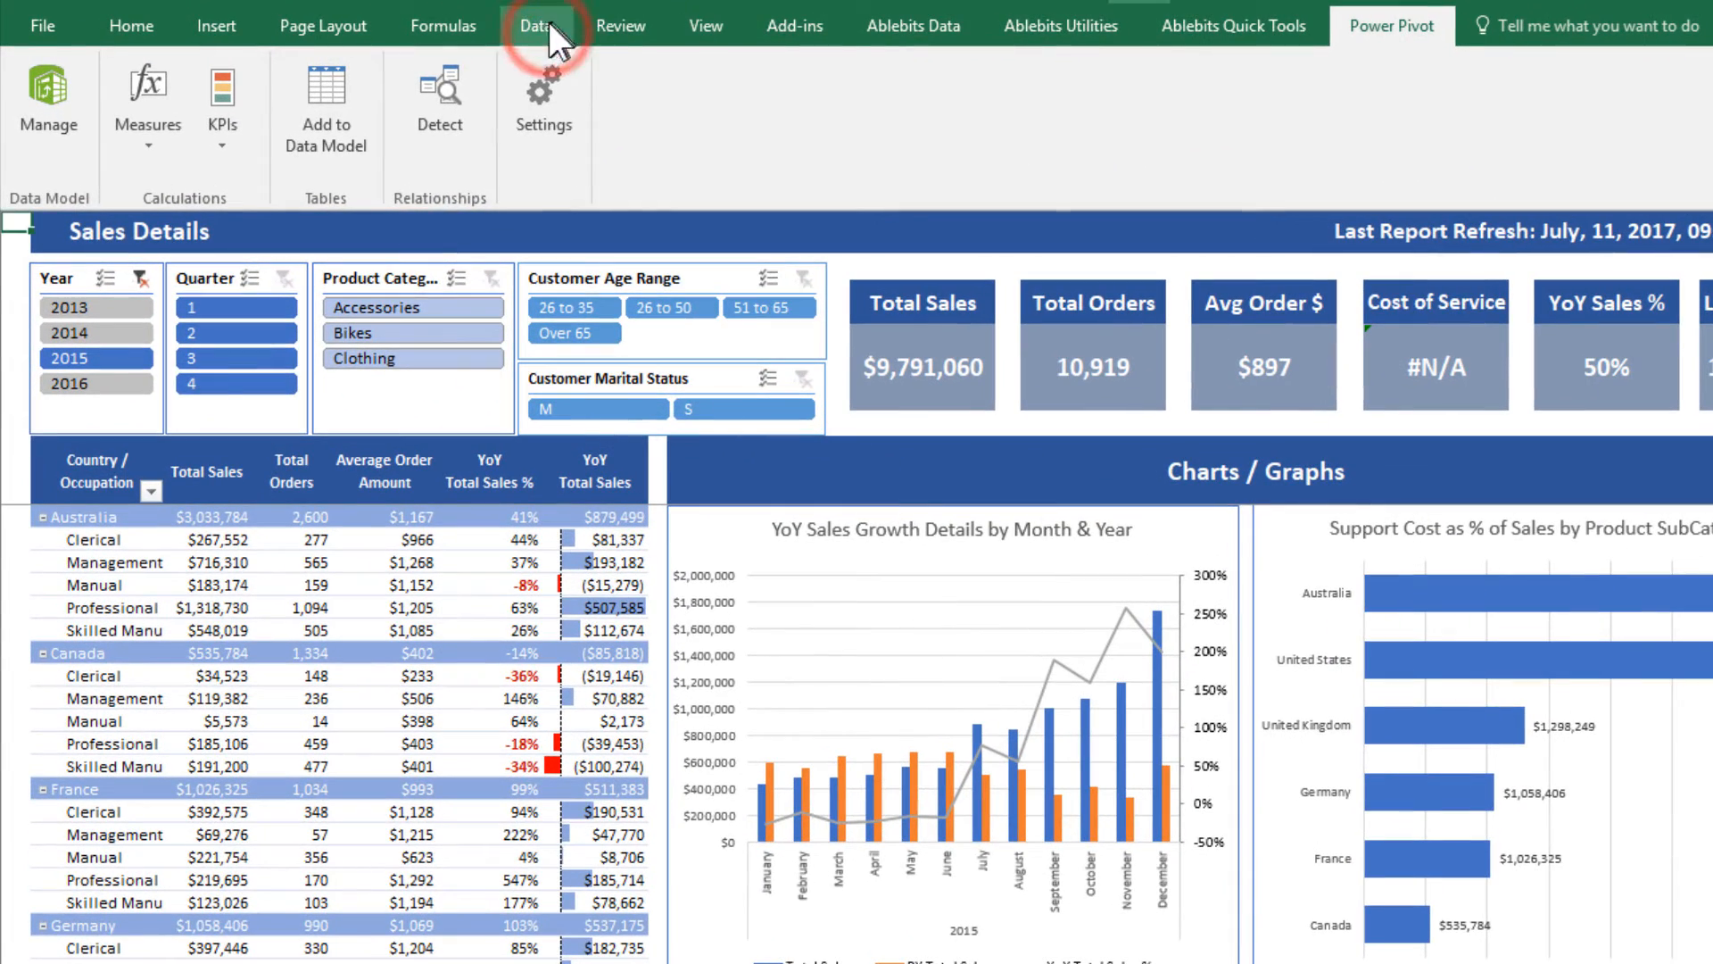
Create a new Blank Query from Get Data > From Other Sources
left_click(535, 25)
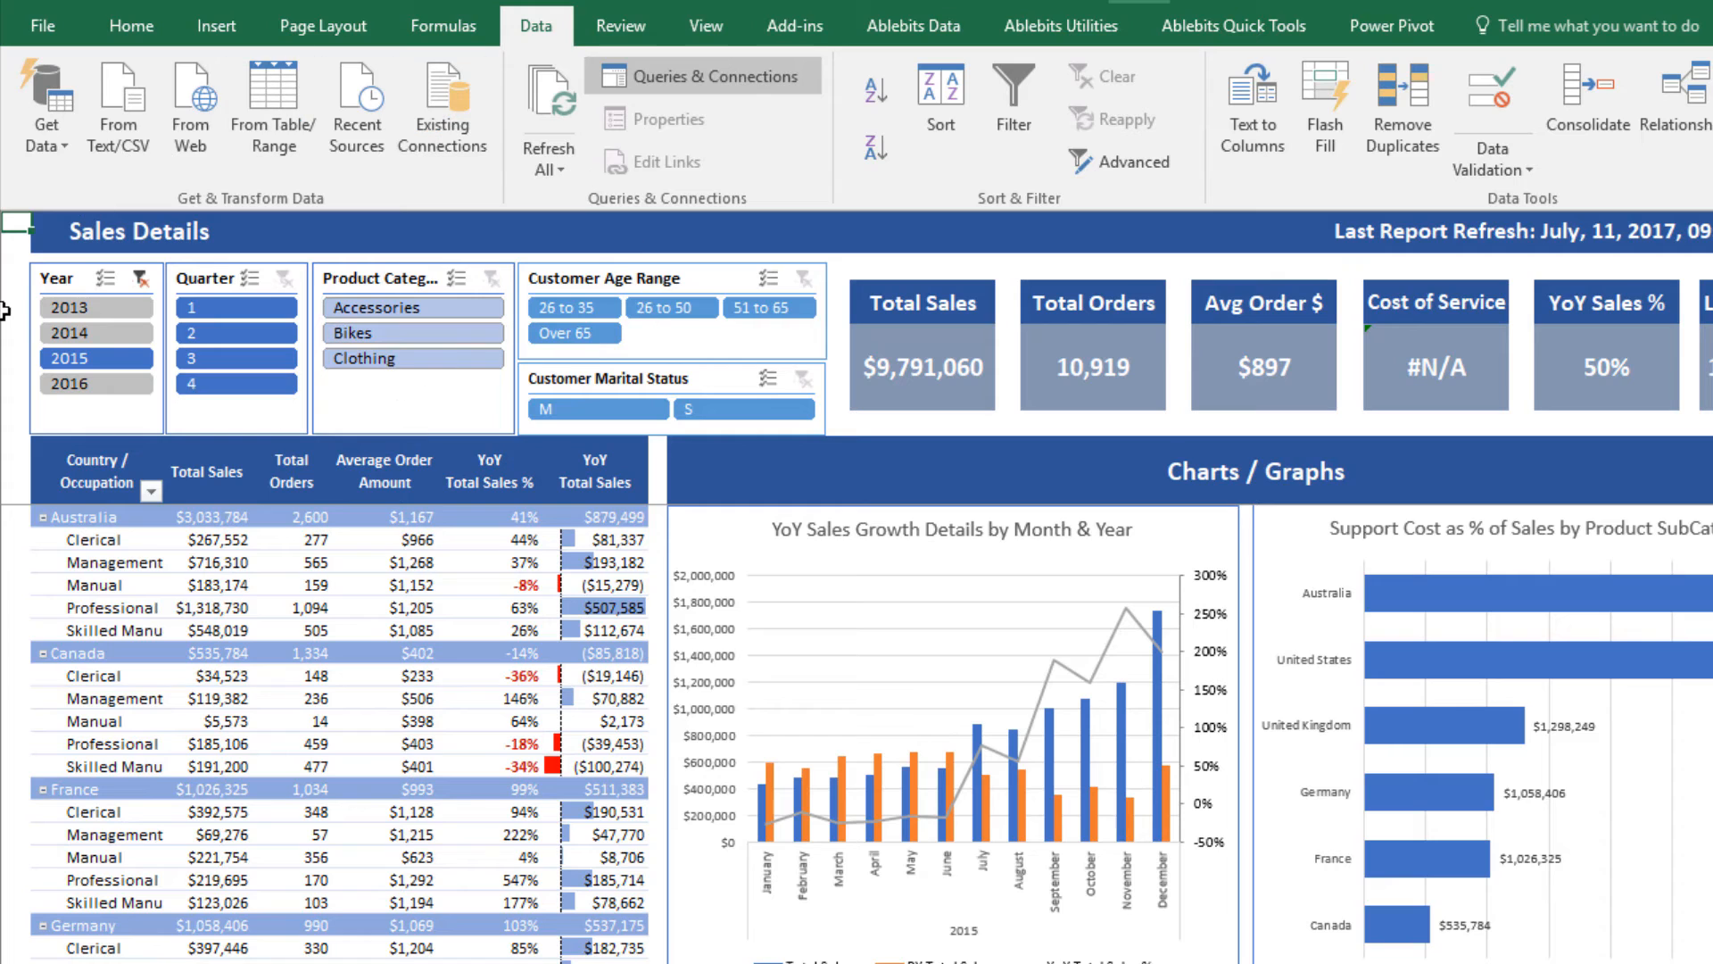
mouse_move(14, 302)
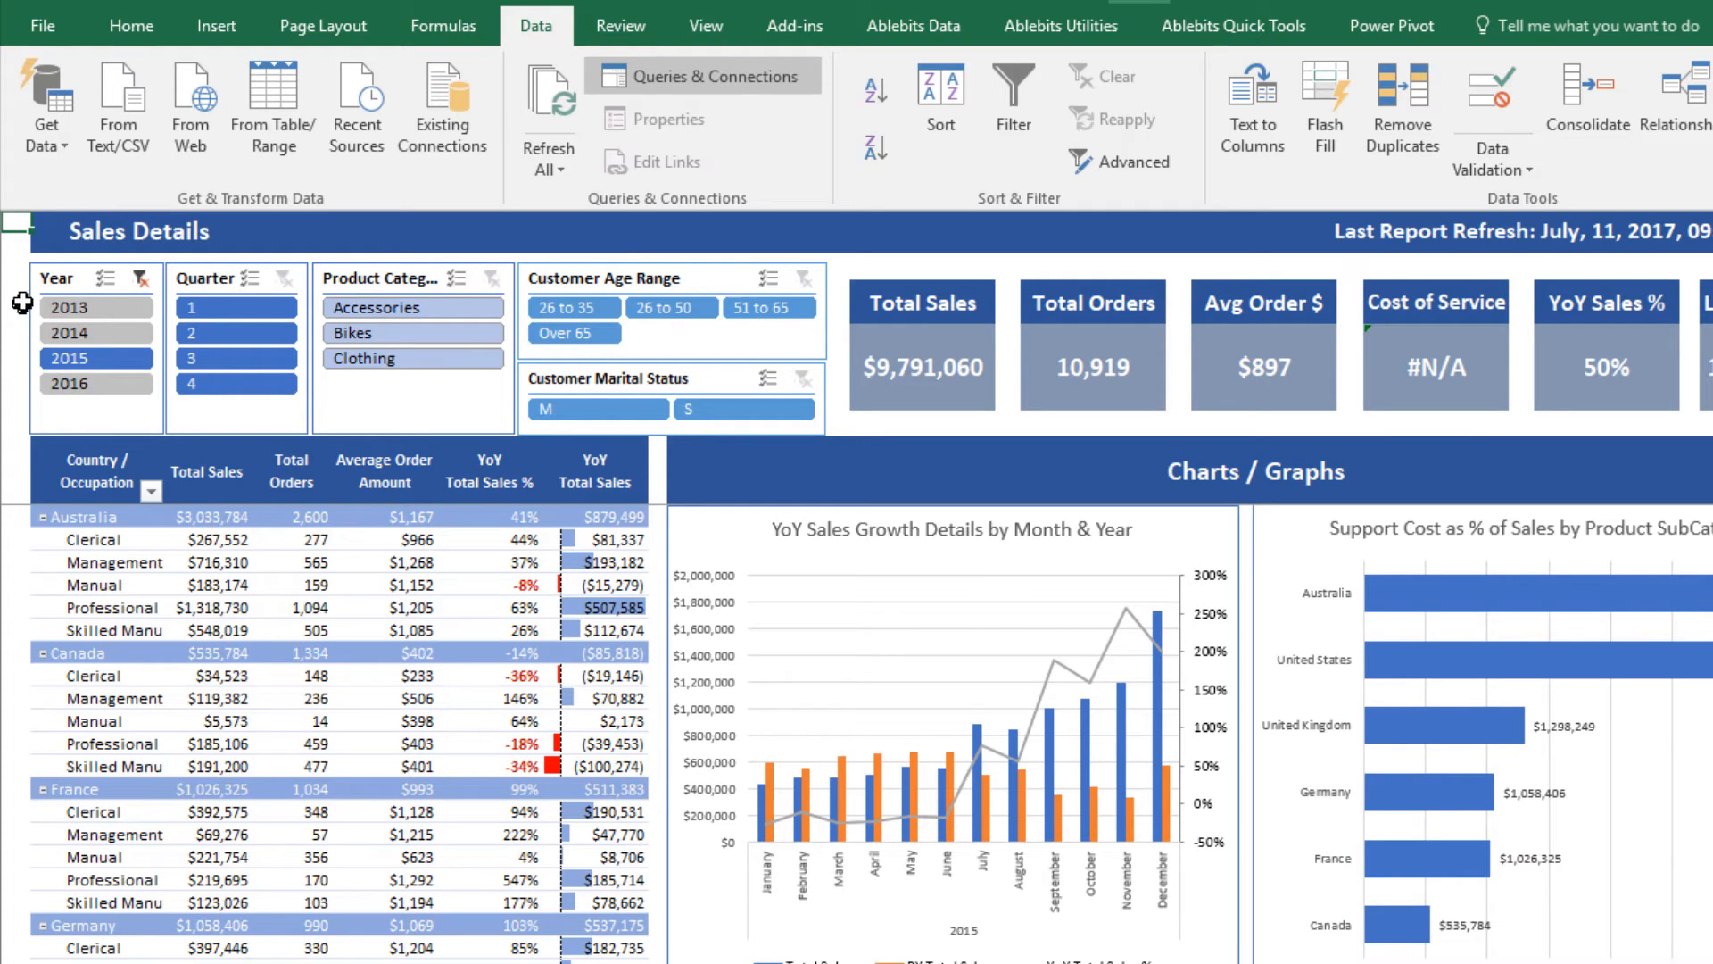
left_click(45, 121)
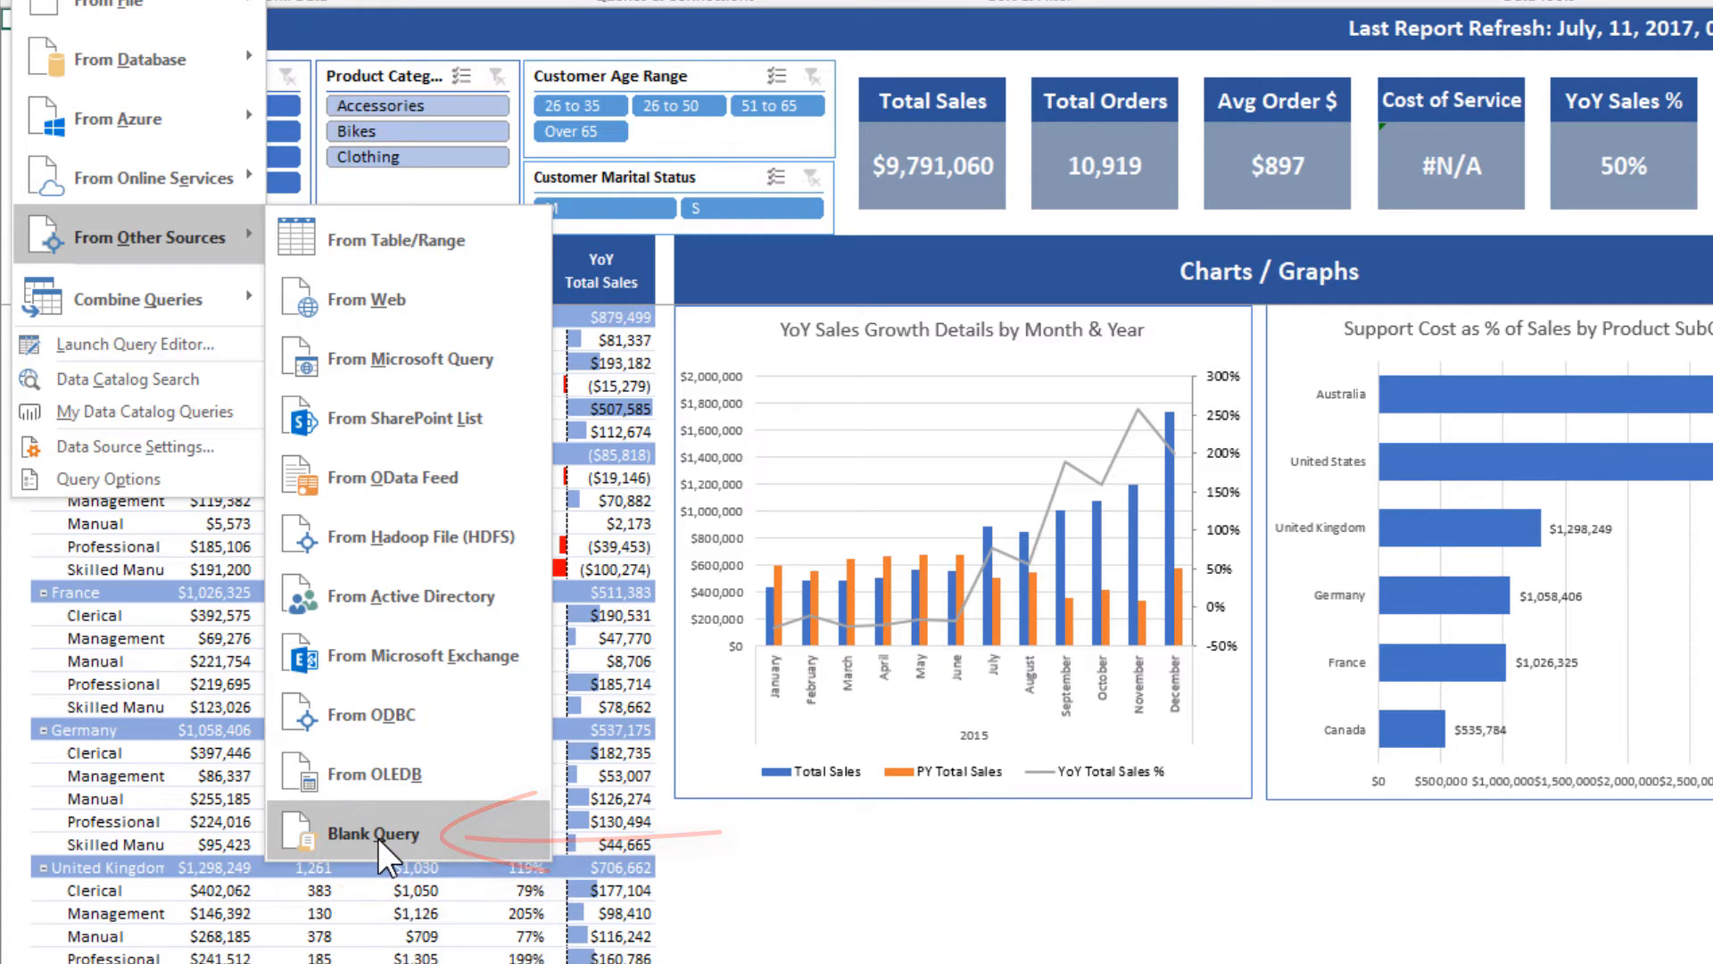
left_click(373, 835)
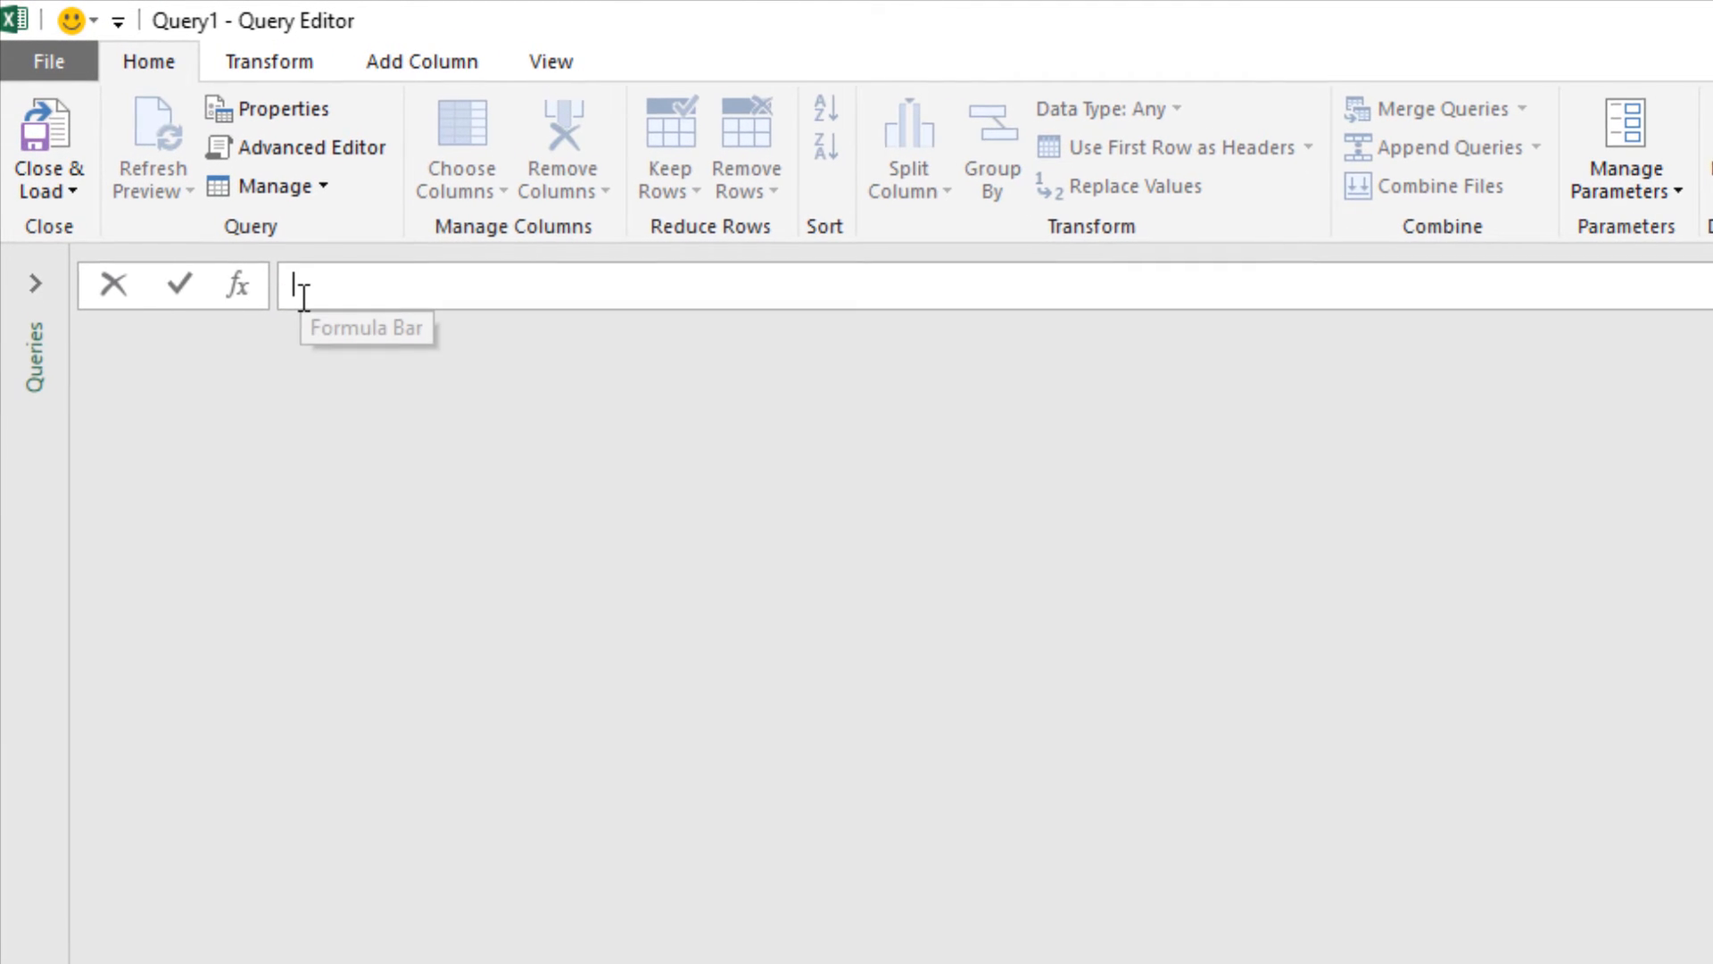
Enter null as the query's formula so Query1 returns a single null value
type("null")
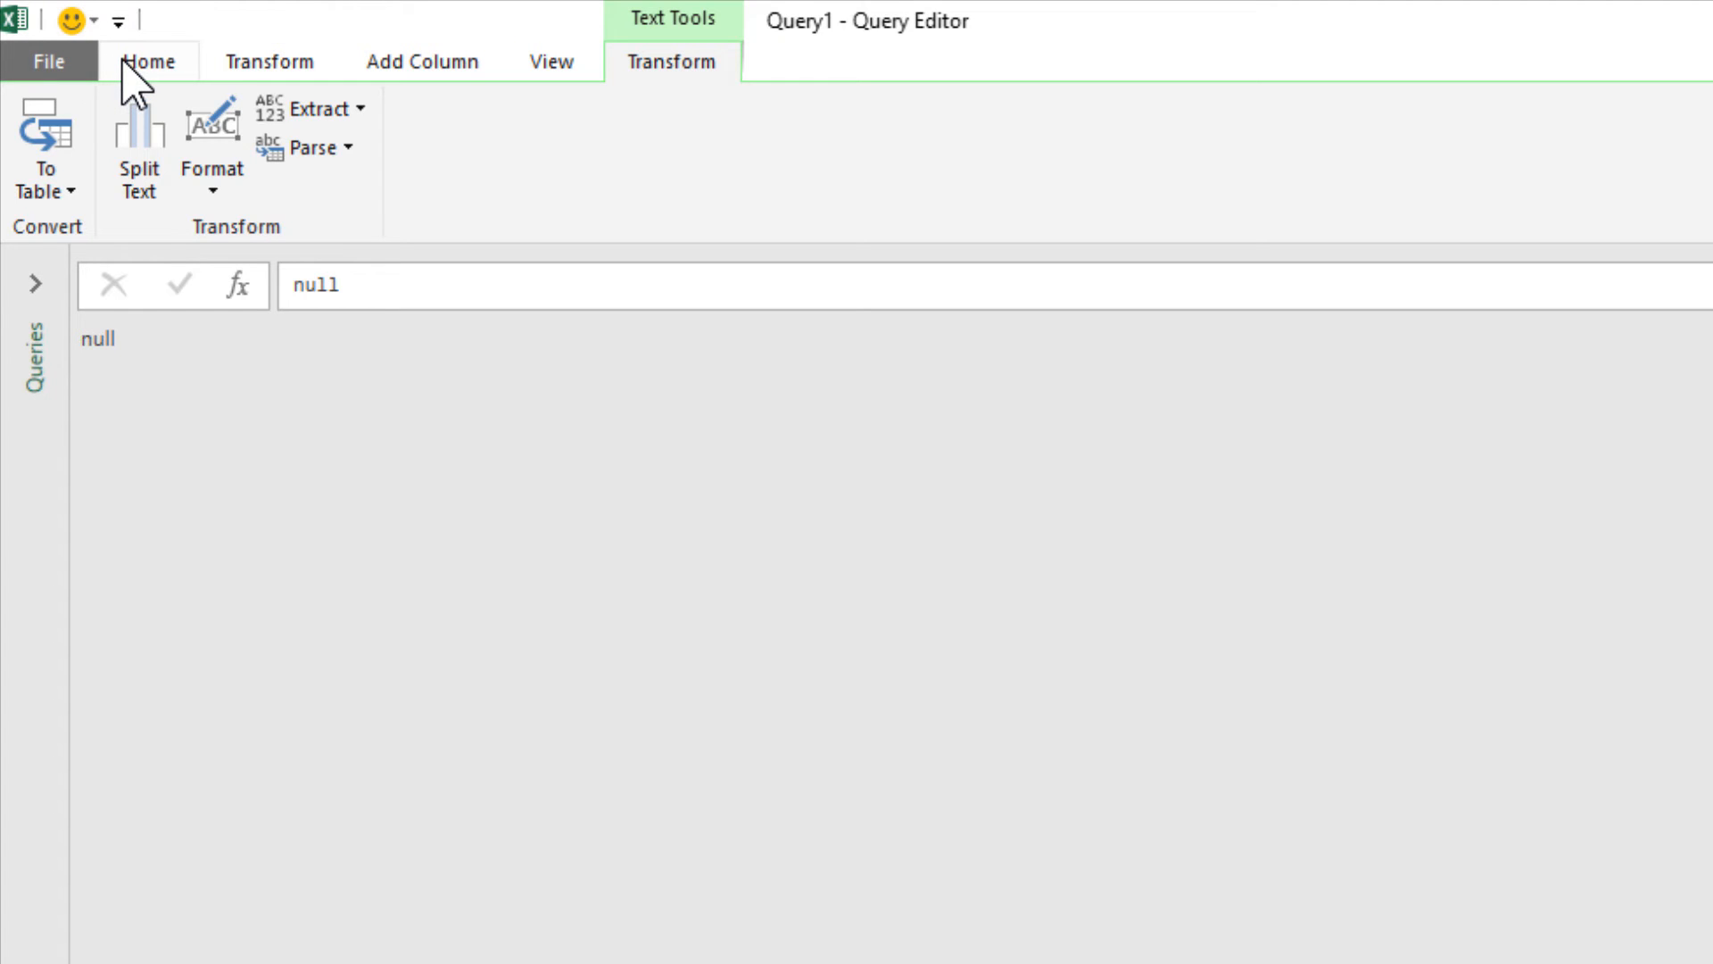
left_click(146, 61)
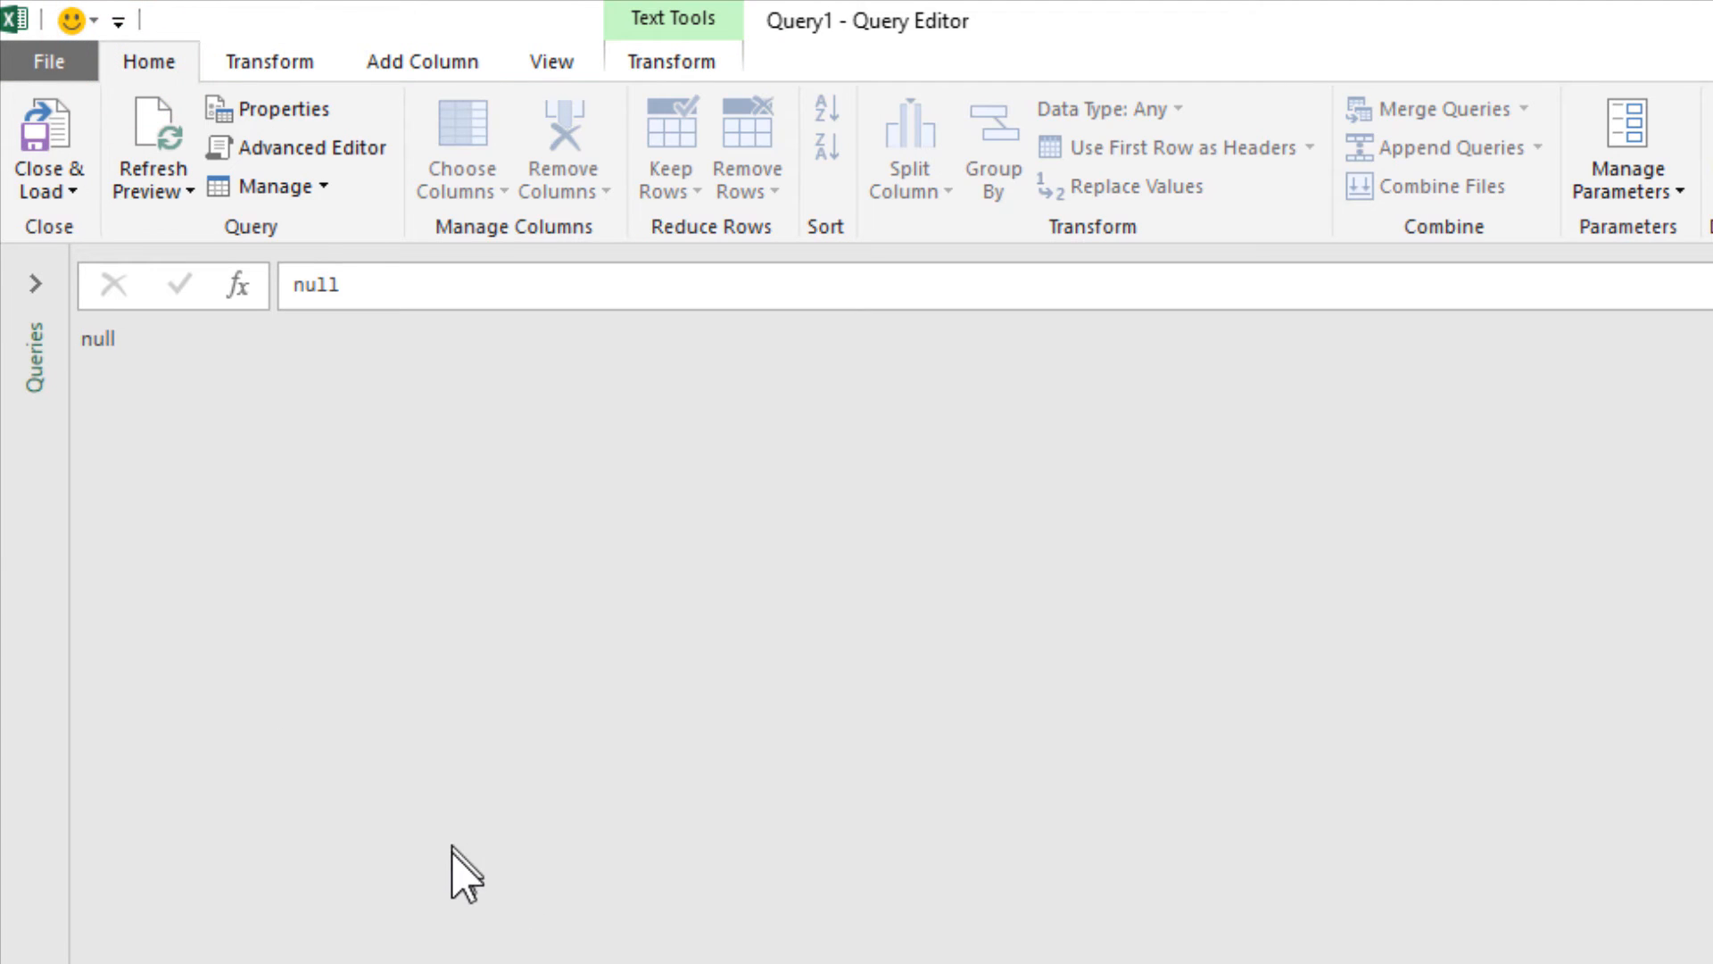
mouse_move(50, 139)
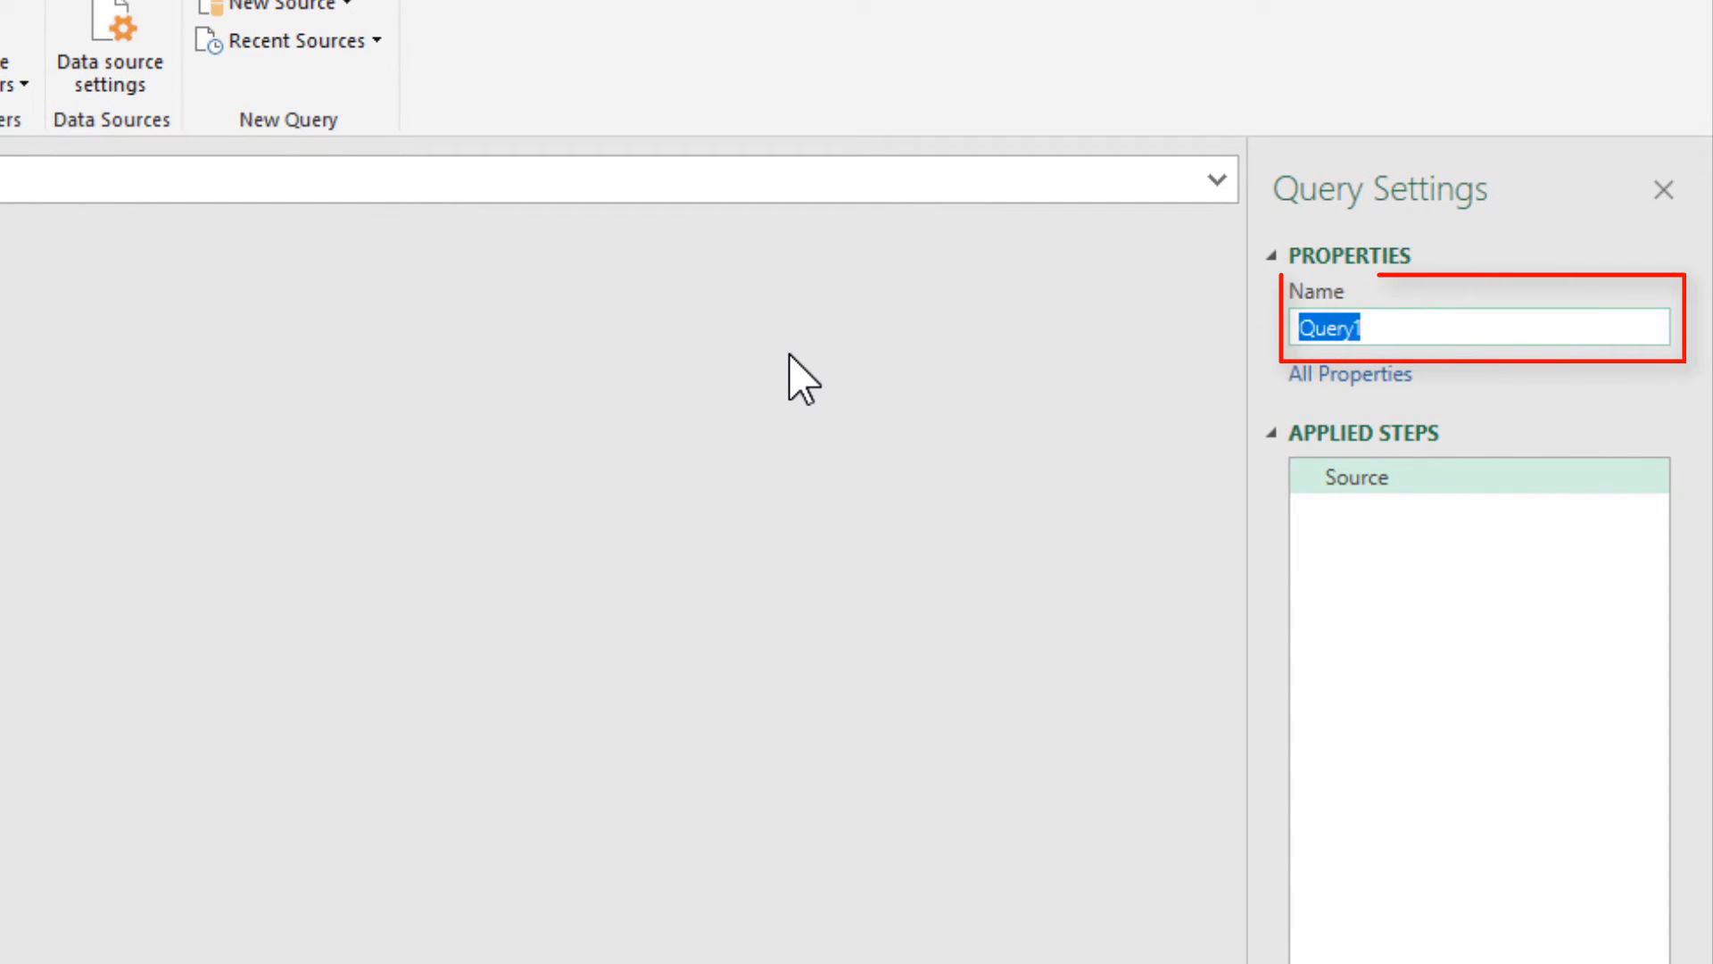
Rename the query to 'DAX Measures' in Query Settings
type("DAX M")
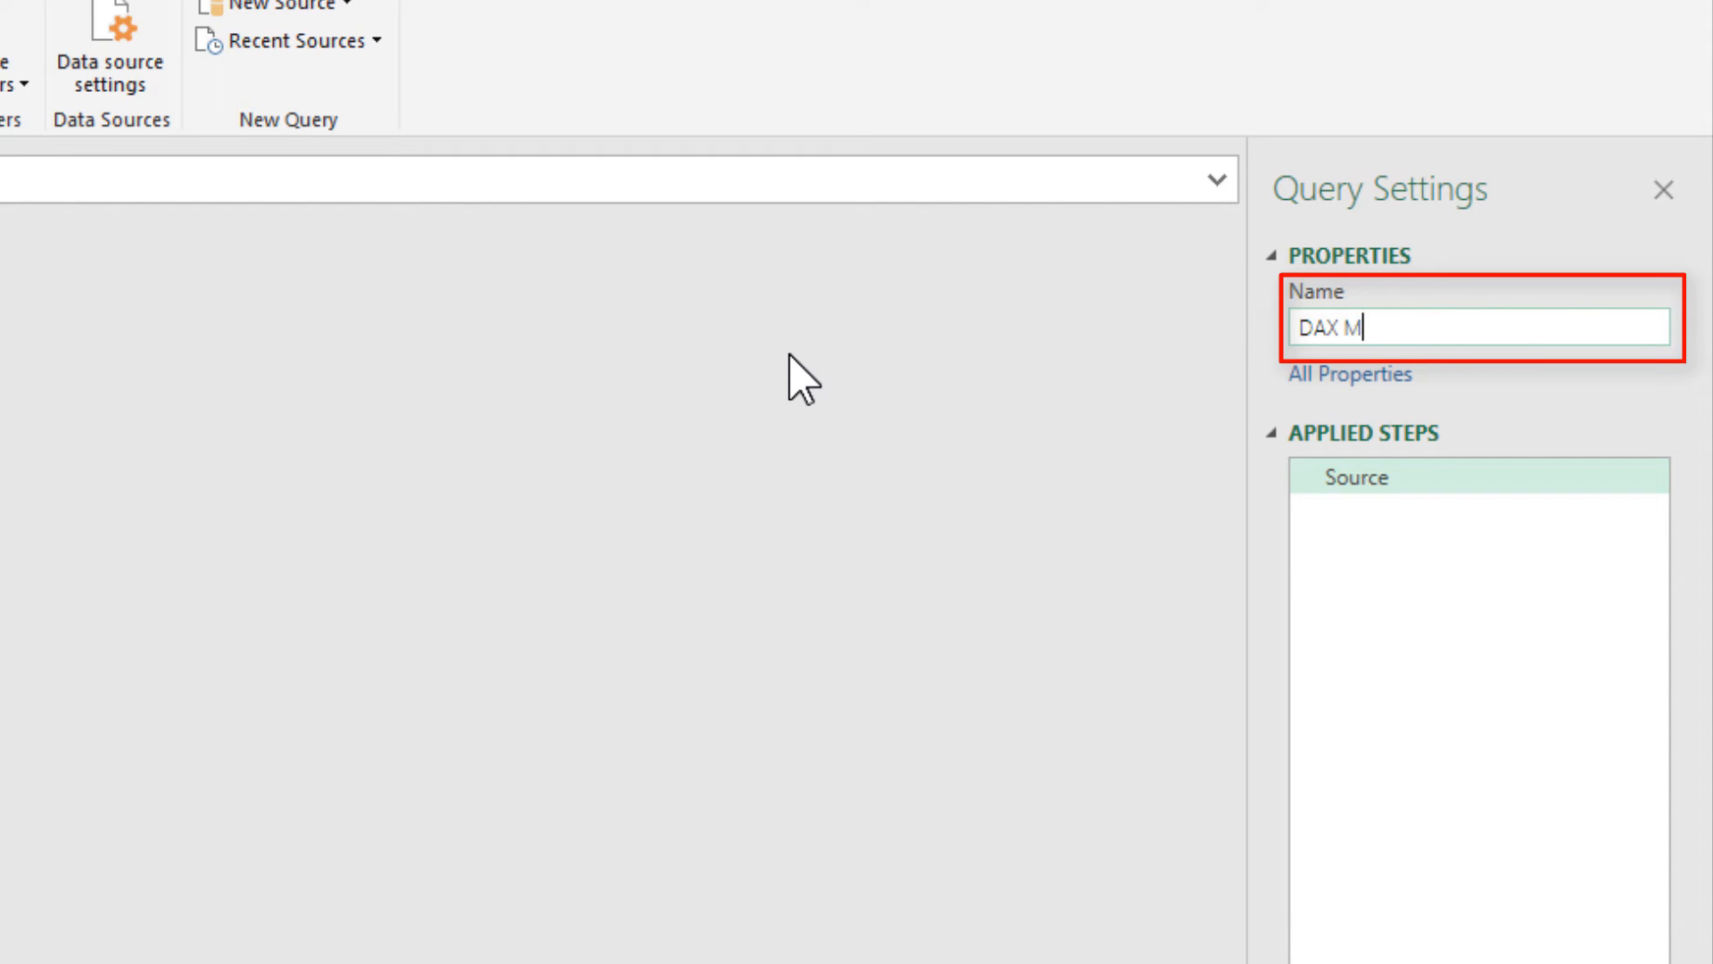
type("easures")
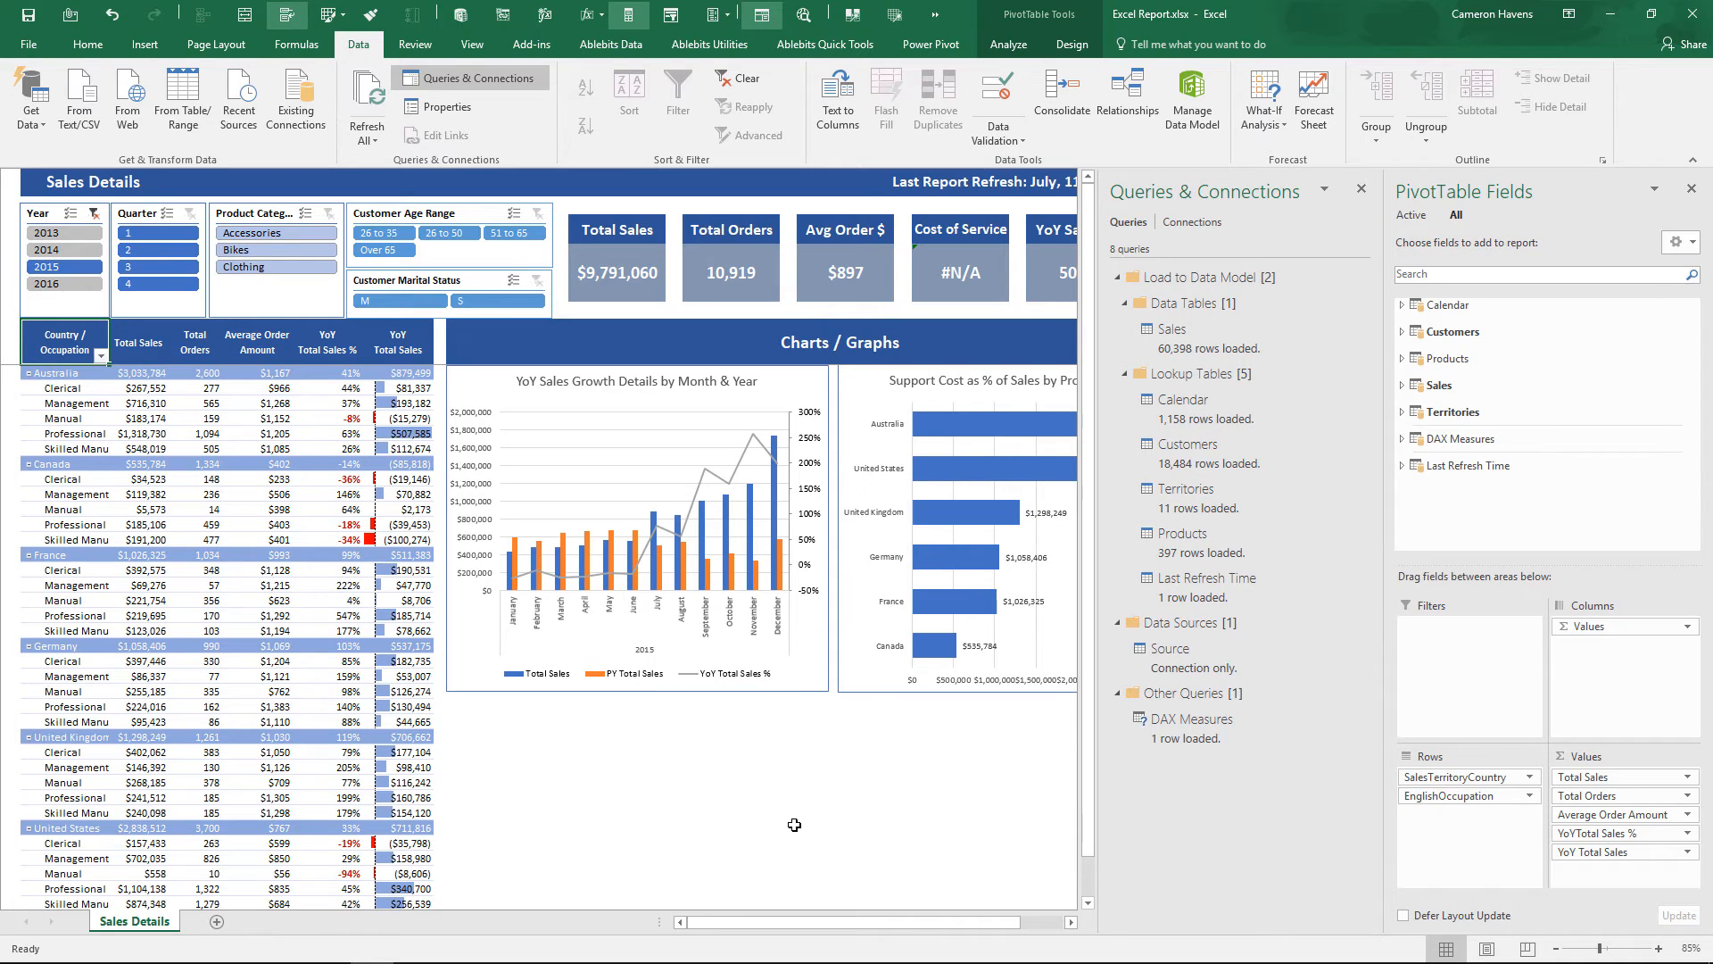
Show the Manage Measures dialog from the Power Pivot measure commands
left_click(931, 42)
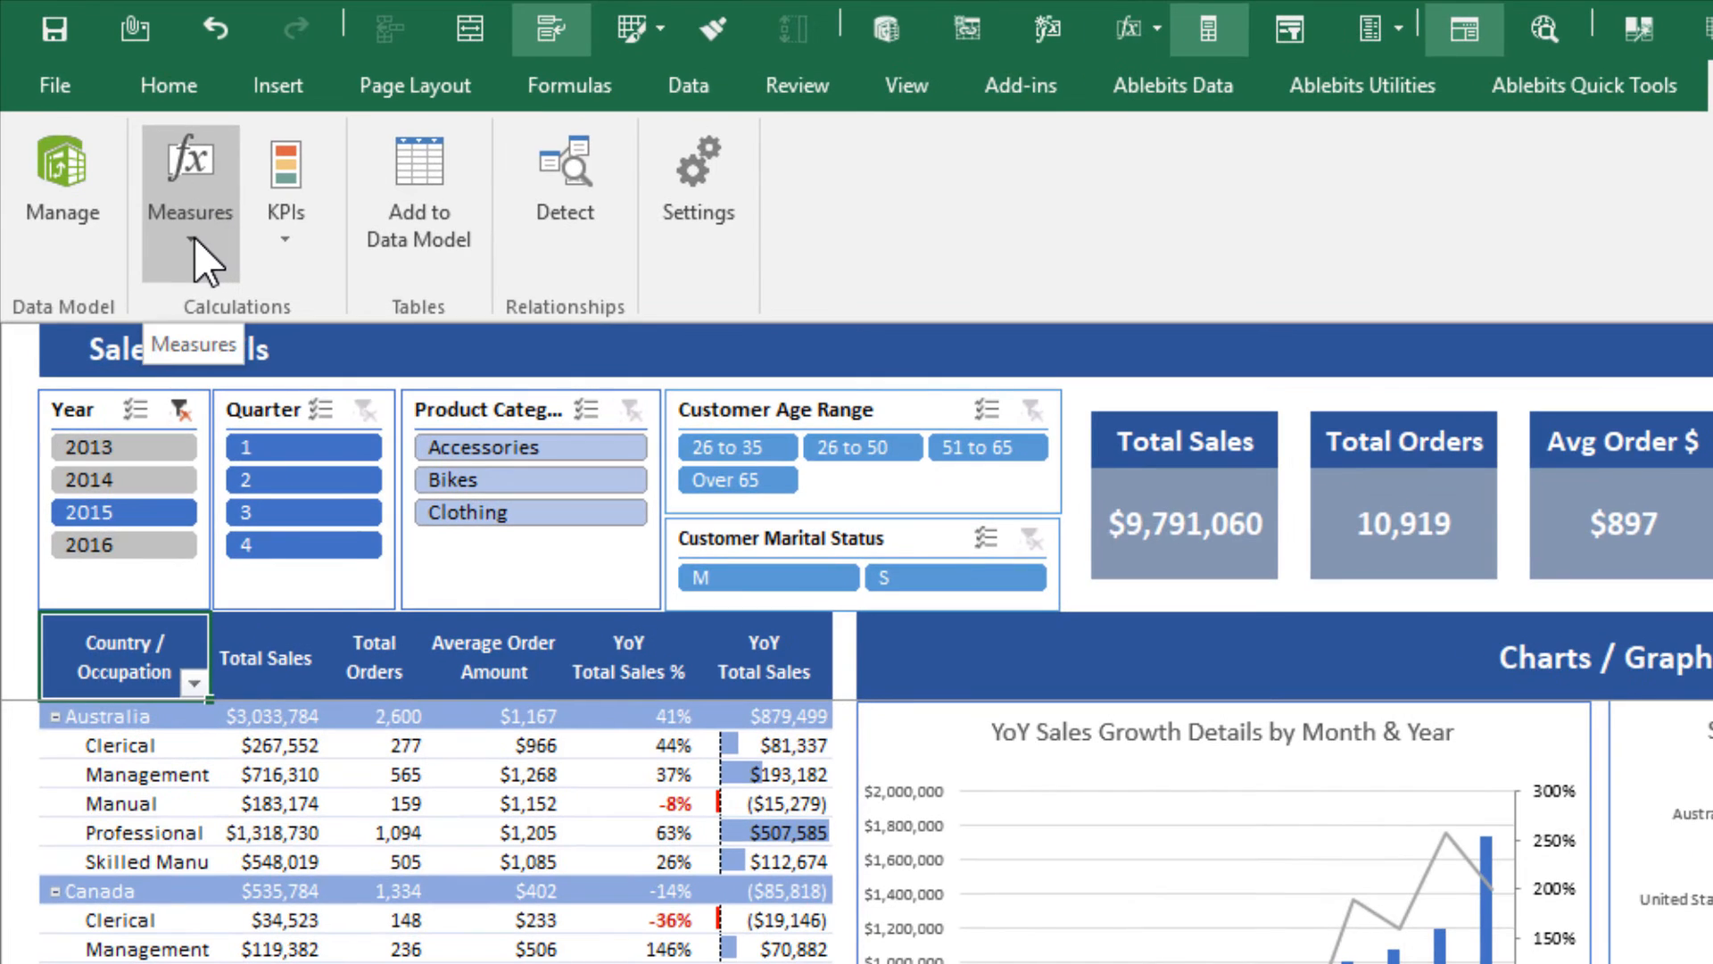
left_click(190, 197)
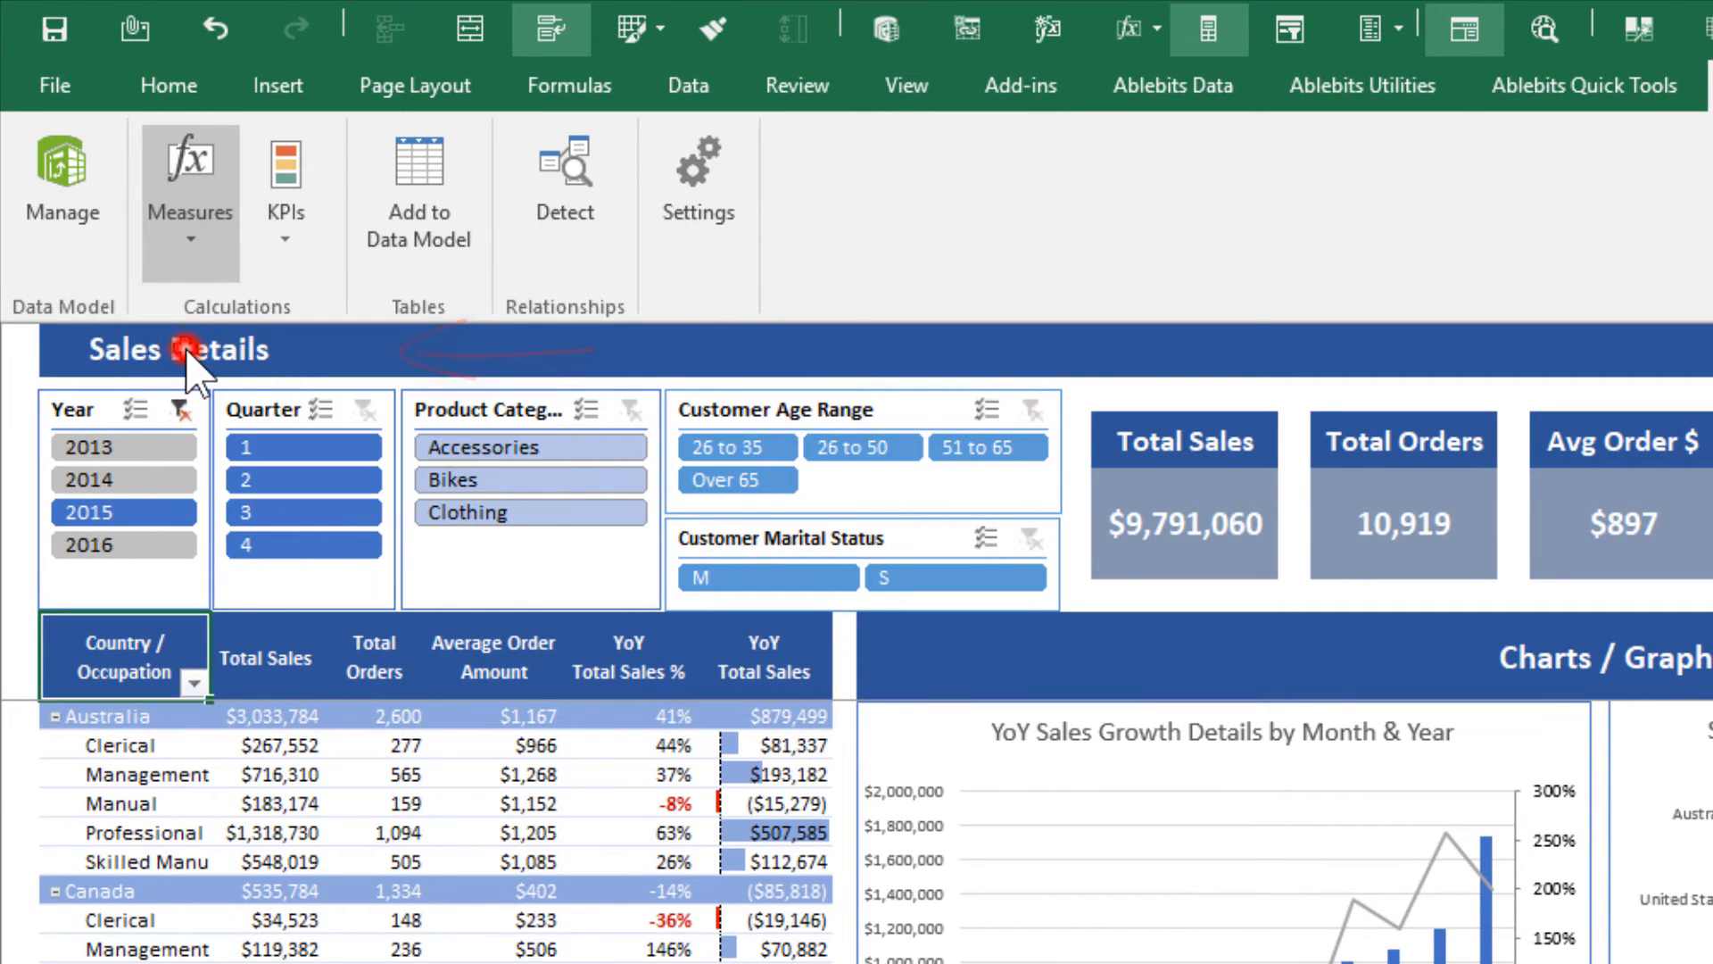
left_click(189, 187)
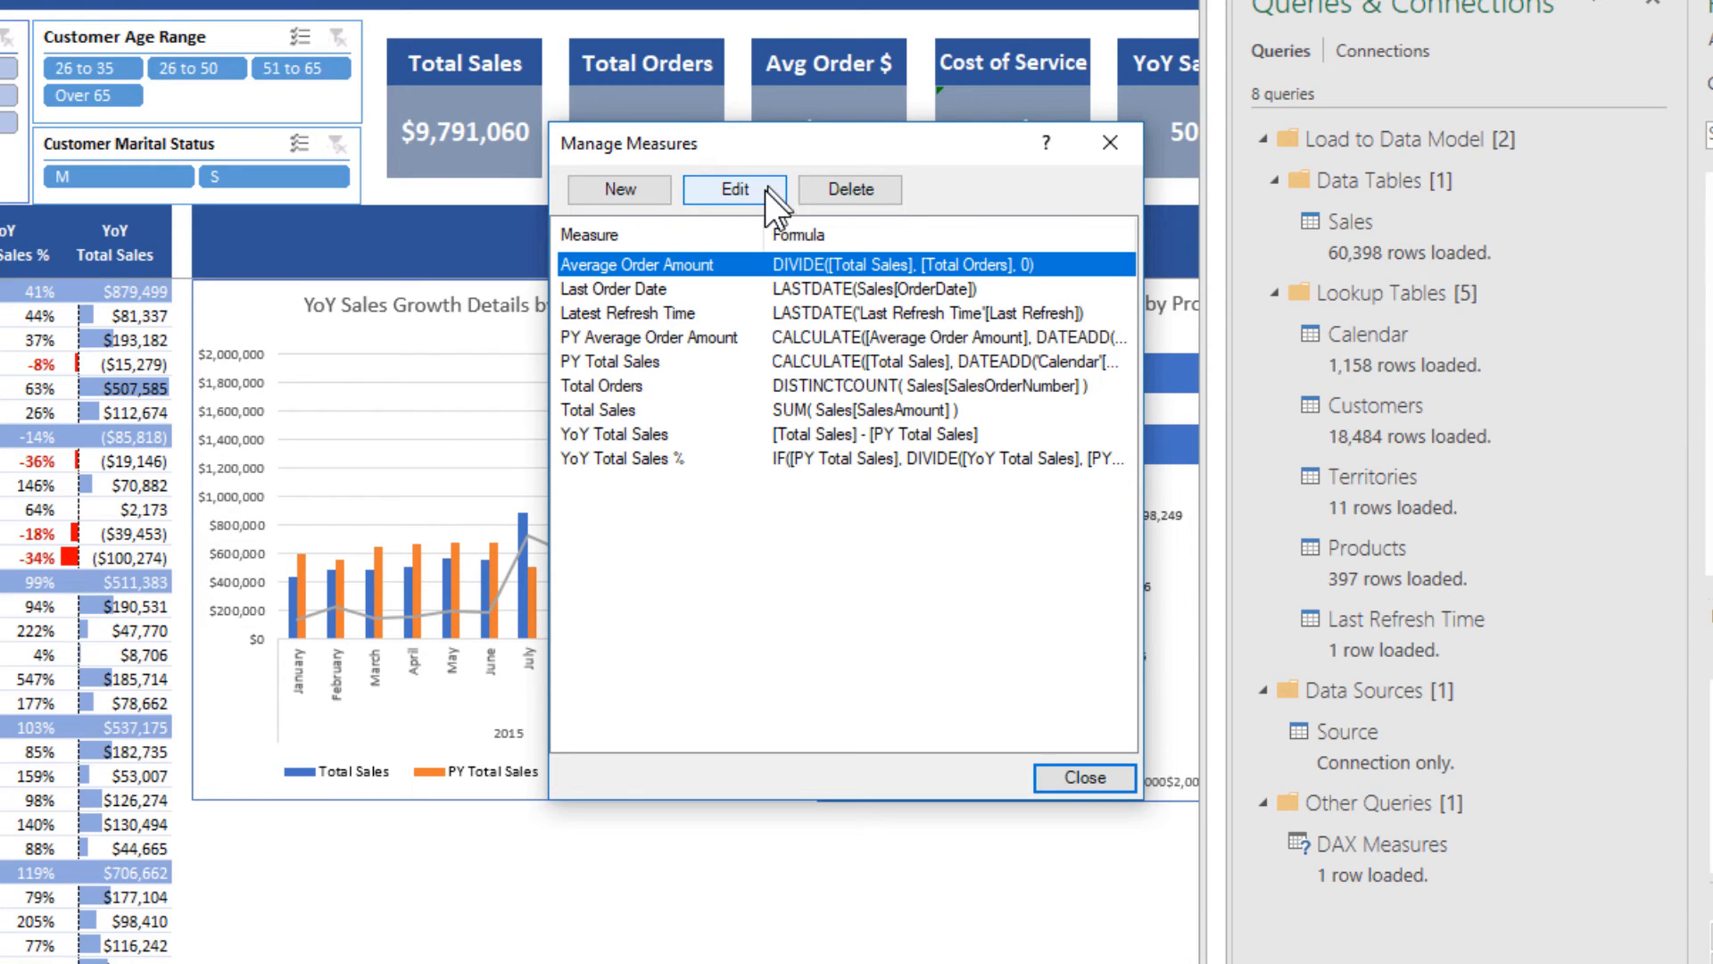
Set Average Order Amount's table to DAX Measures, then begin editing Total Sales
left_click(735, 189)
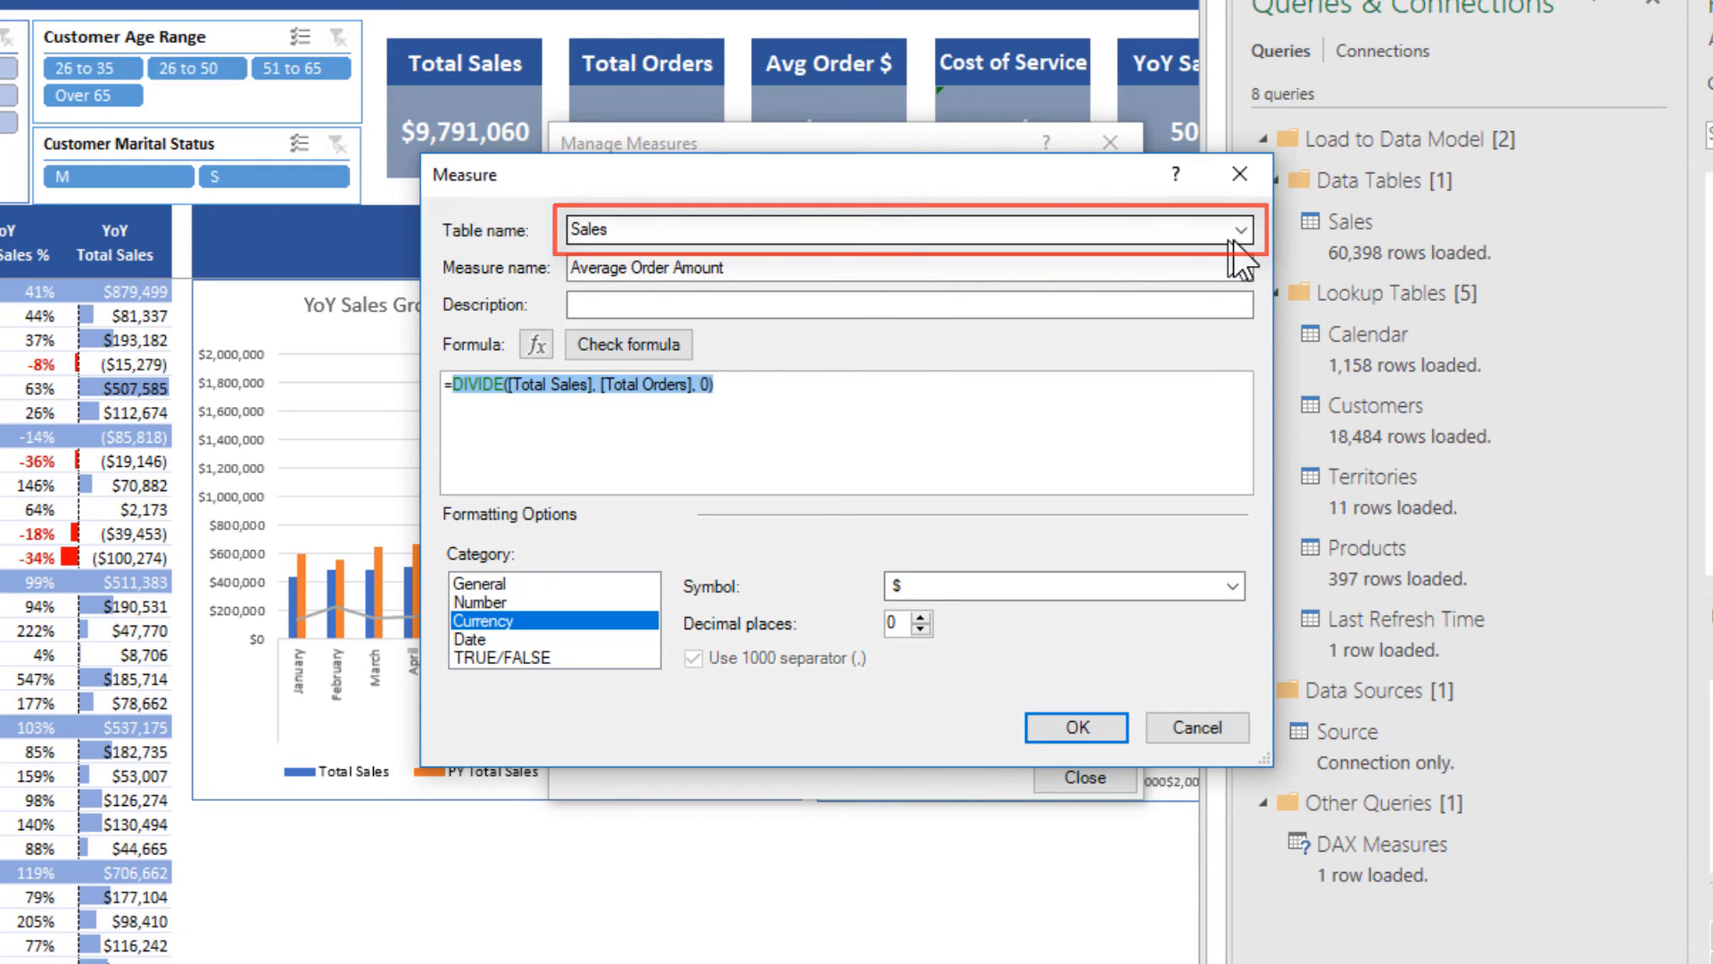
left_click(1238, 230)
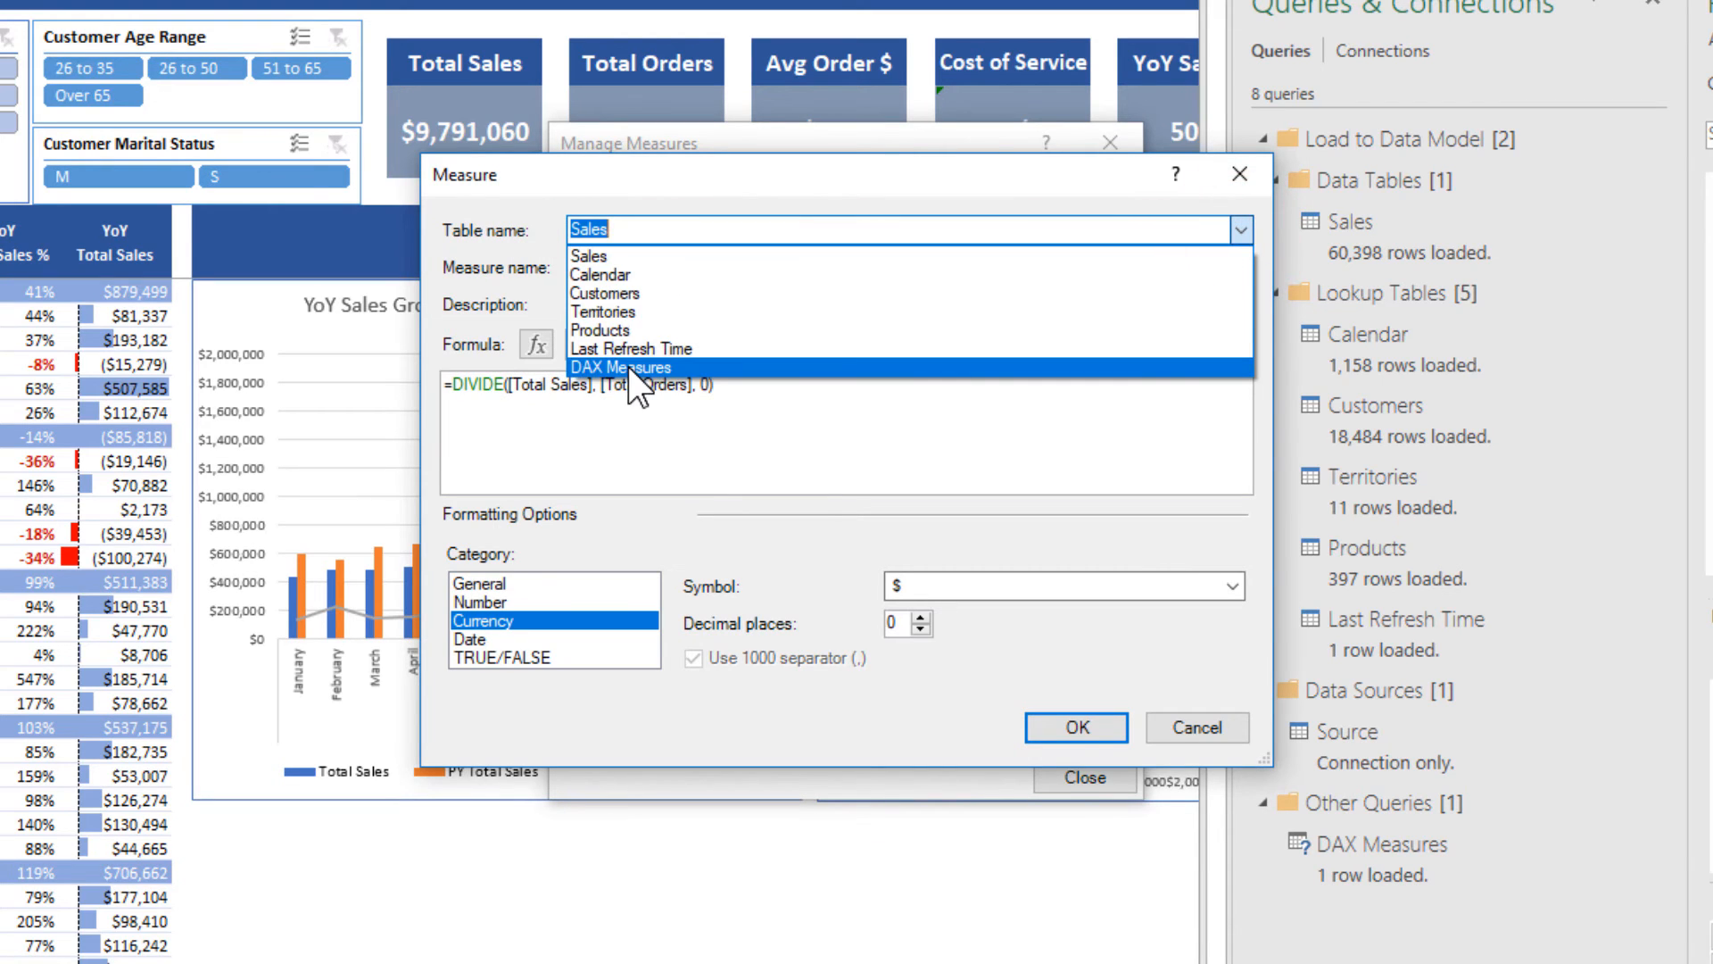
left_click(621, 368)
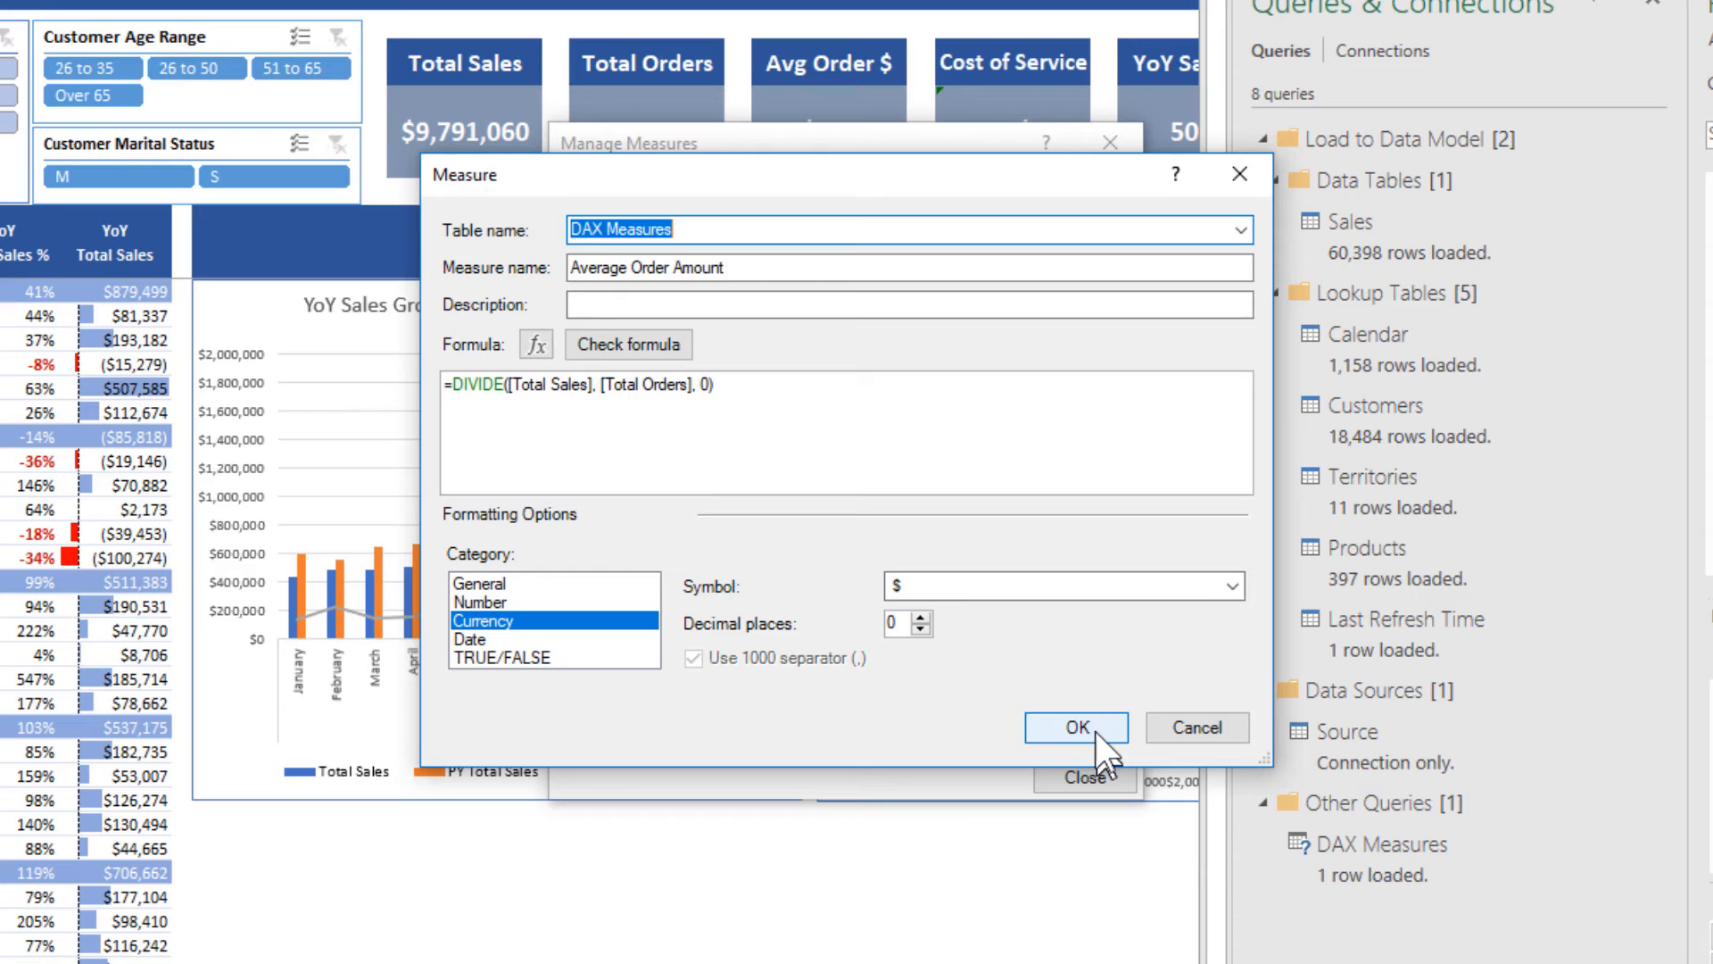
left_click(1074, 727)
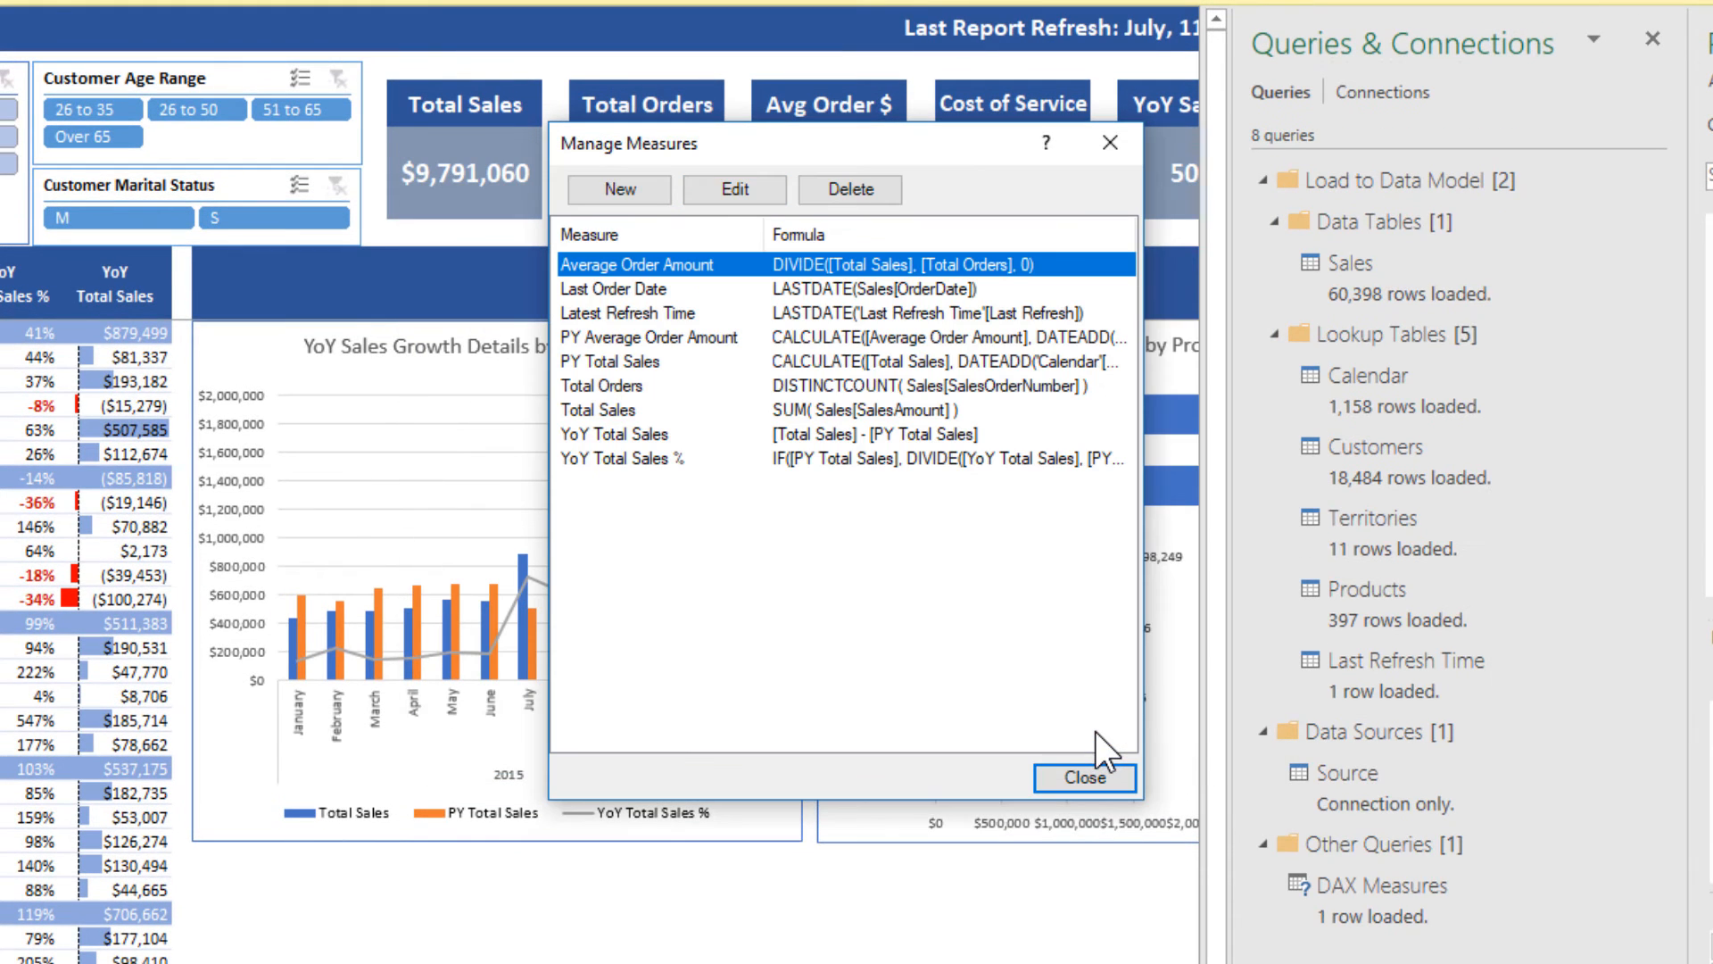
mouse_move(718, 368)
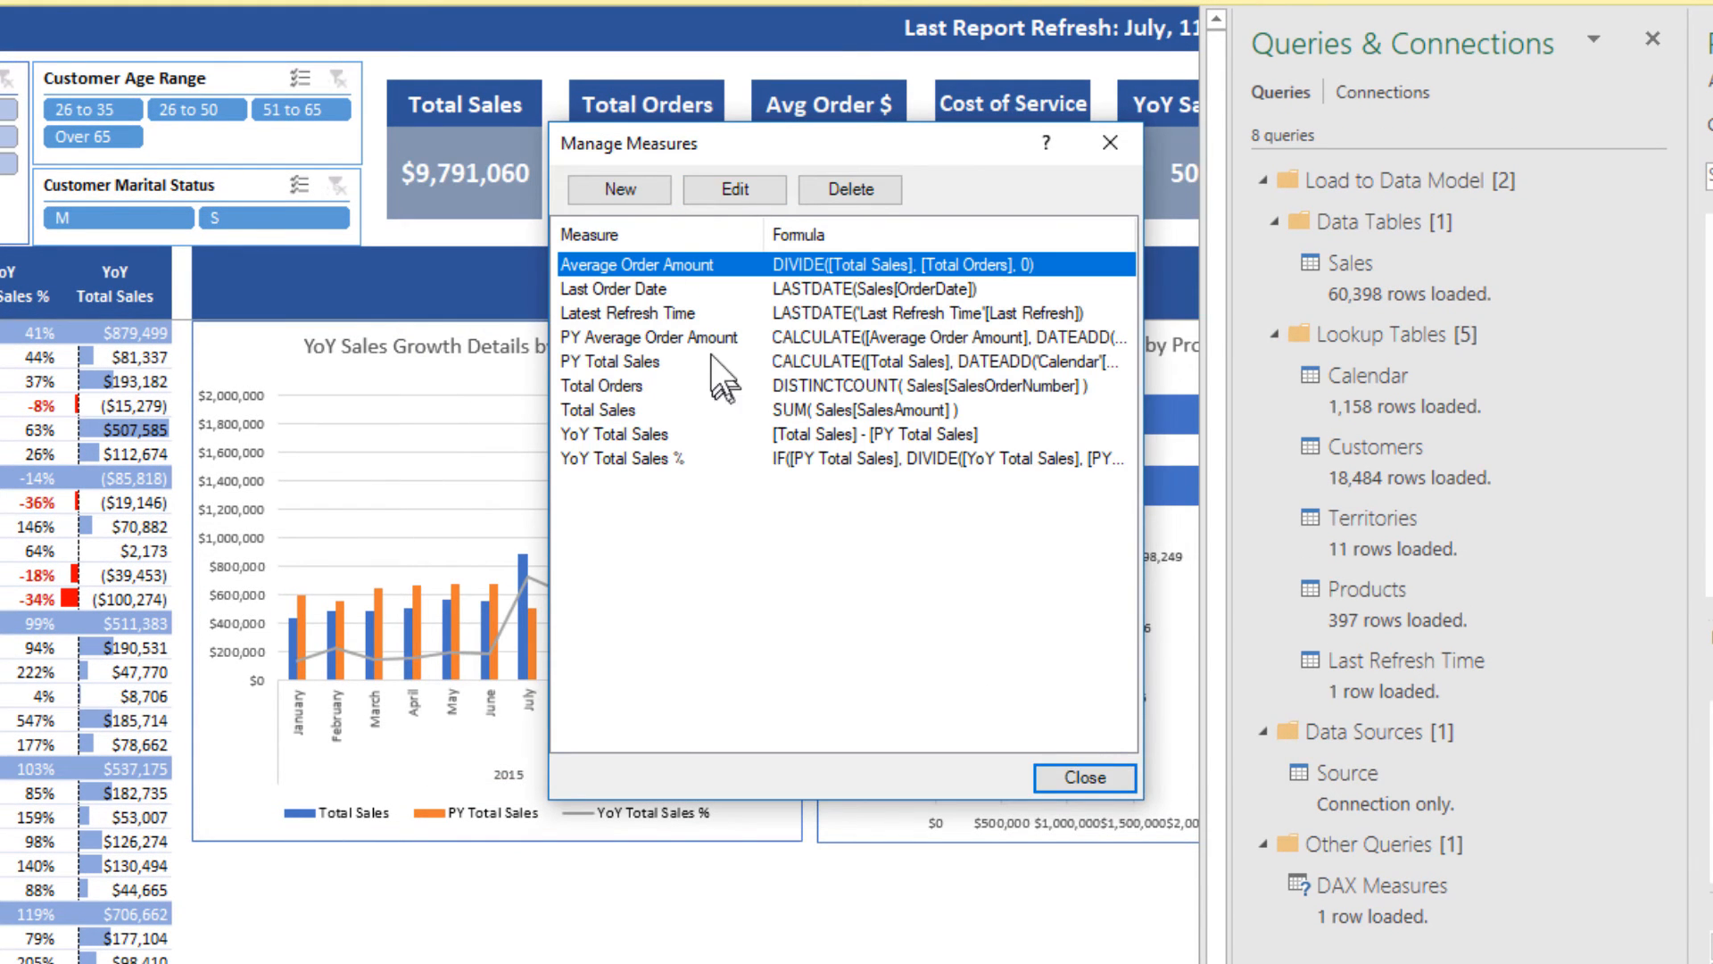
left_click(598, 411)
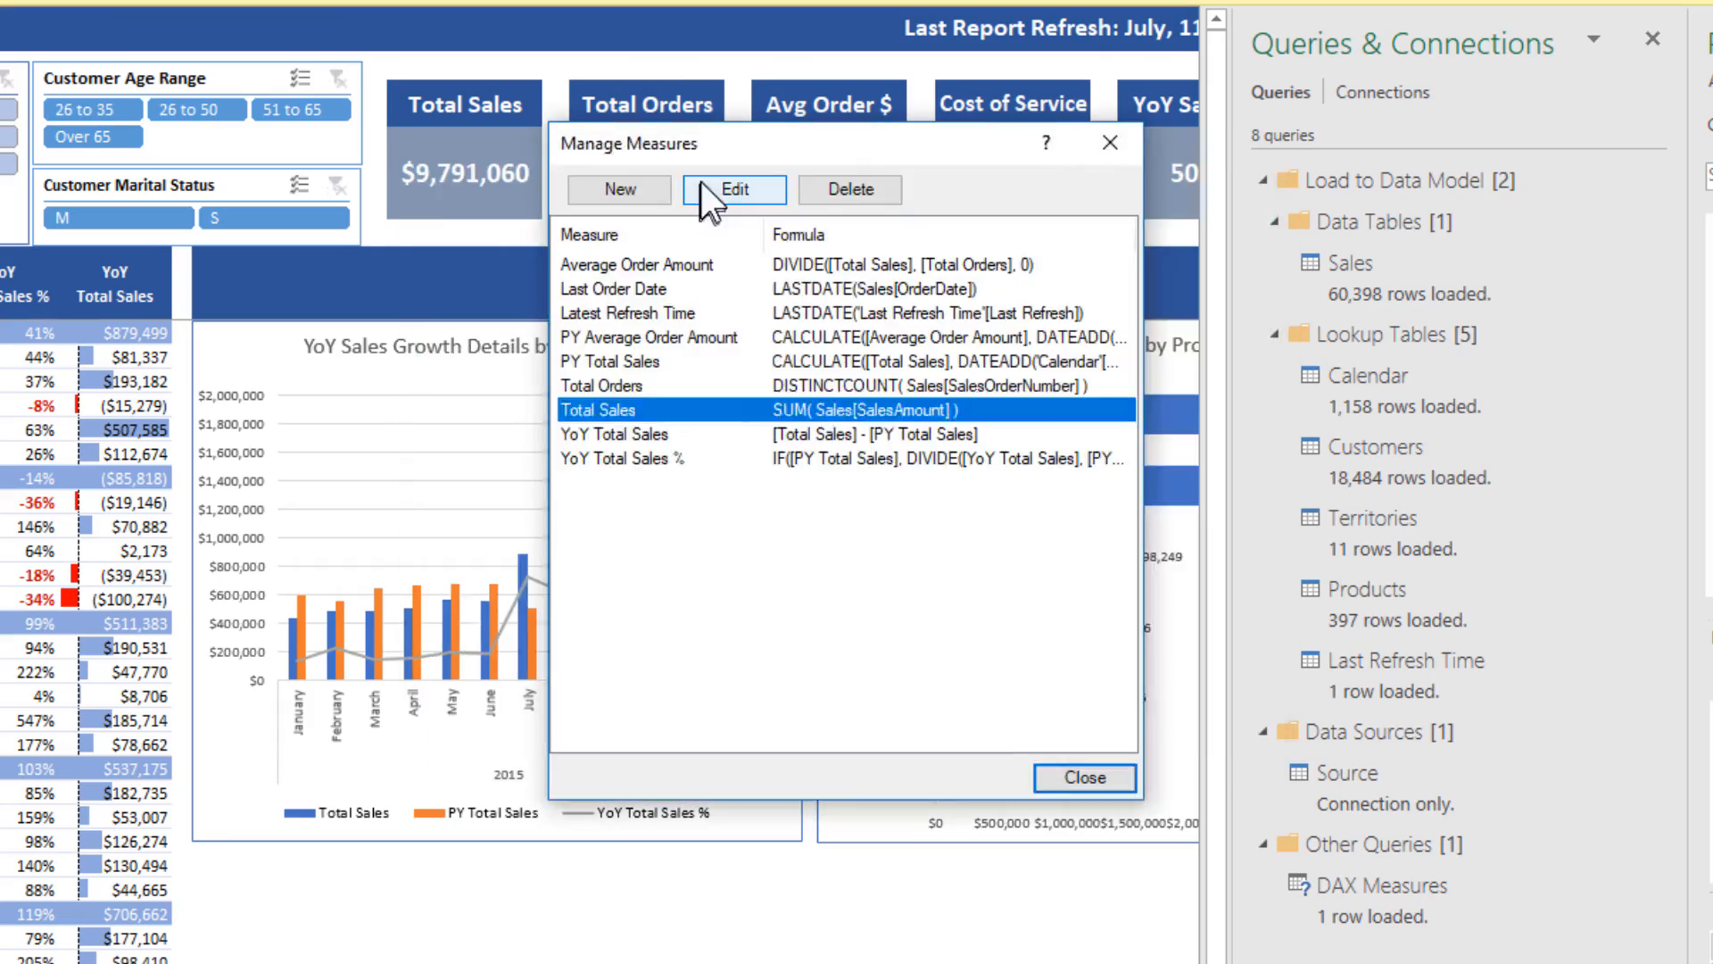
left_click(1085, 778)
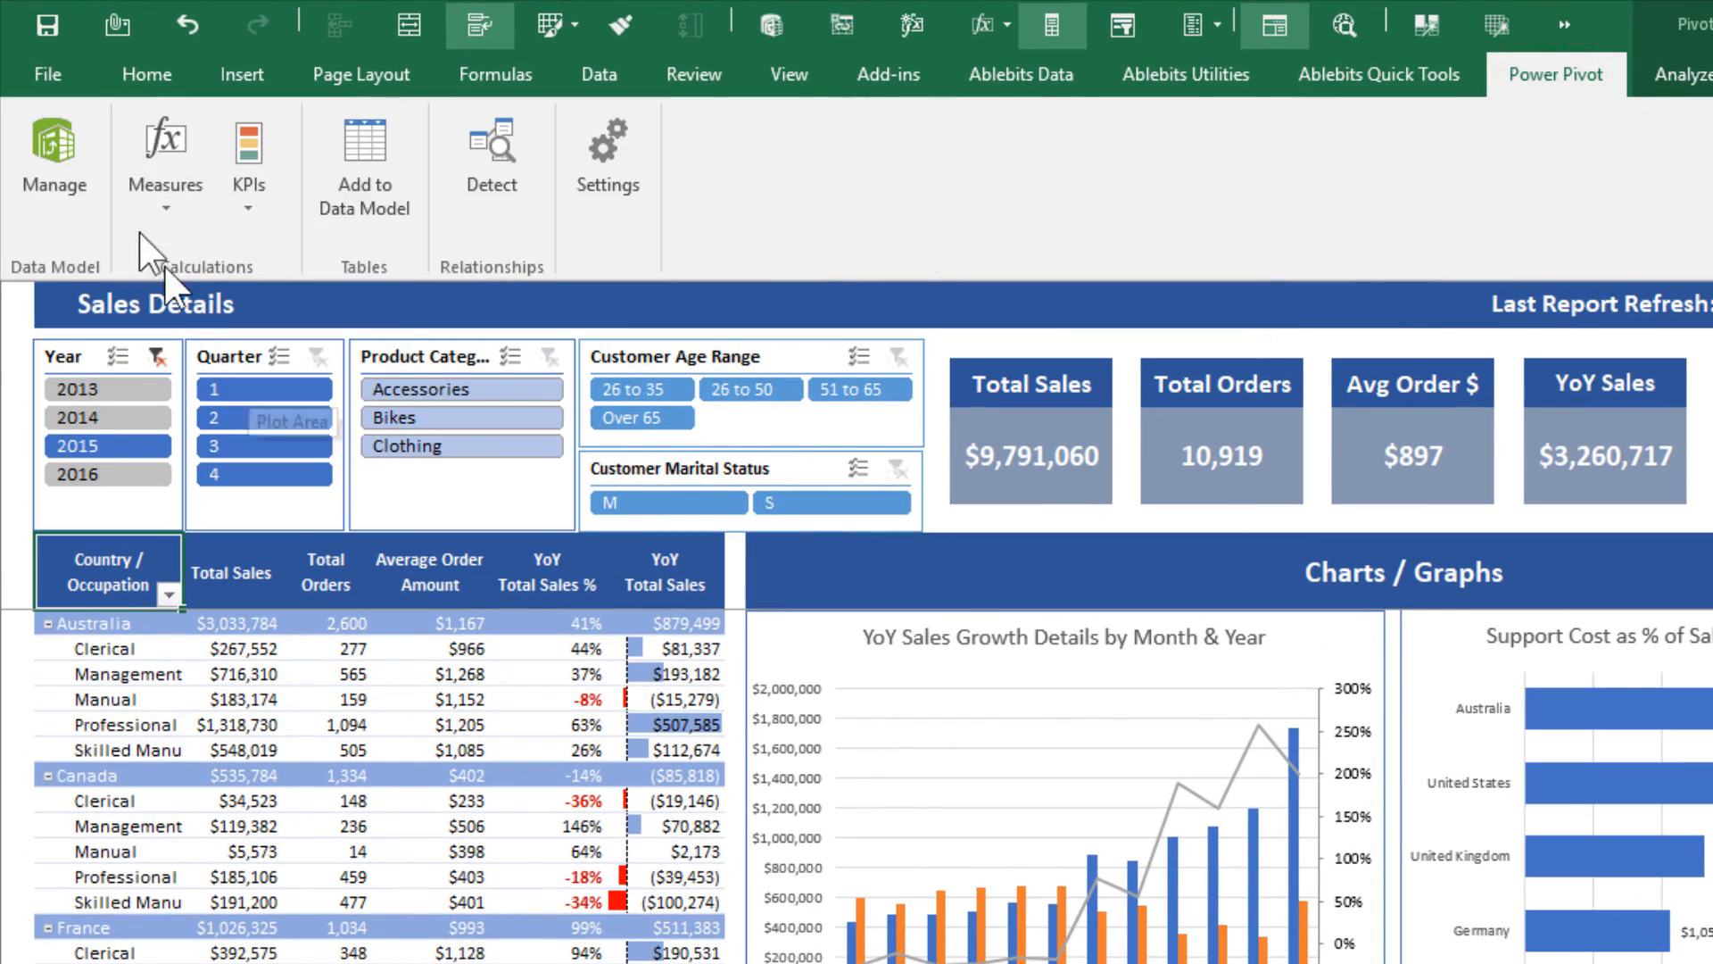
In the Power Pivot window, hide the DAX Measures placeholder column from client tools
left_click(53, 157)
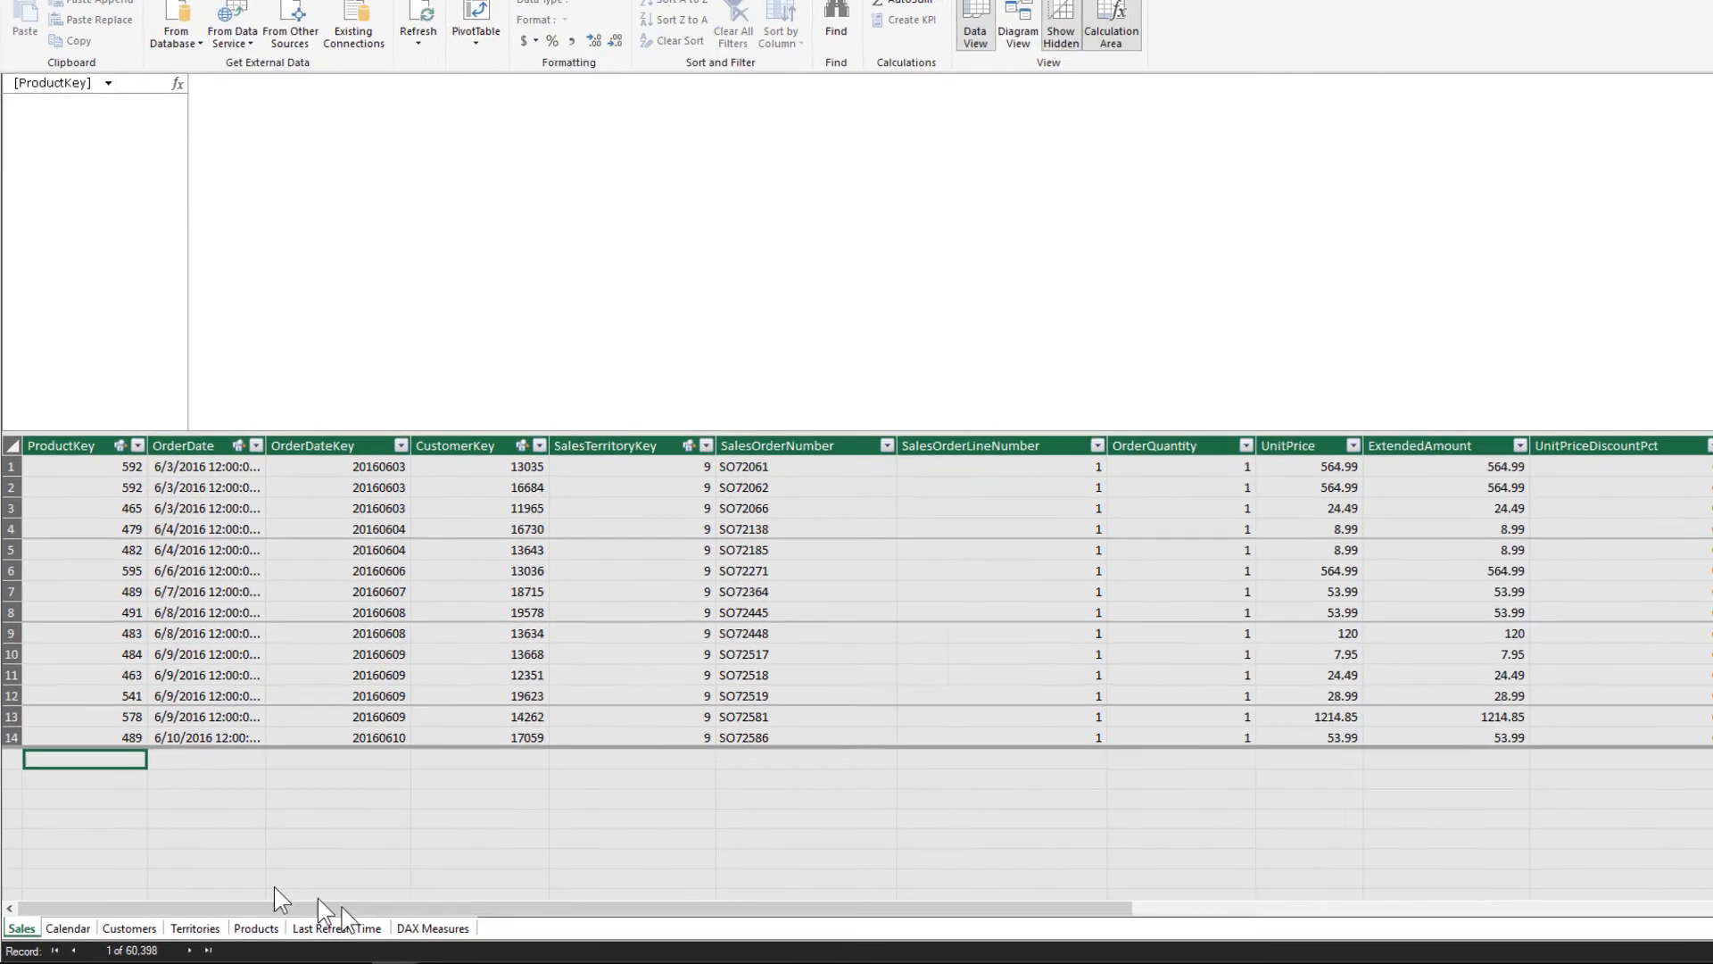
left_click(725, 903)
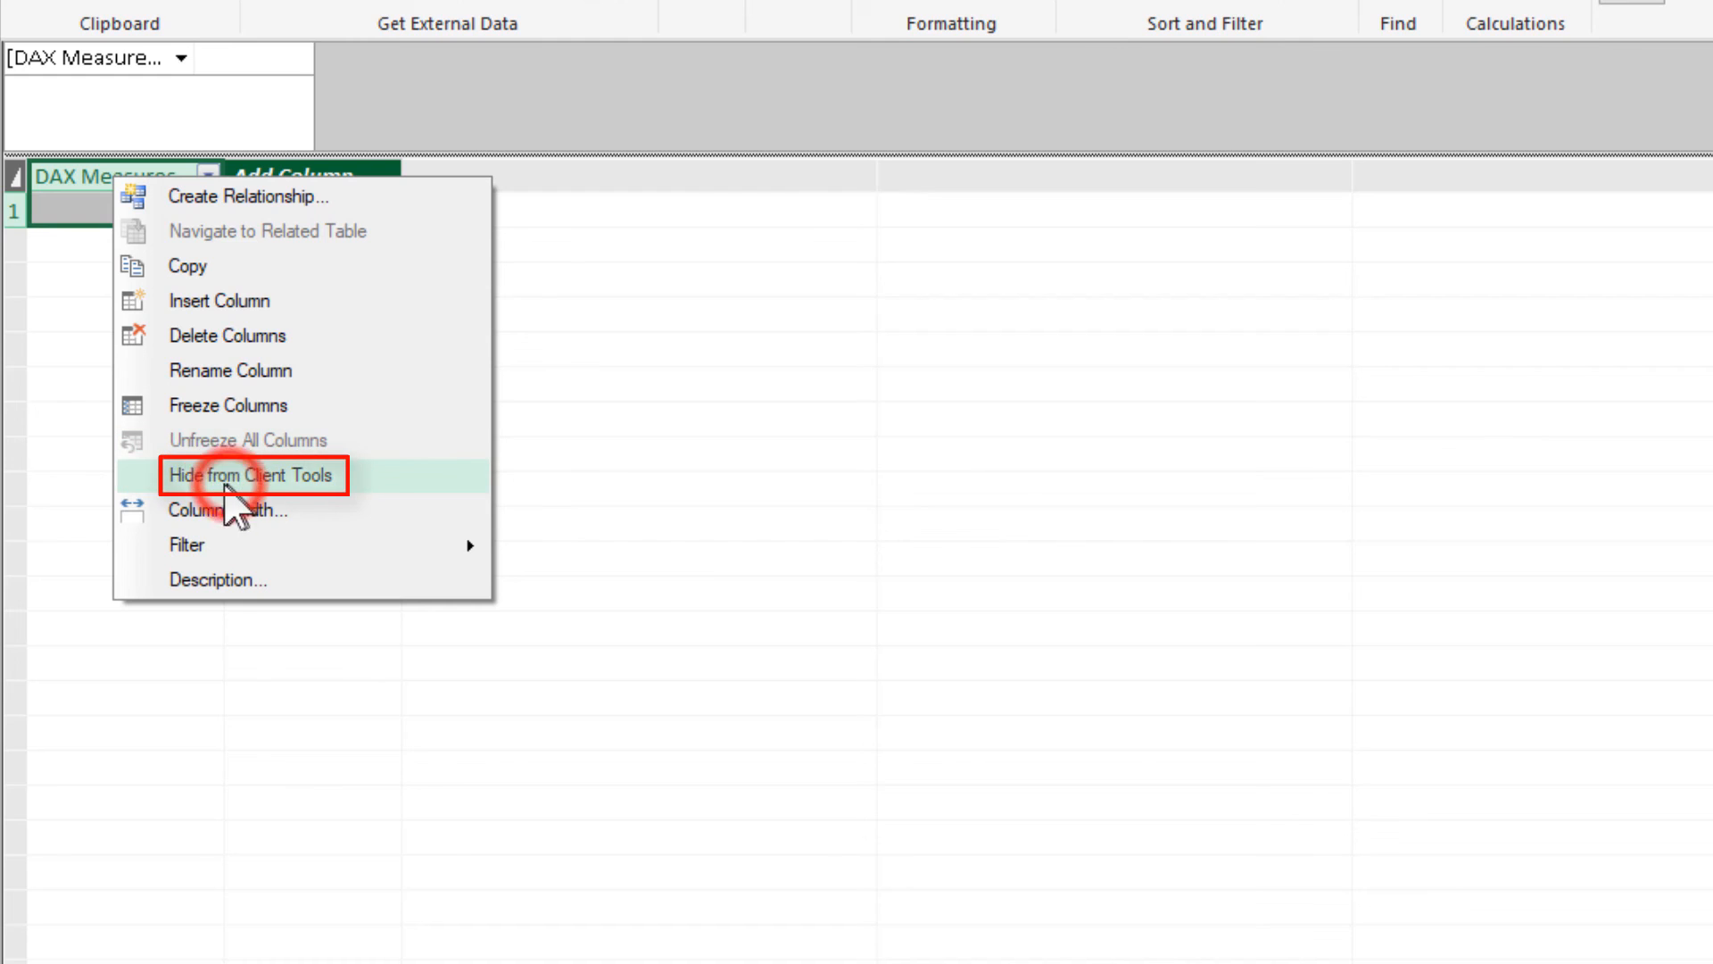
left_click(254, 475)
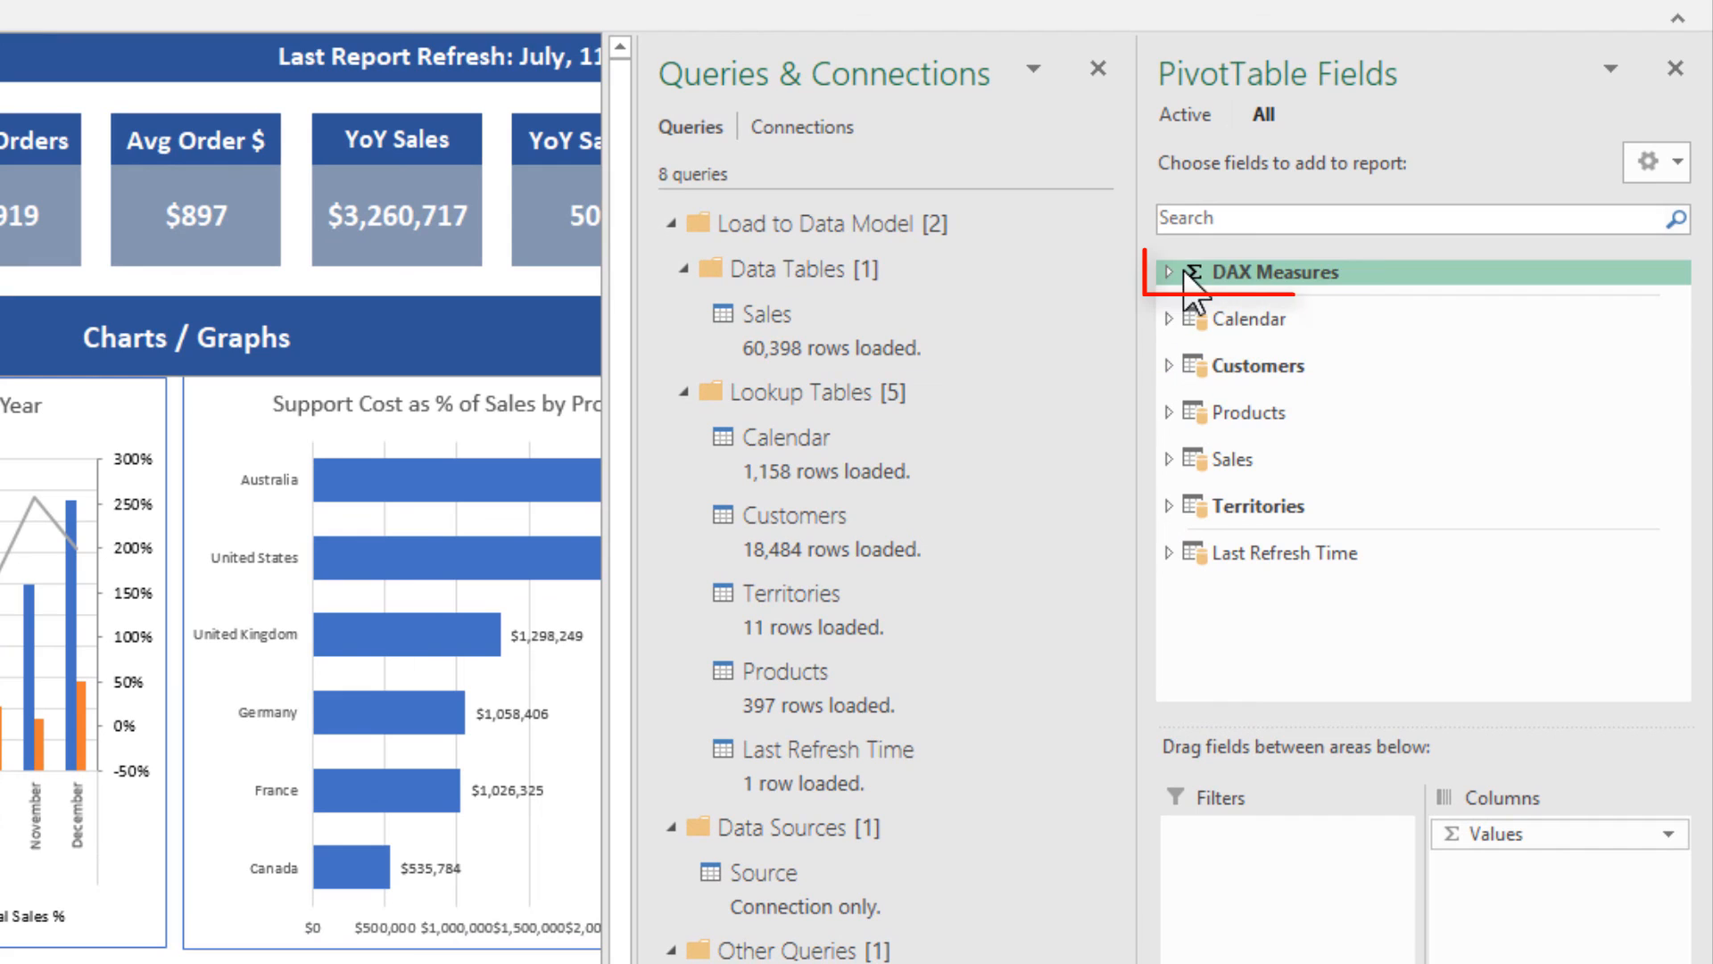
Expand the DAX Measures table at the top of PivotTable Fields to show its measures
left_click(1169, 272)
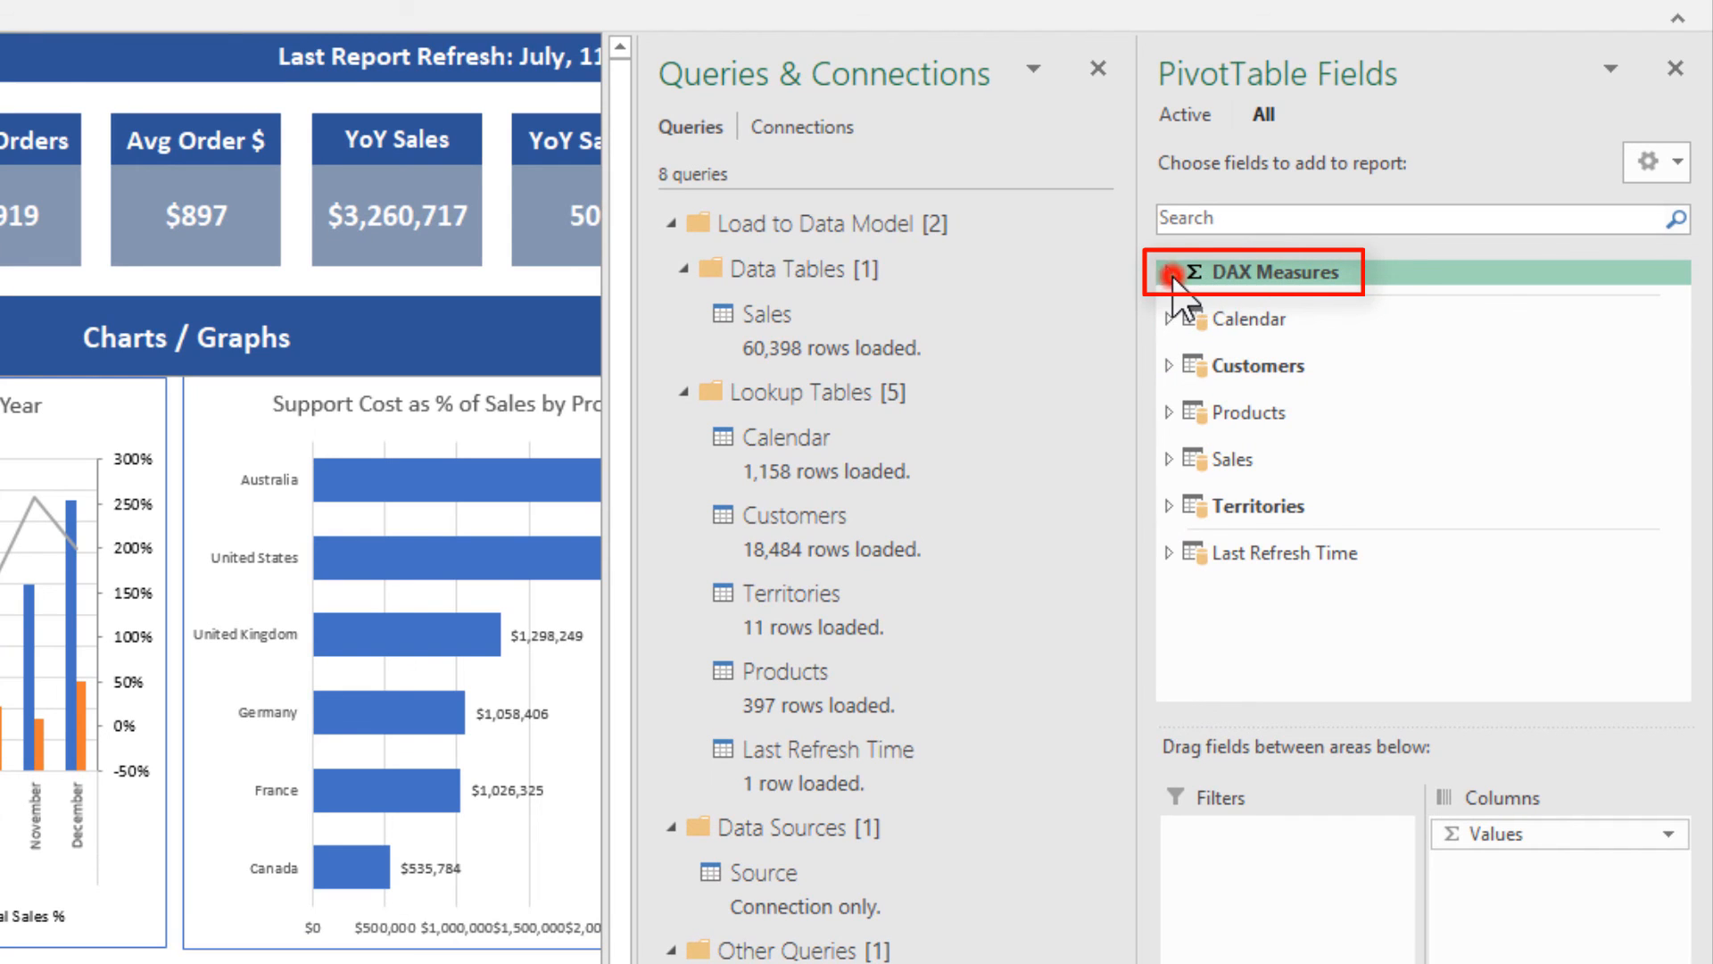